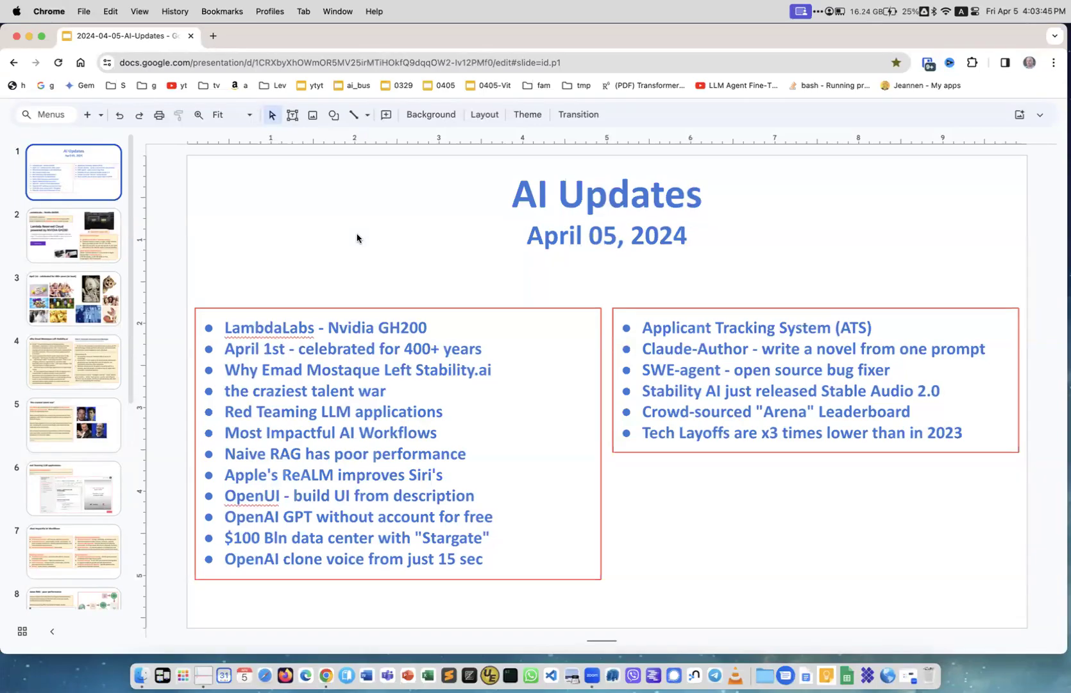
- Show slide 2, LambdaLabs - Nvidia GH200, from the filmstrip
click(73, 235)
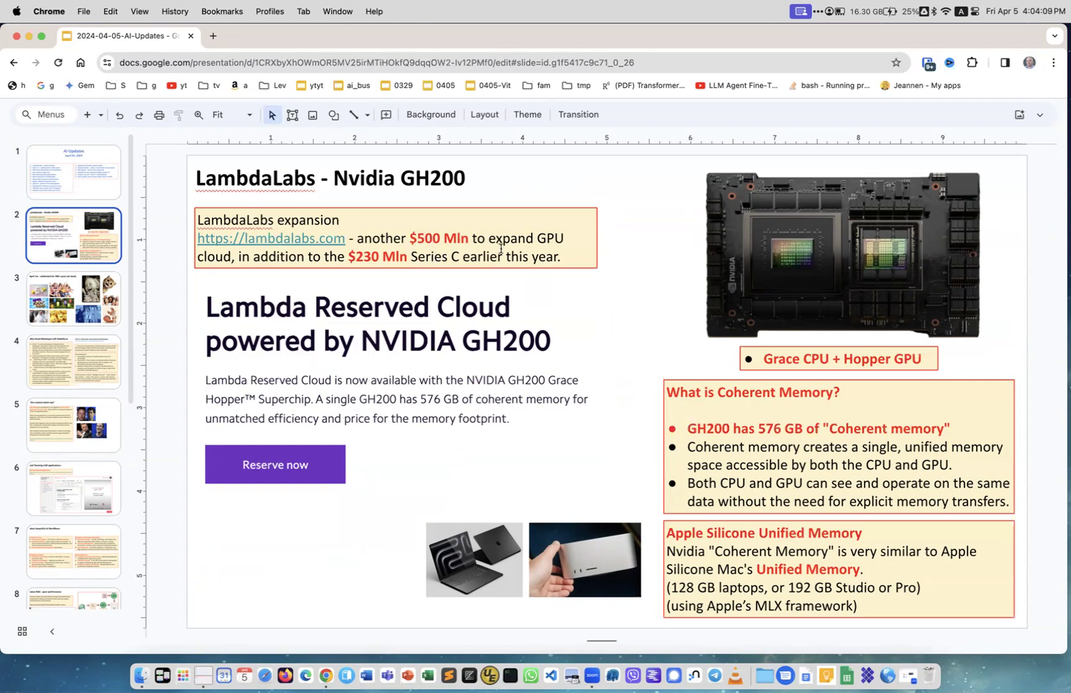
mouse_move(511, 256)
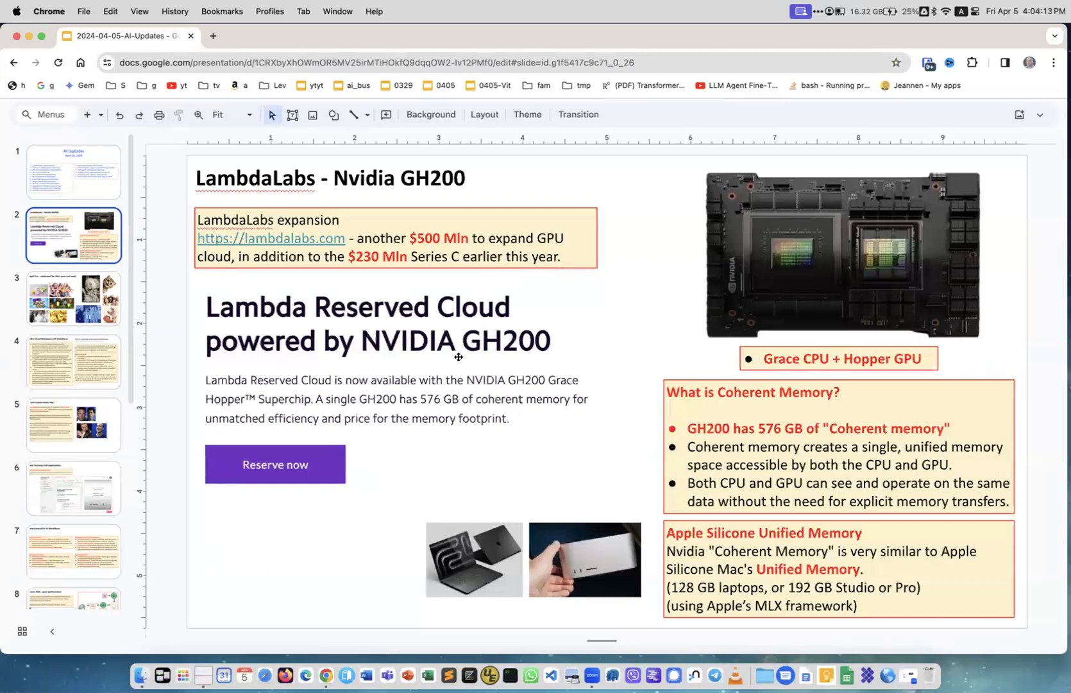
mouse_move(382, 289)
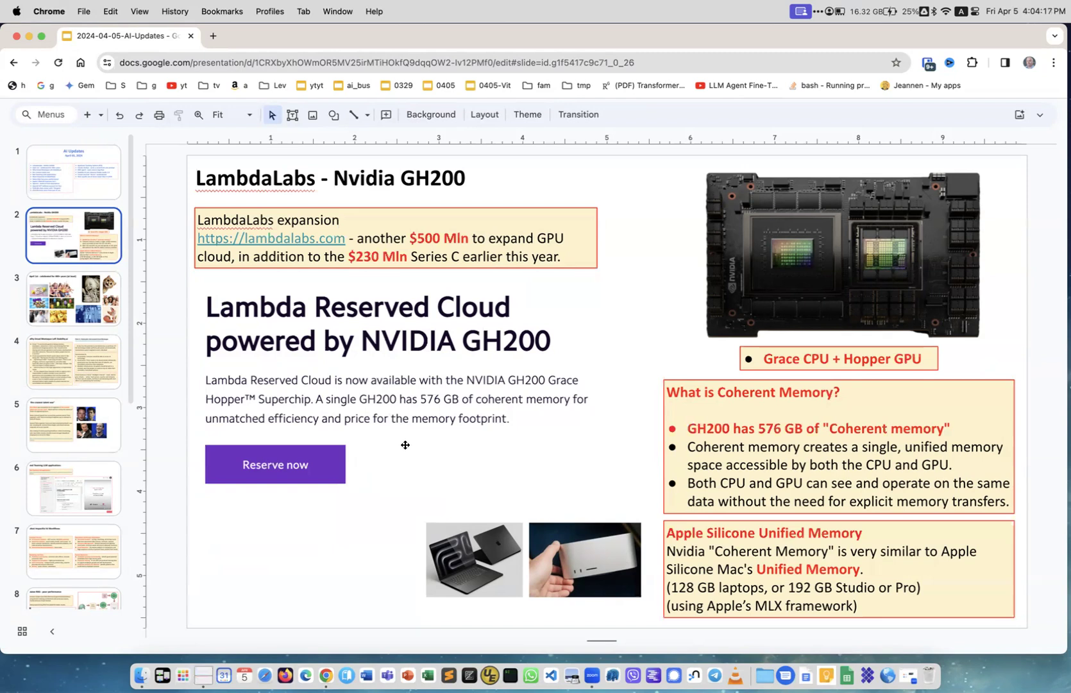
mouse_move(492, 354)
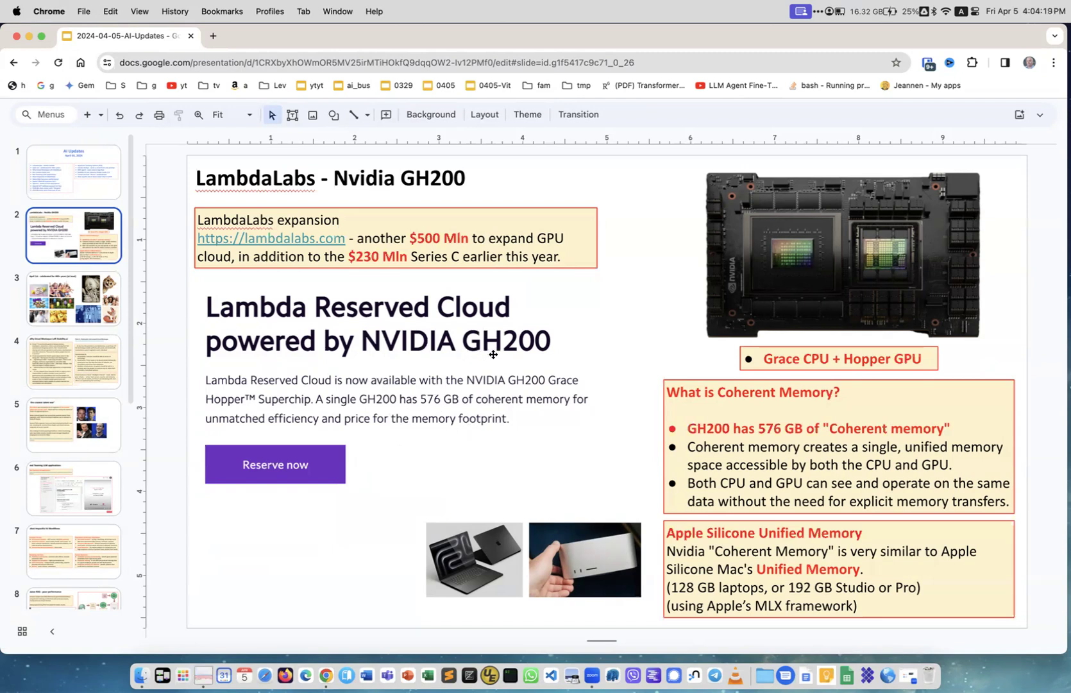
mouse_move(521, 437)
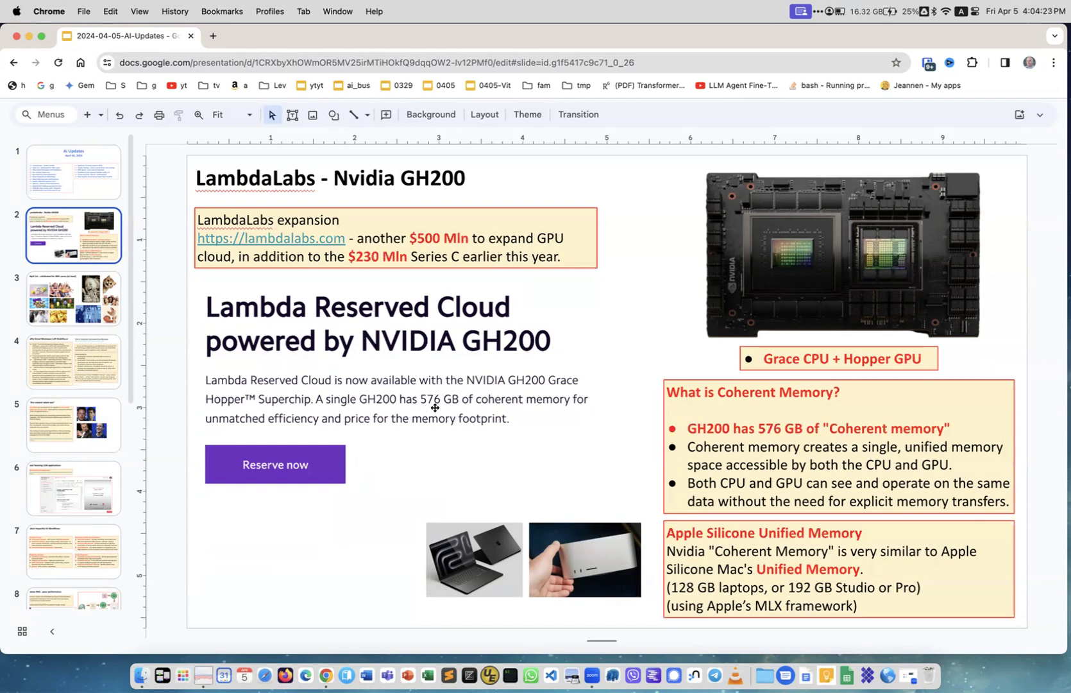
mouse_move(460, 443)
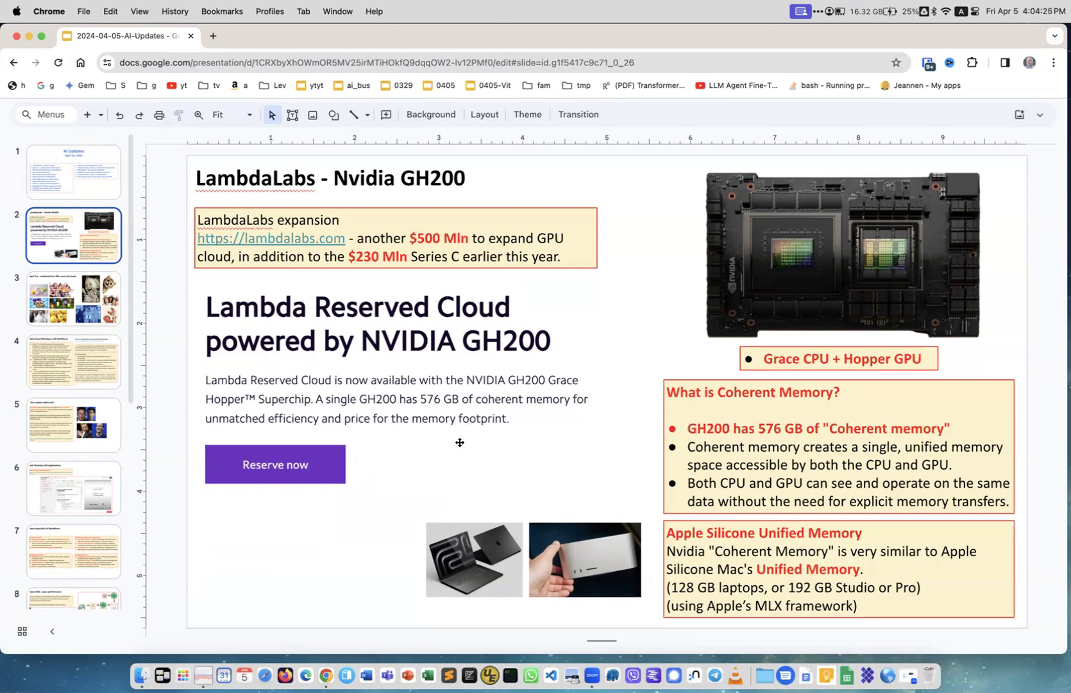
mouse_move(457, 449)
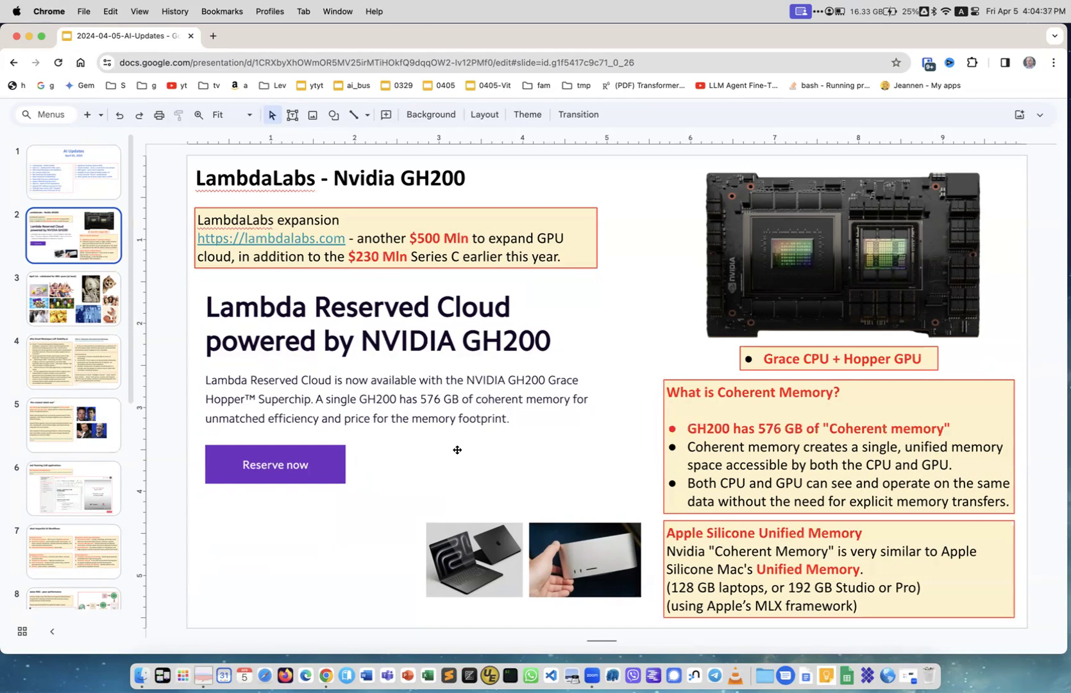
mouse_move(919, 216)
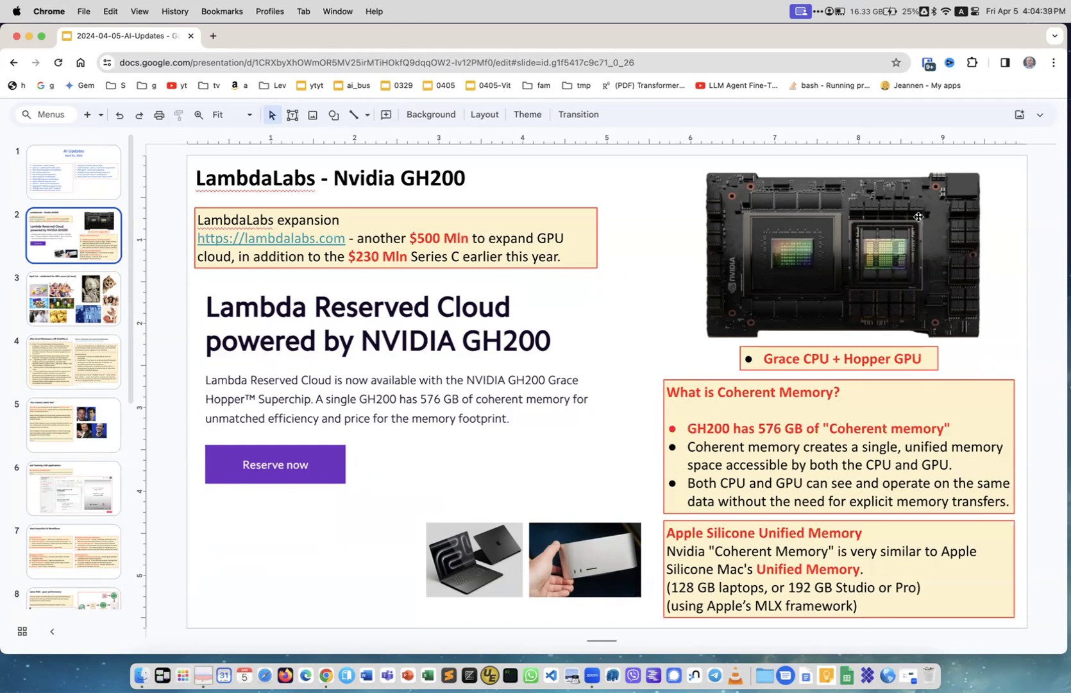
mouse_move(677, 261)
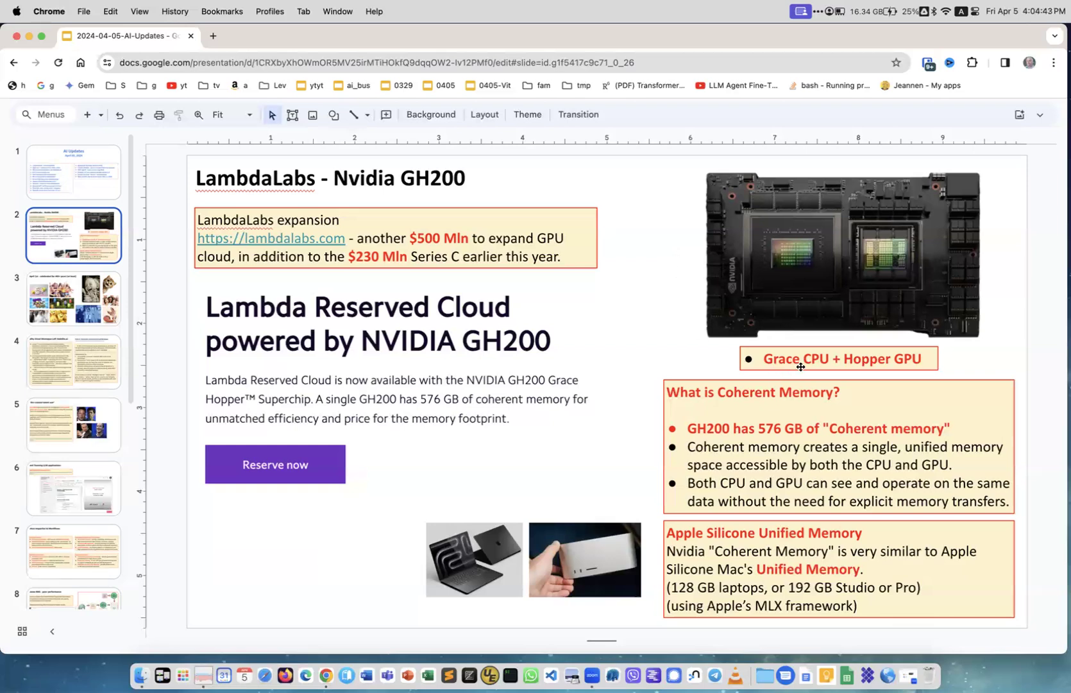
mouse_move(911, 369)
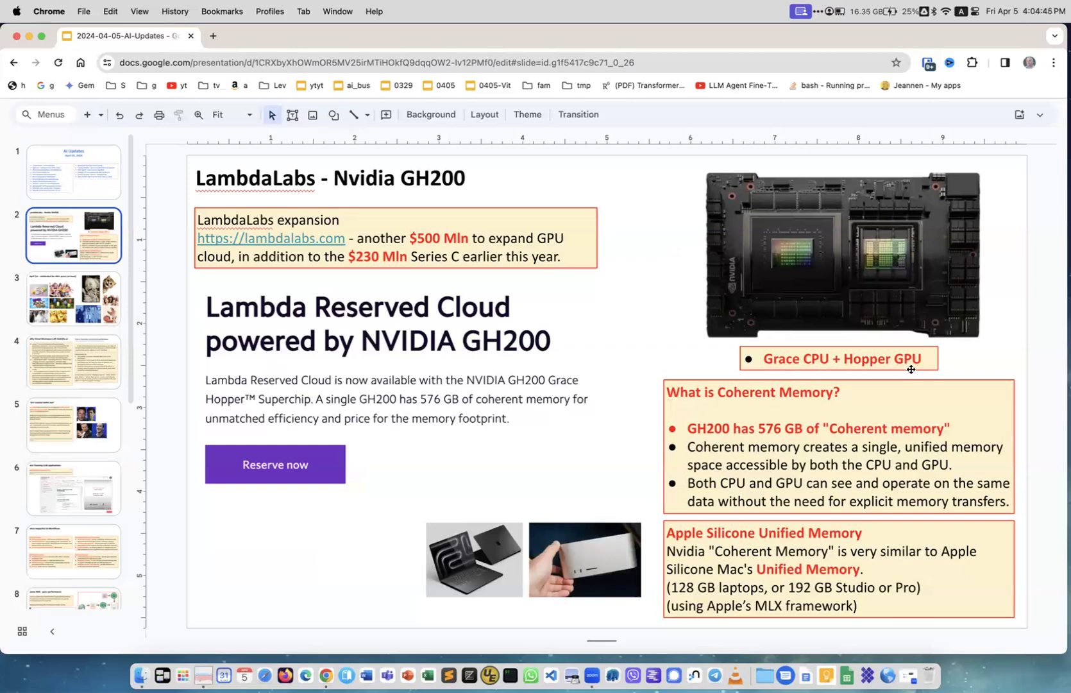
mouse_move(784, 376)
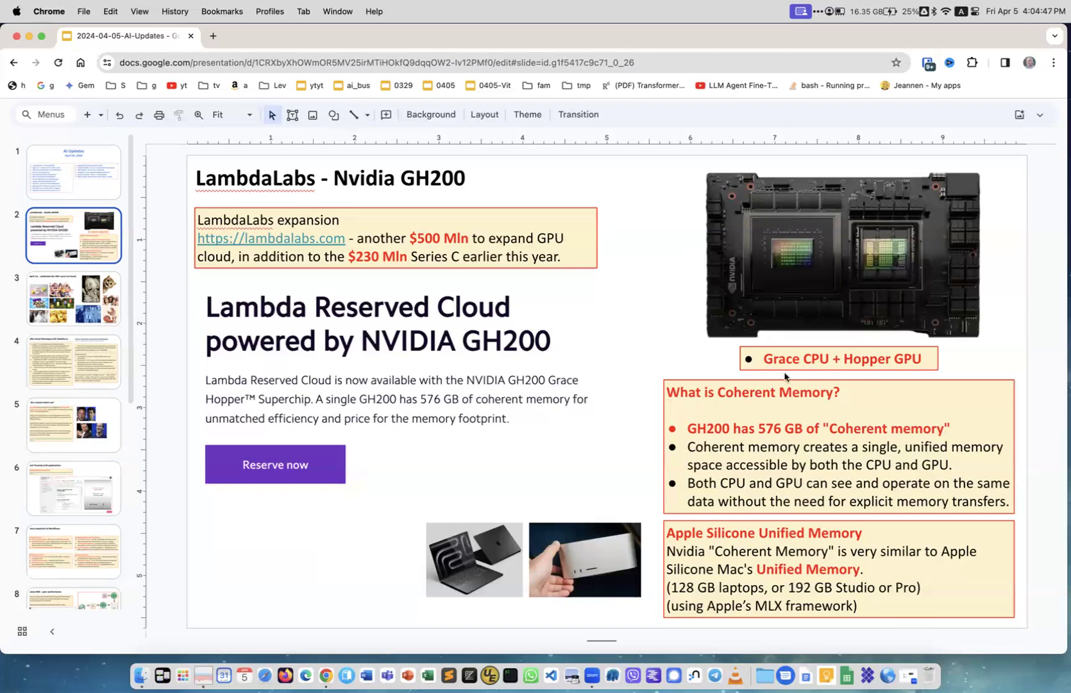
mouse_move(887, 364)
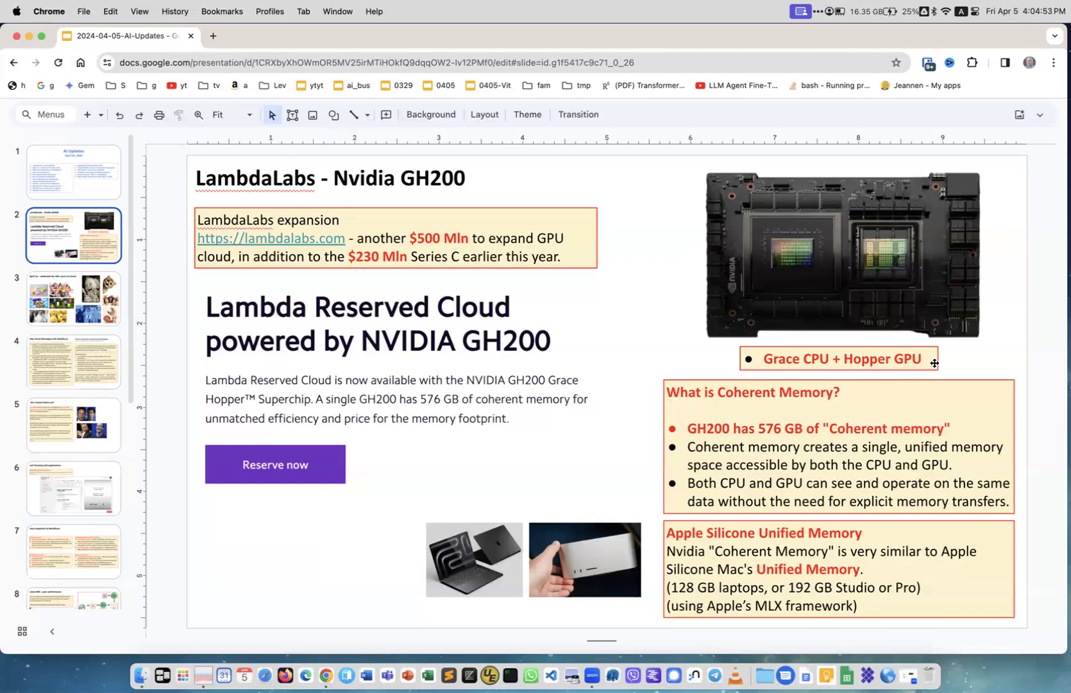
mouse_move(941, 365)
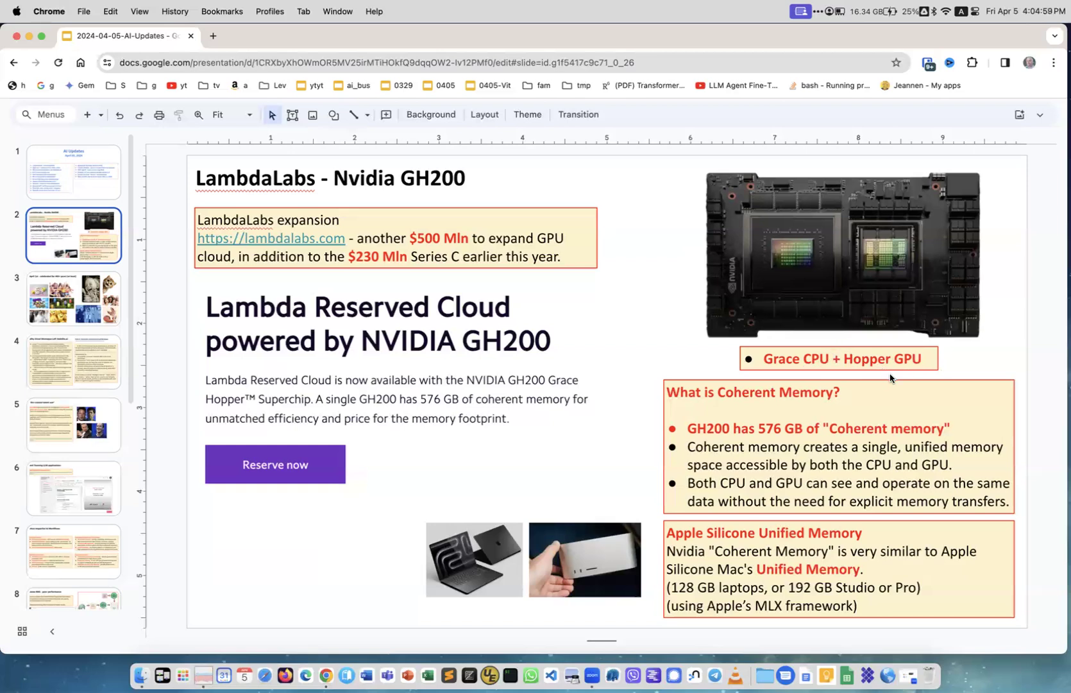
mouse_move(817, 333)
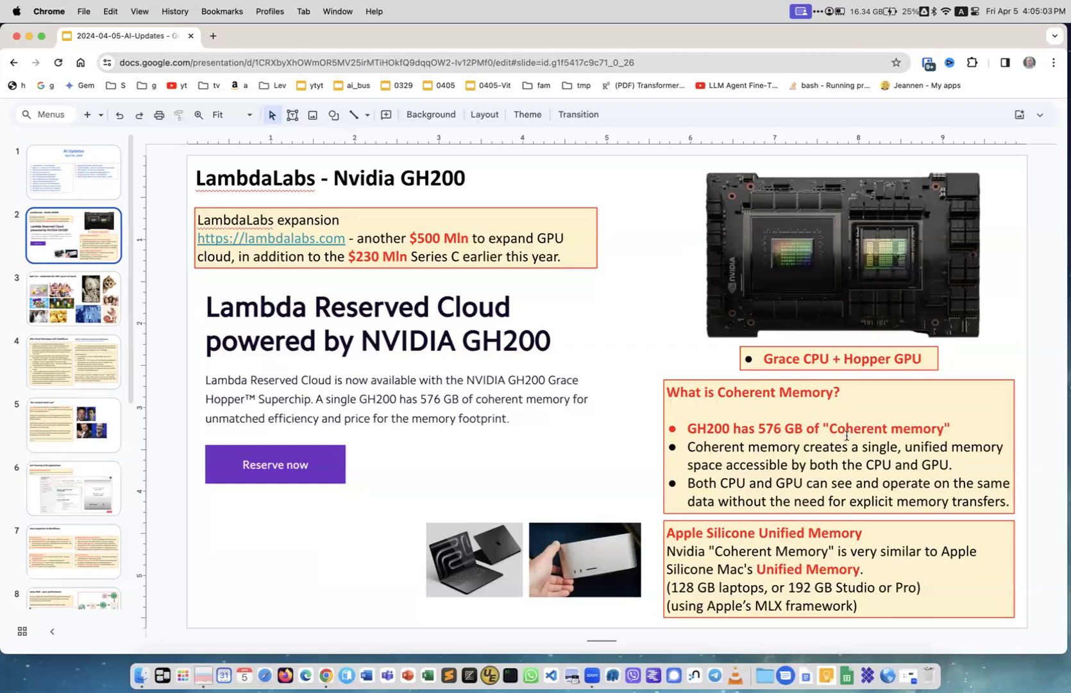
mouse_move(931, 428)
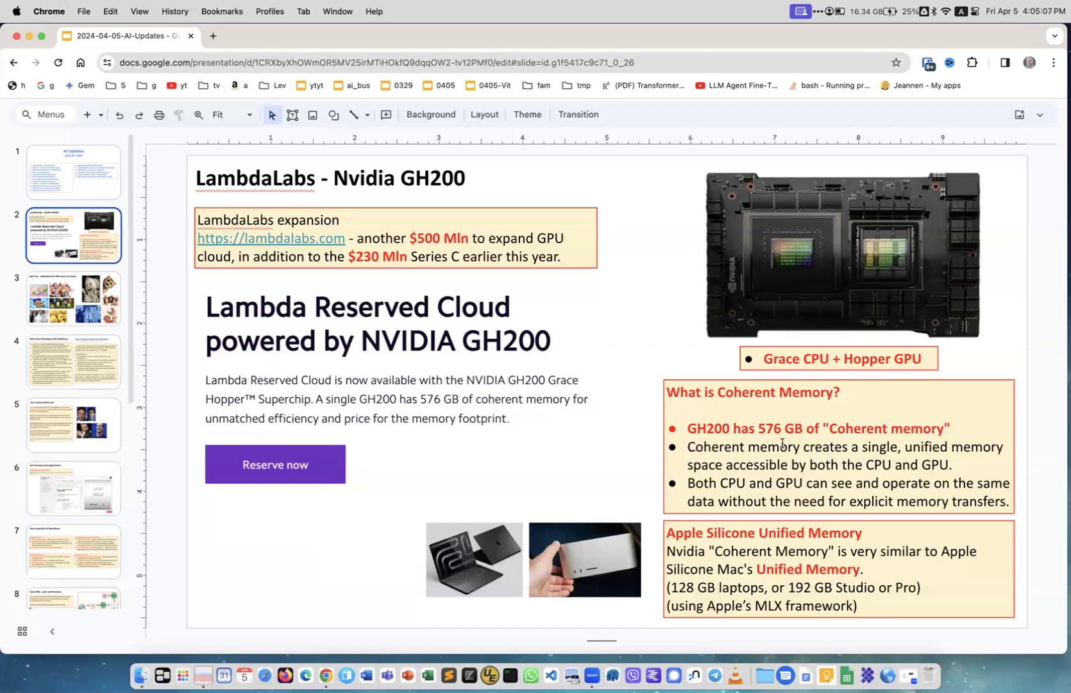
mouse_move(852, 535)
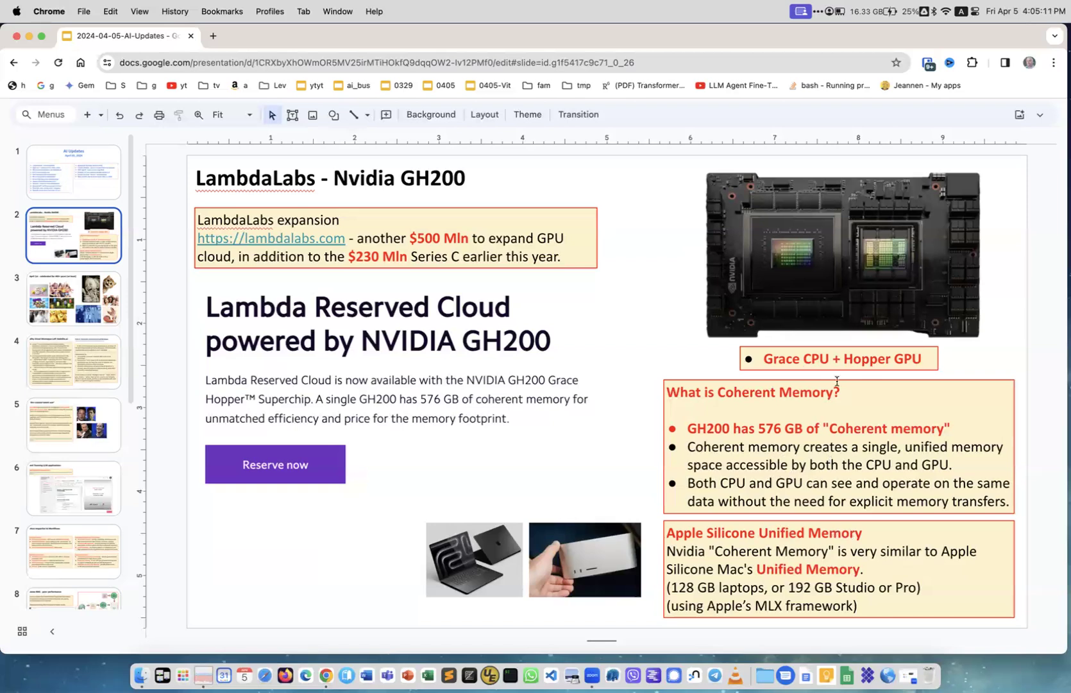
mouse_move(856, 288)
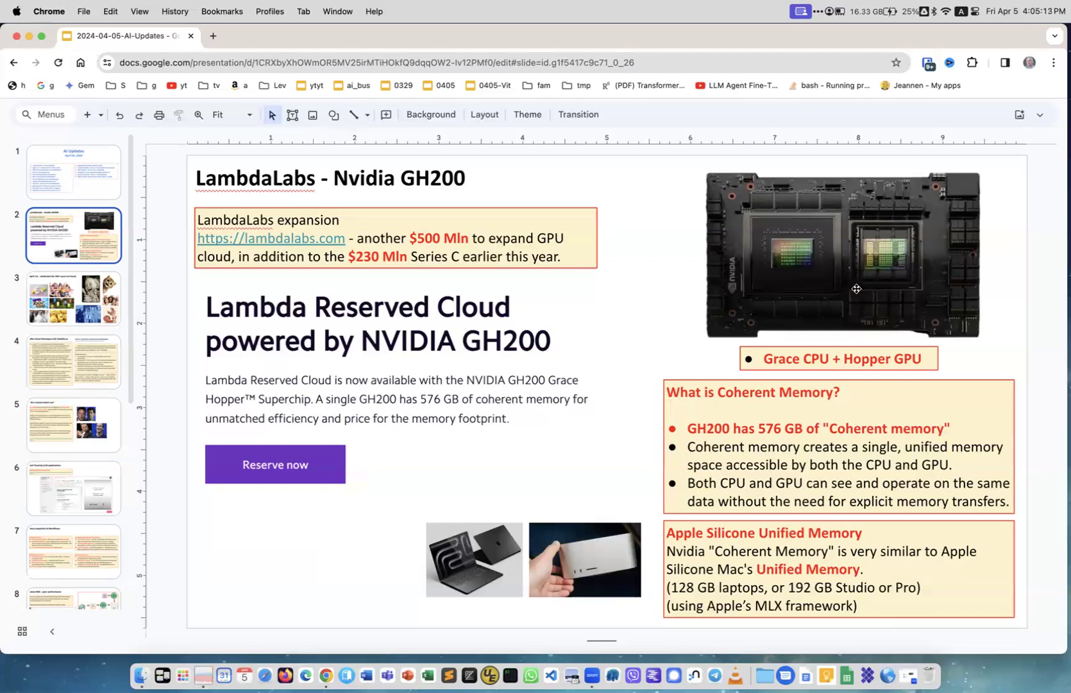
mouse_move(844, 299)
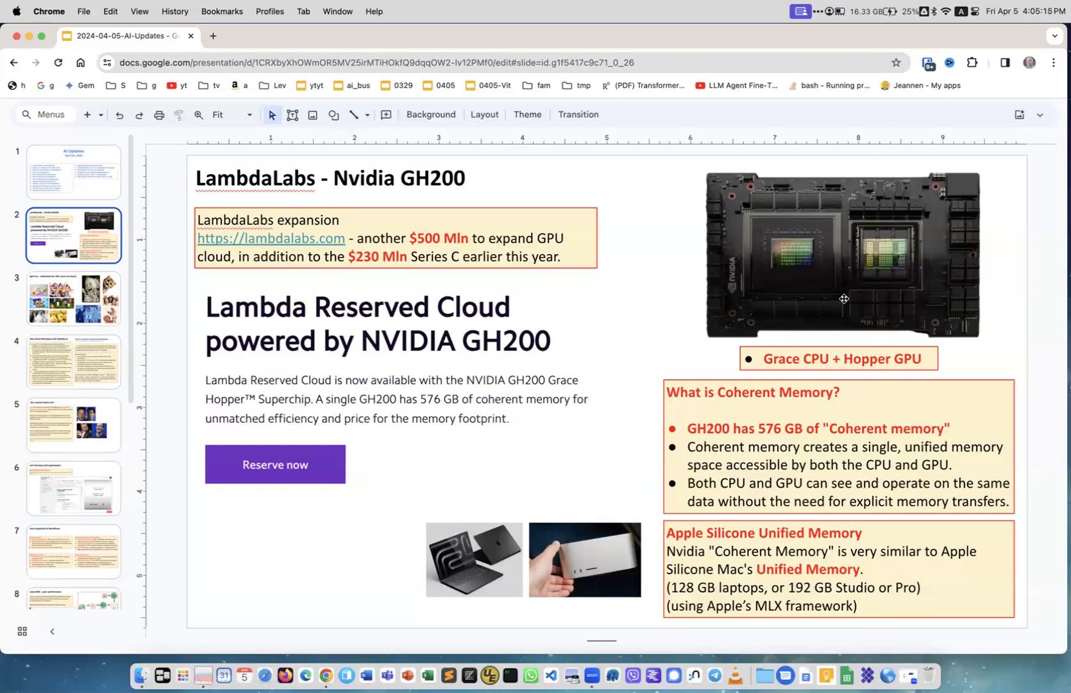
mouse_move(854, 301)
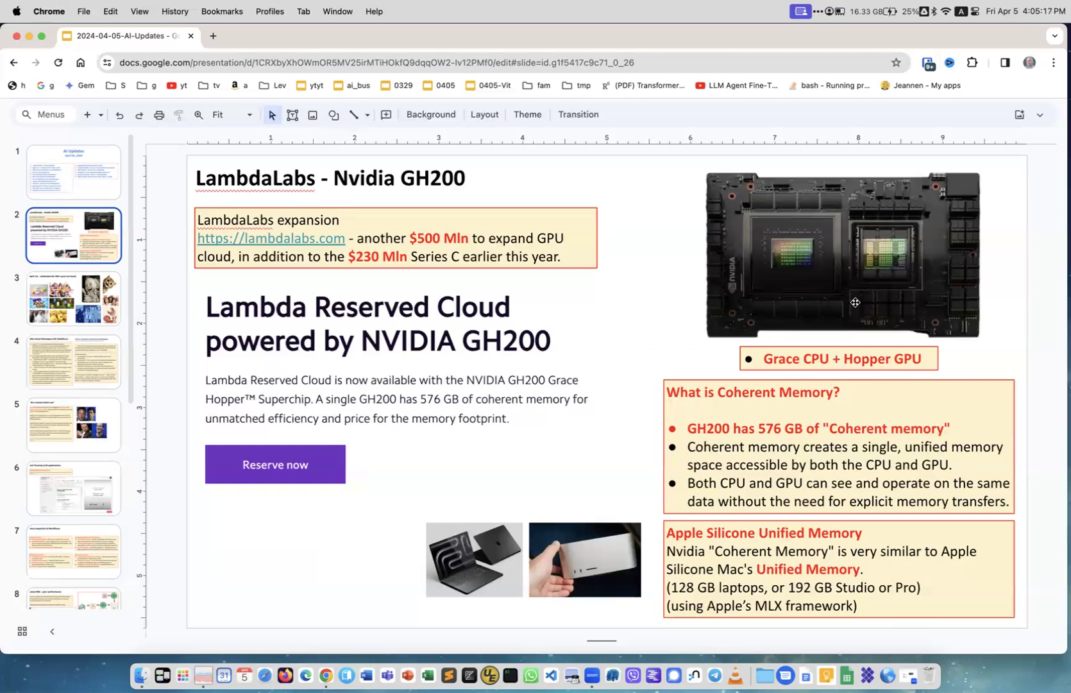
mouse_move(839, 439)
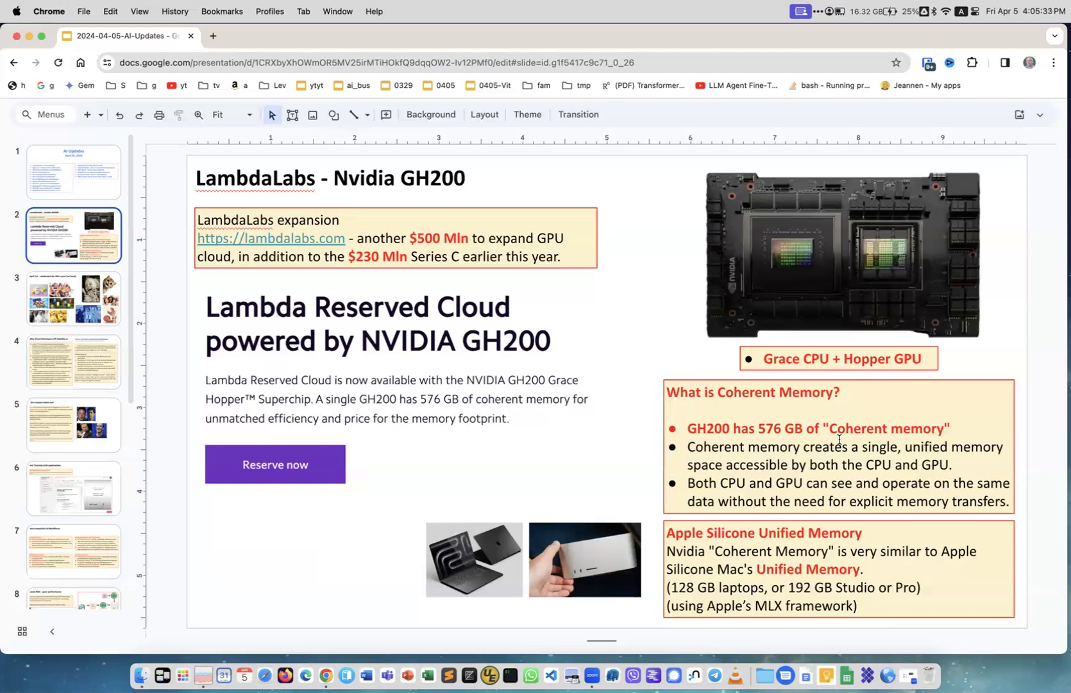
mouse_move(997, 426)
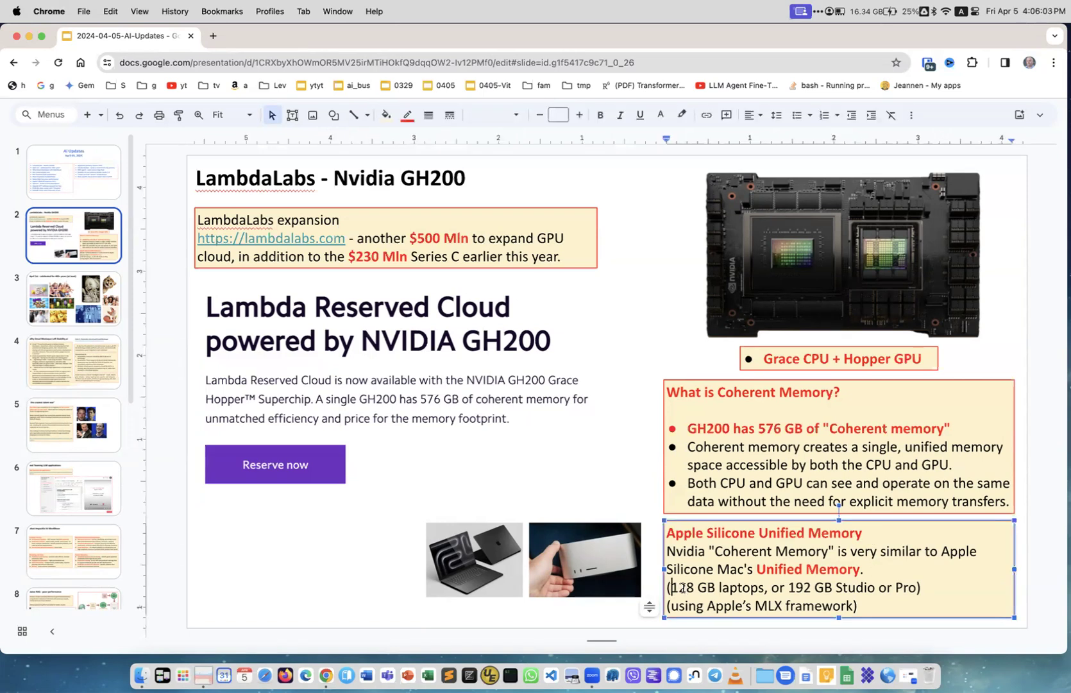
double_click(687, 586)
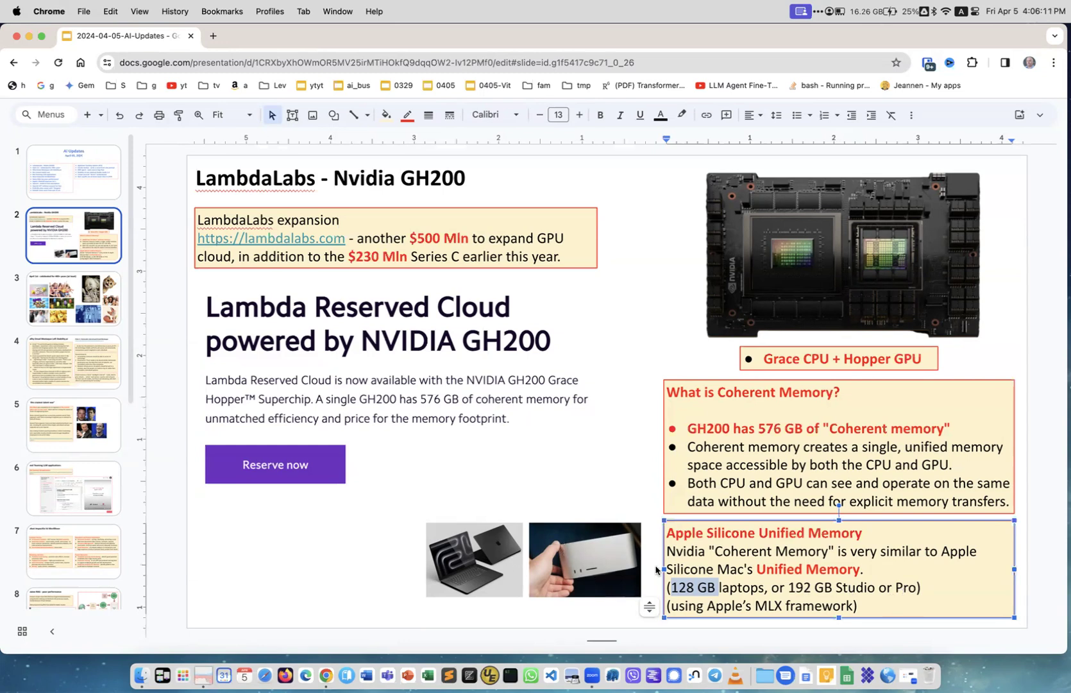
mouse_move(455, 582)
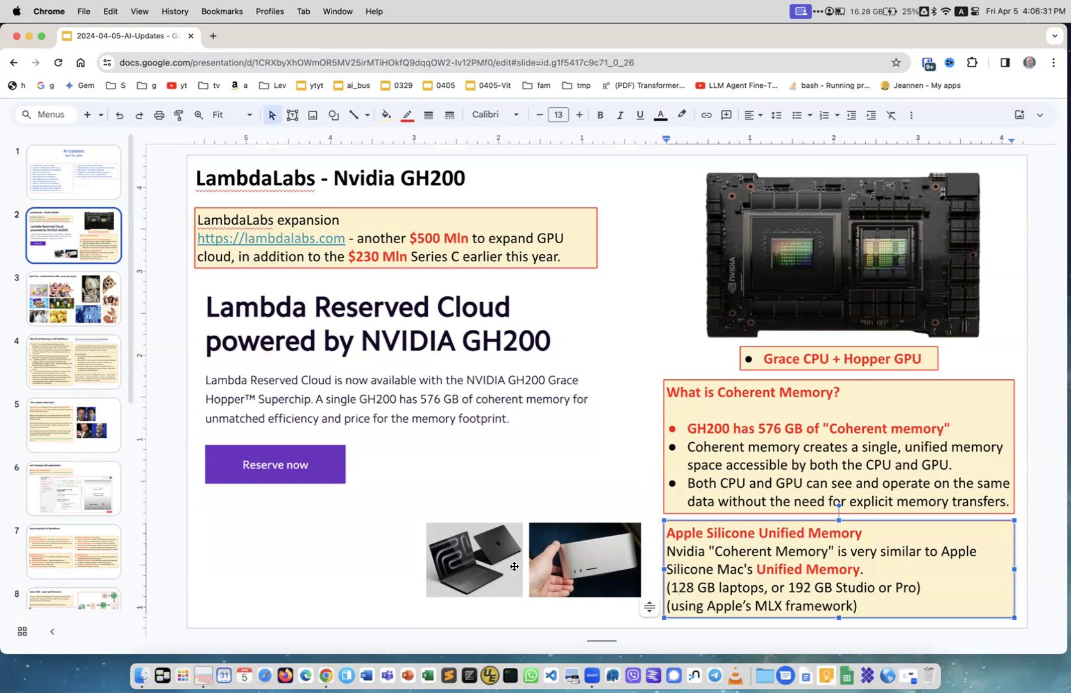
mouse_move(304, 562)
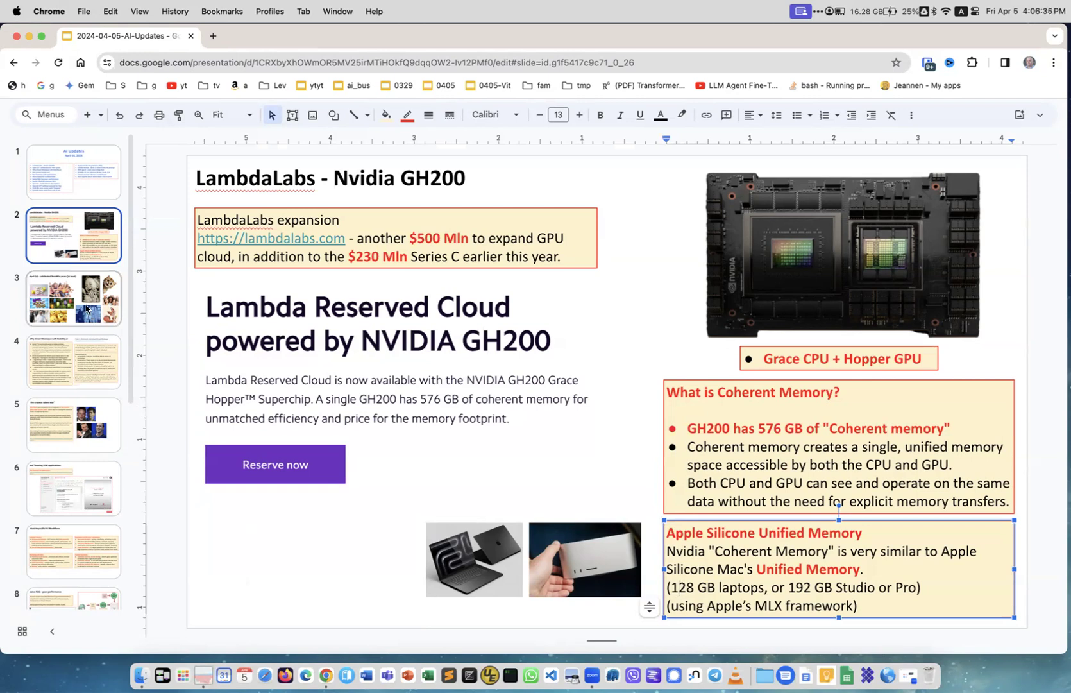
click(73, 298)
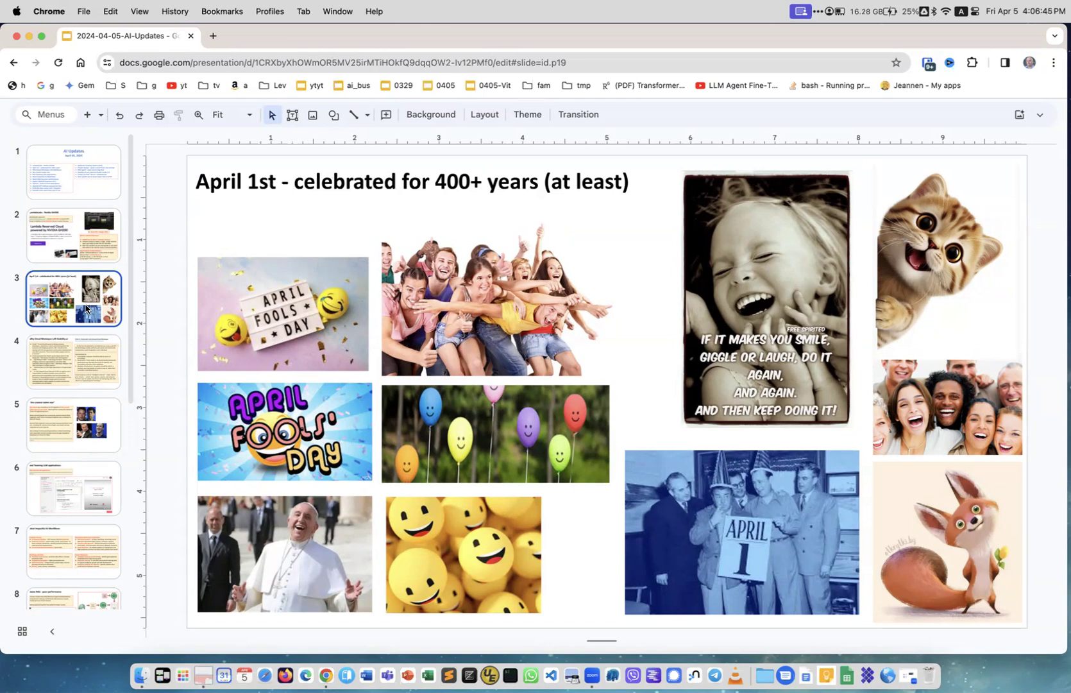
mouse_move(216, 329)
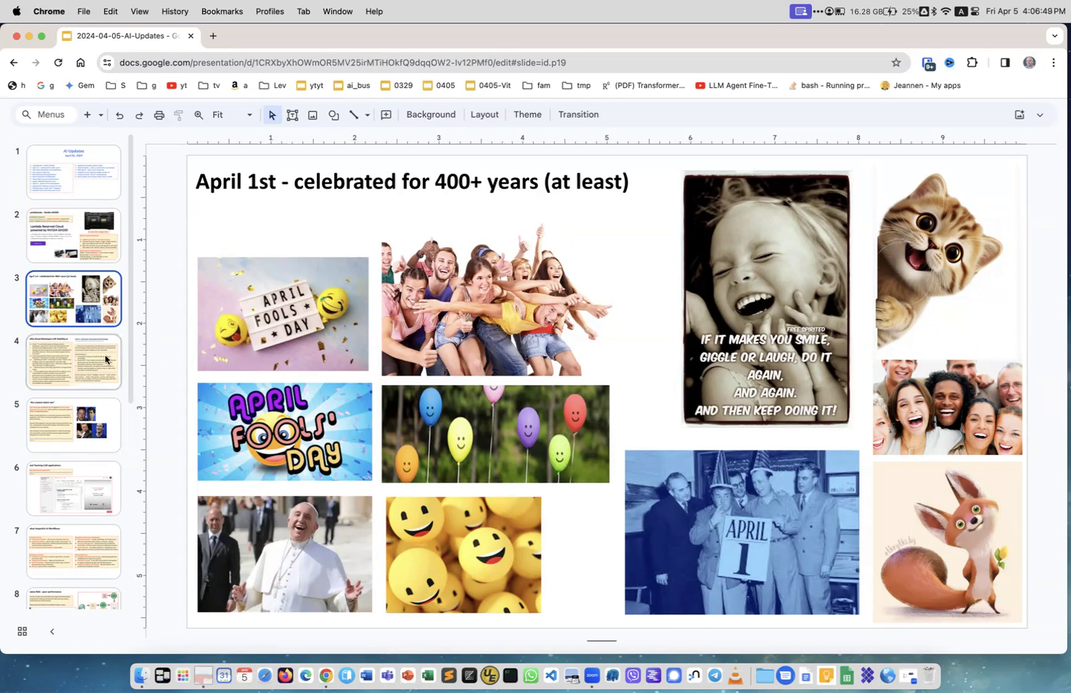
- Show slide 4, Why Emad Mostaque Left Stability.ai
click(73, 362)
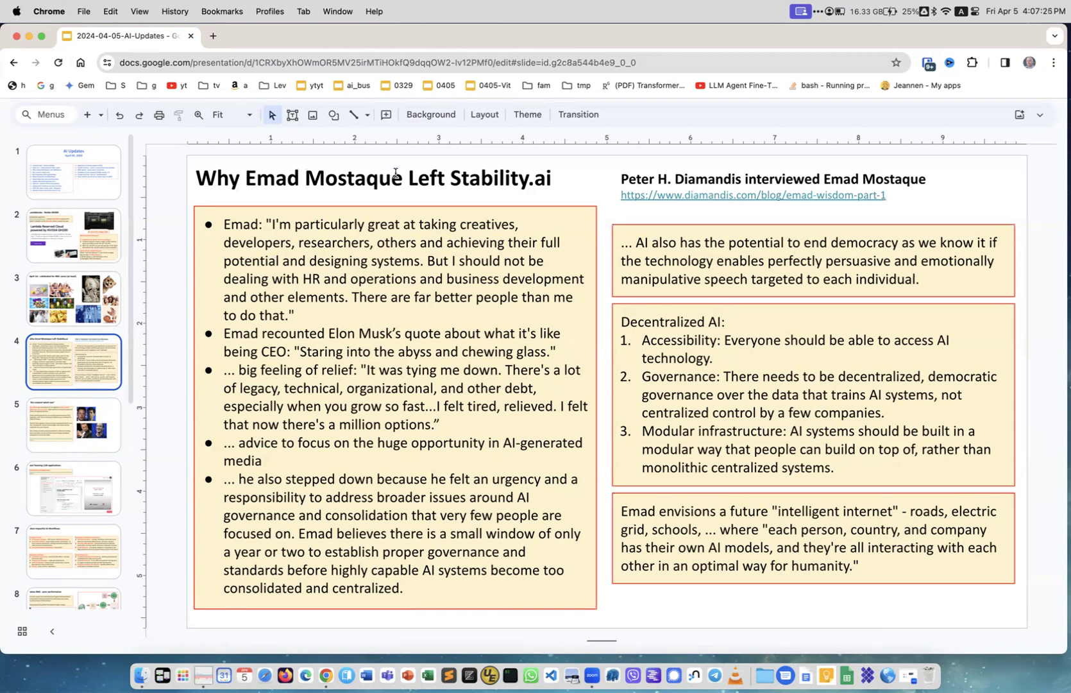
mouse_move(720, 203)
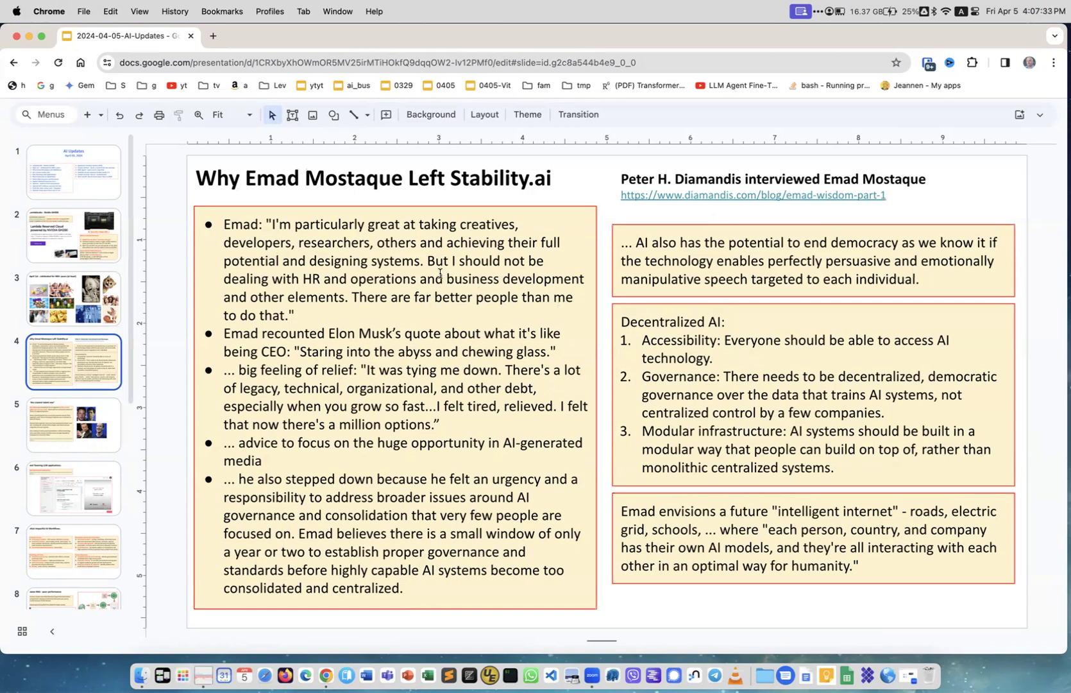
mouse_move(278, 229)
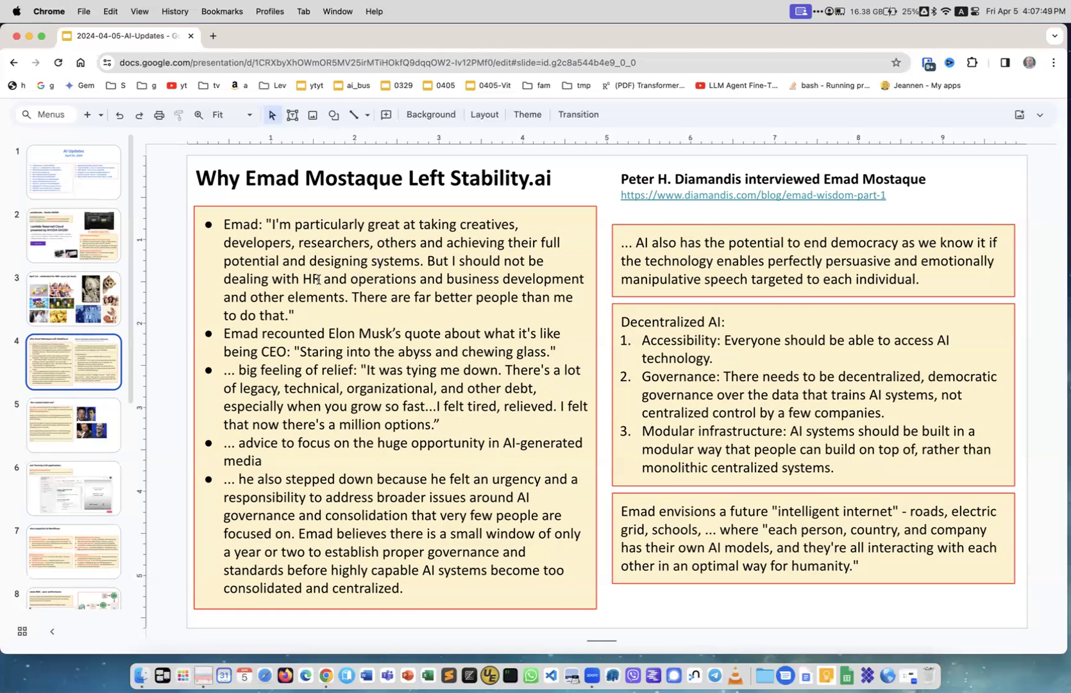
mouse_move(349, 339)
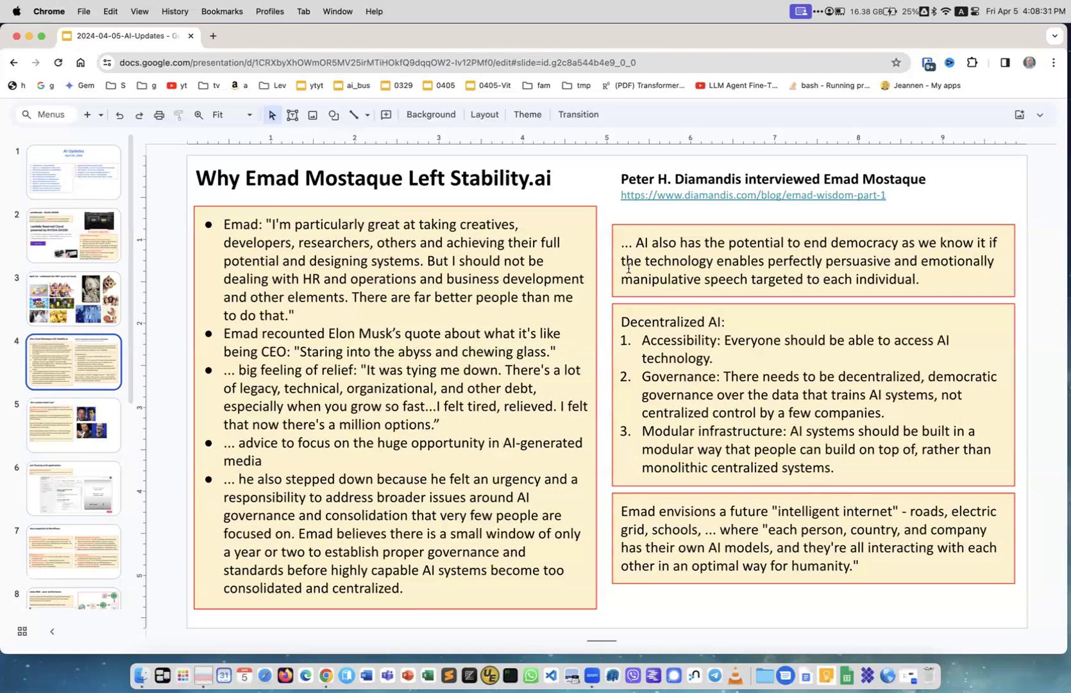
mouse_move(517, 424)
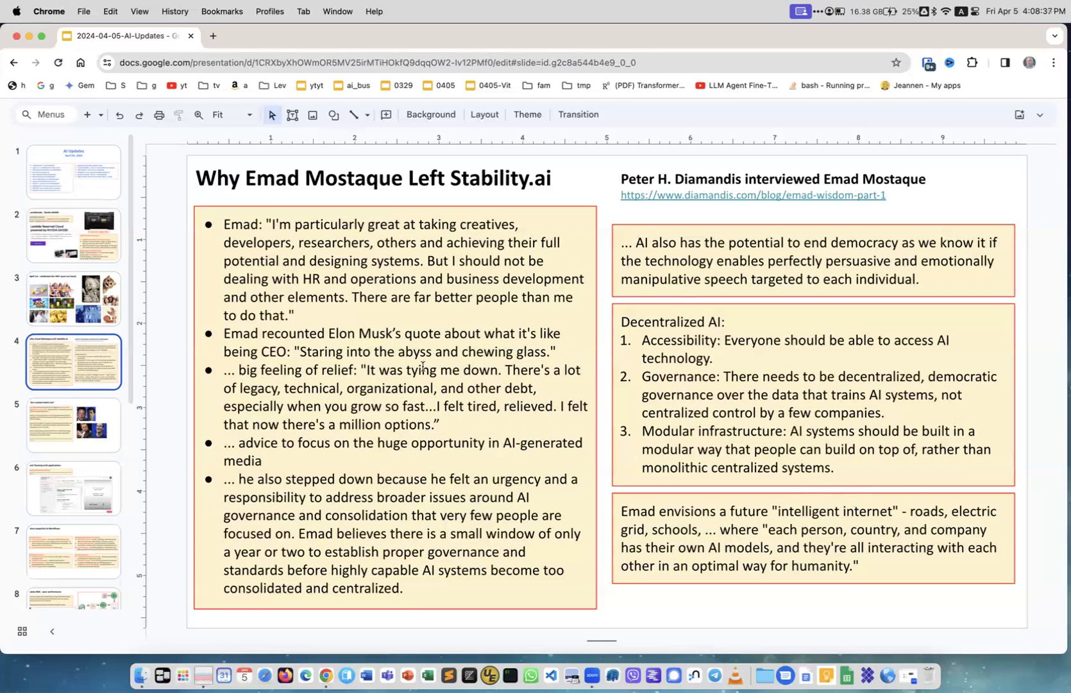
- Show slide 5 on the craziest talent war over AI engineers
click(73, 425)
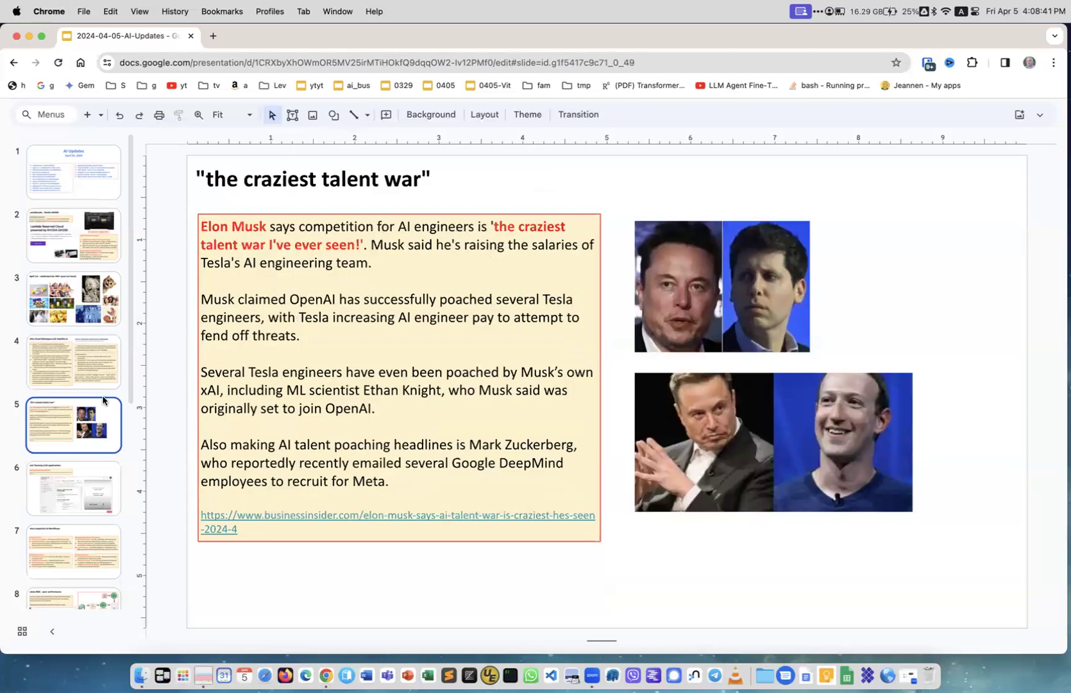
mouse_move(650, 295)
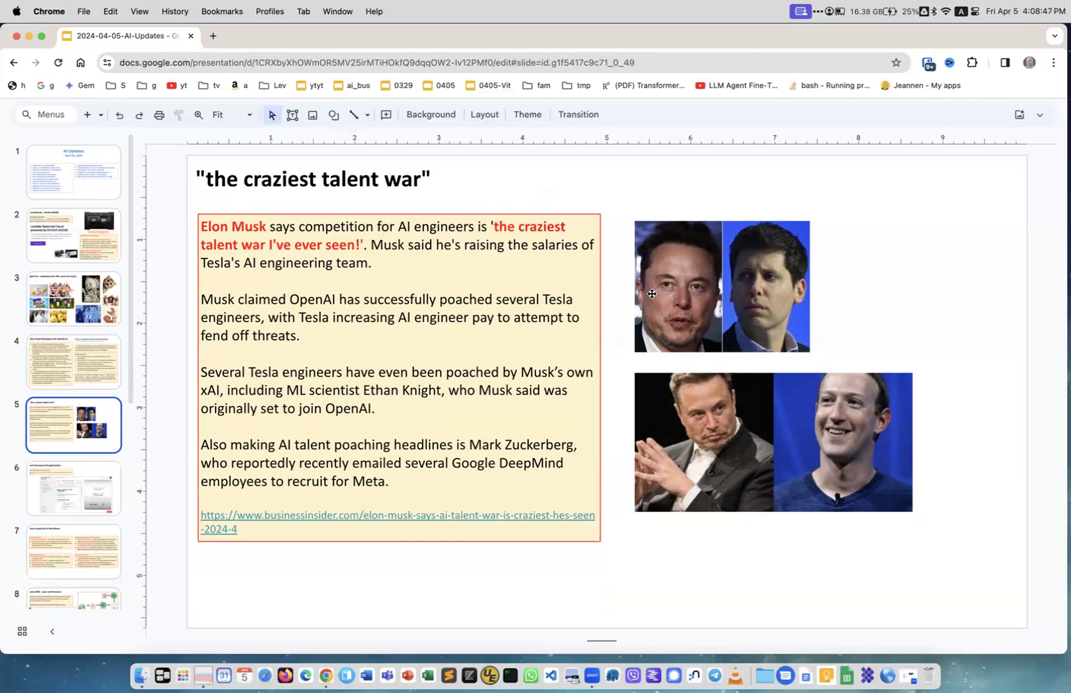
mouse_move(802, 259)
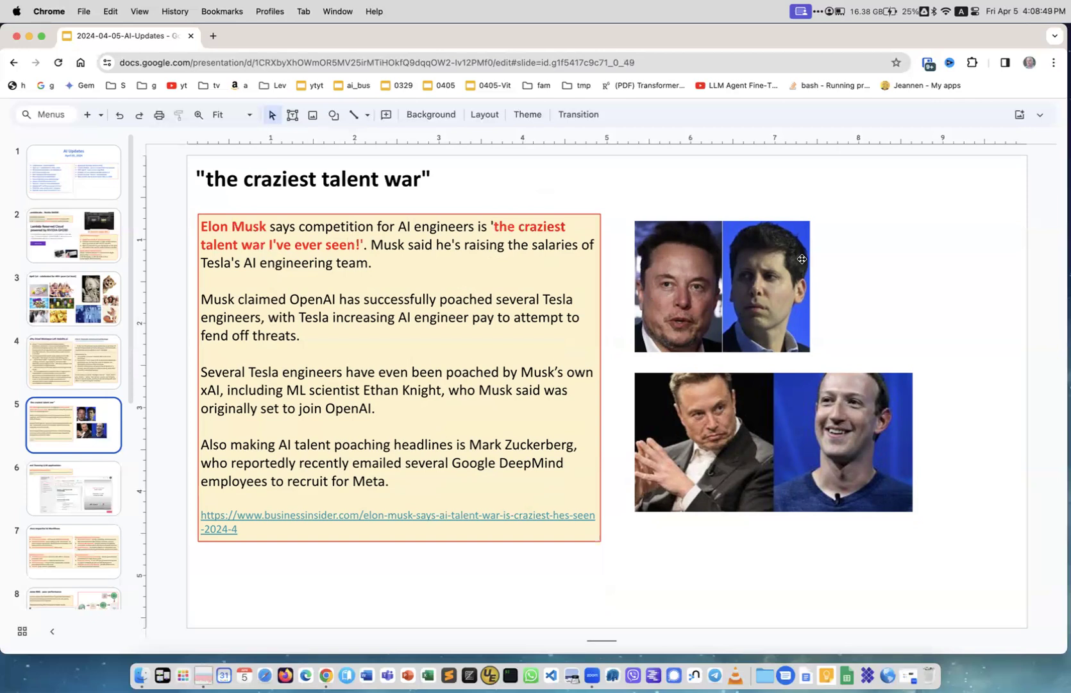
mouse_move(849, 471)
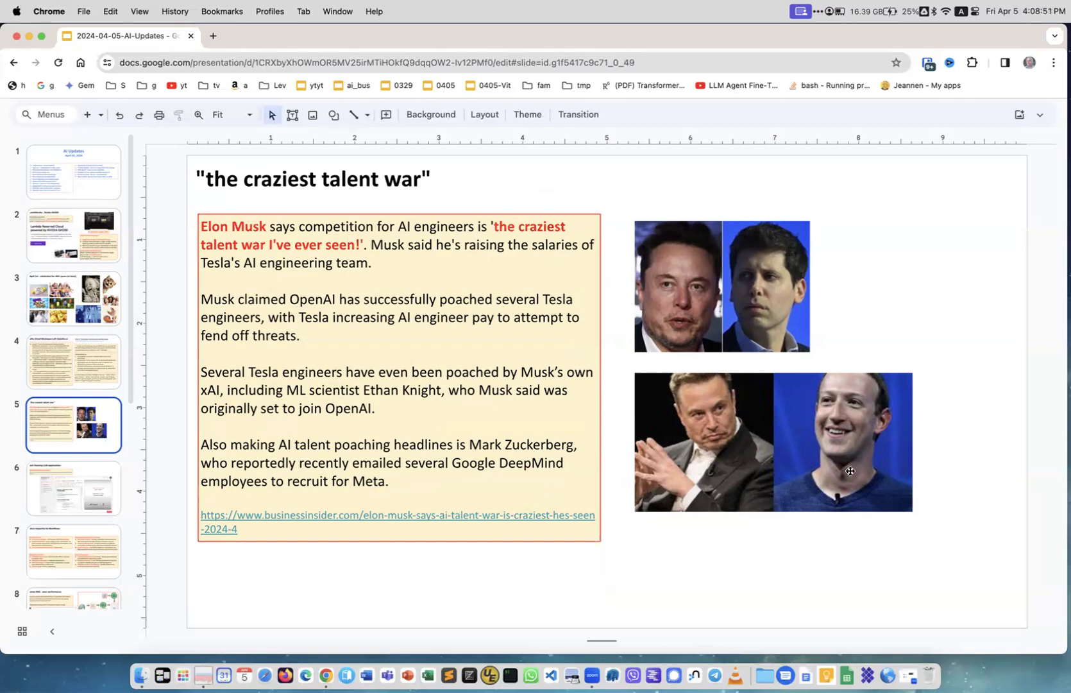
mouse_move(880, 477)
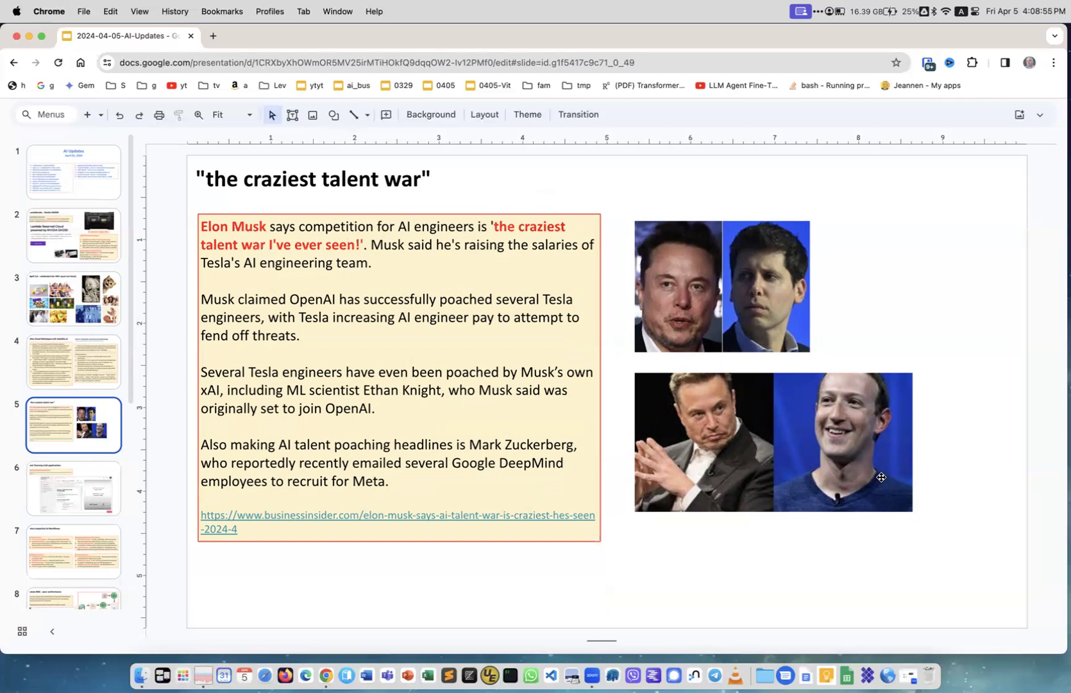
mouse_move(392, 317)
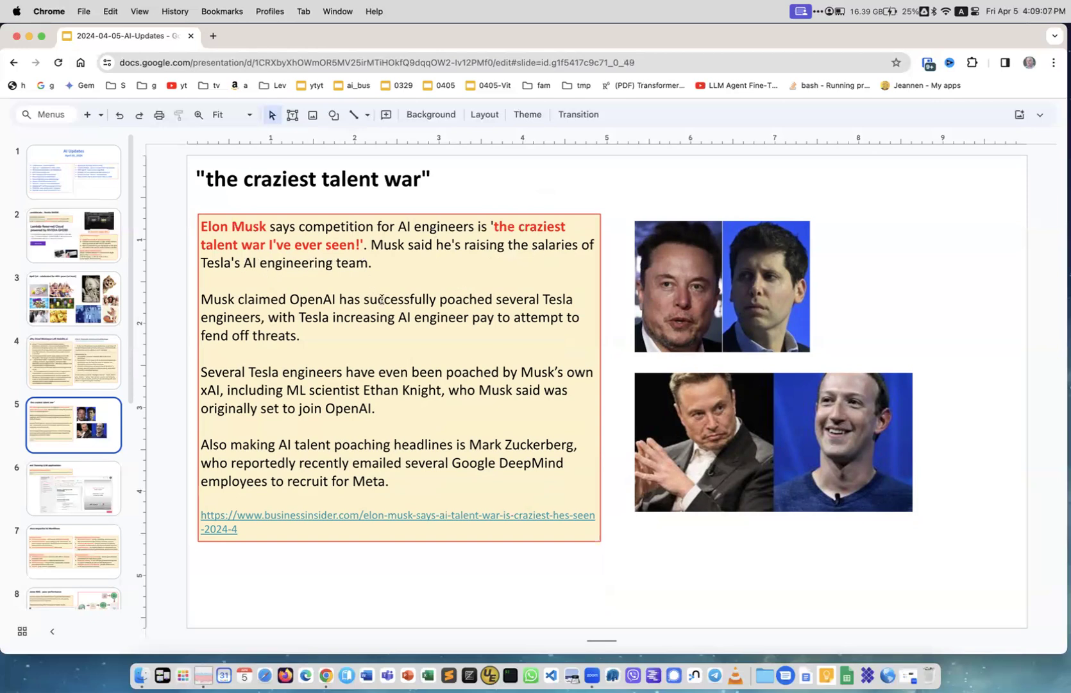
mouse_move(501, 302)
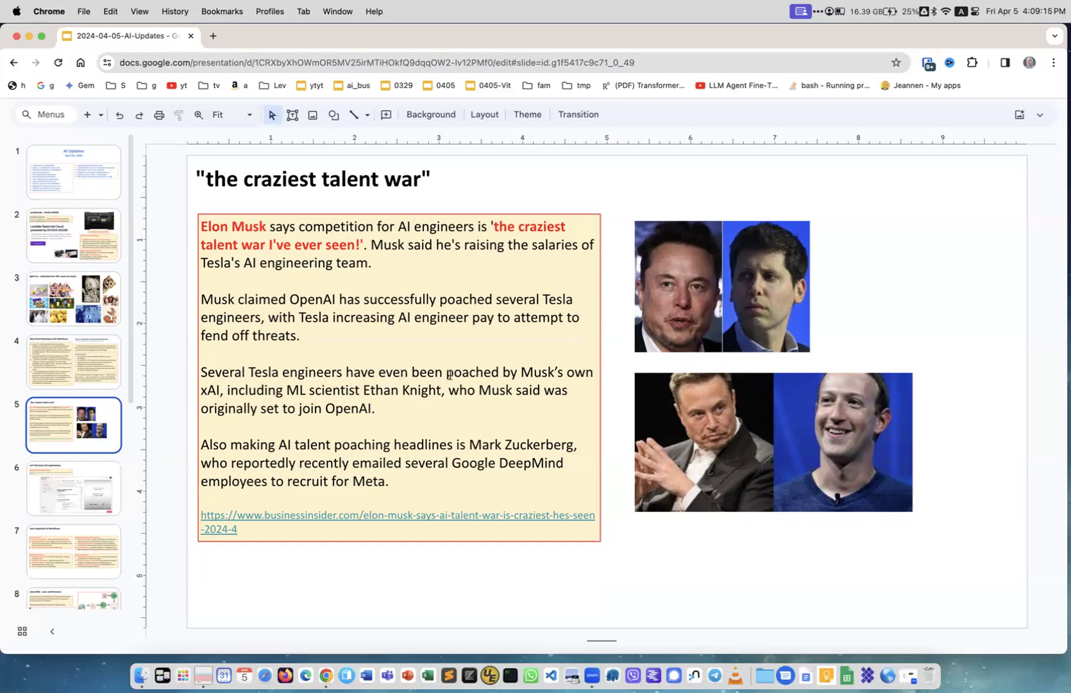
mouse_move(183, 395)
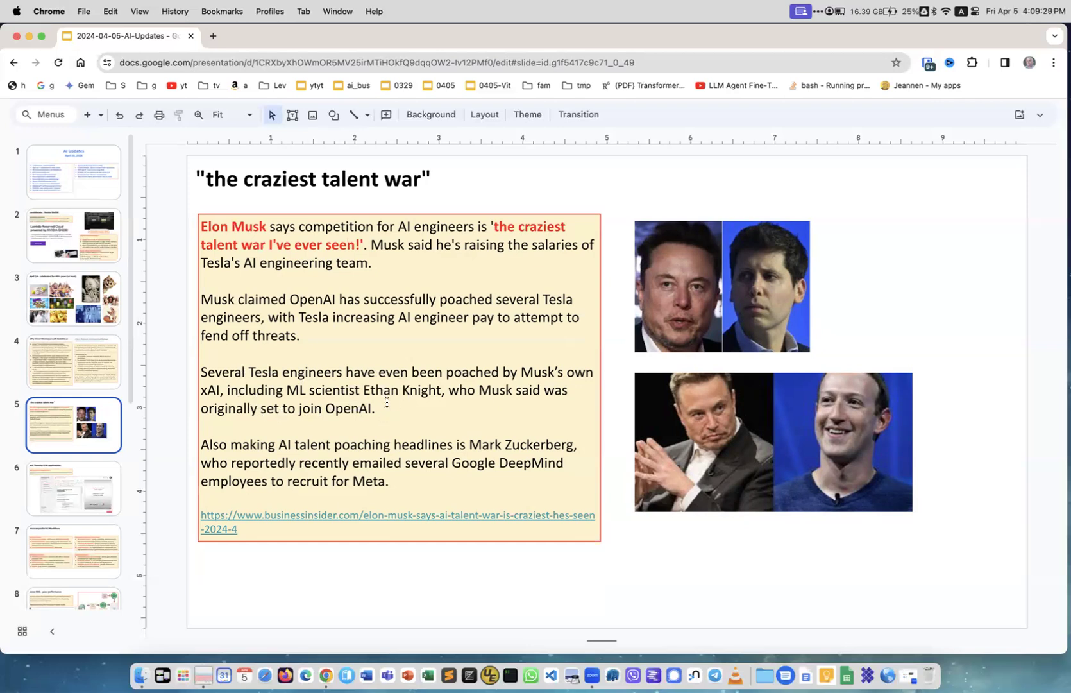
mouse_move(243, 448)
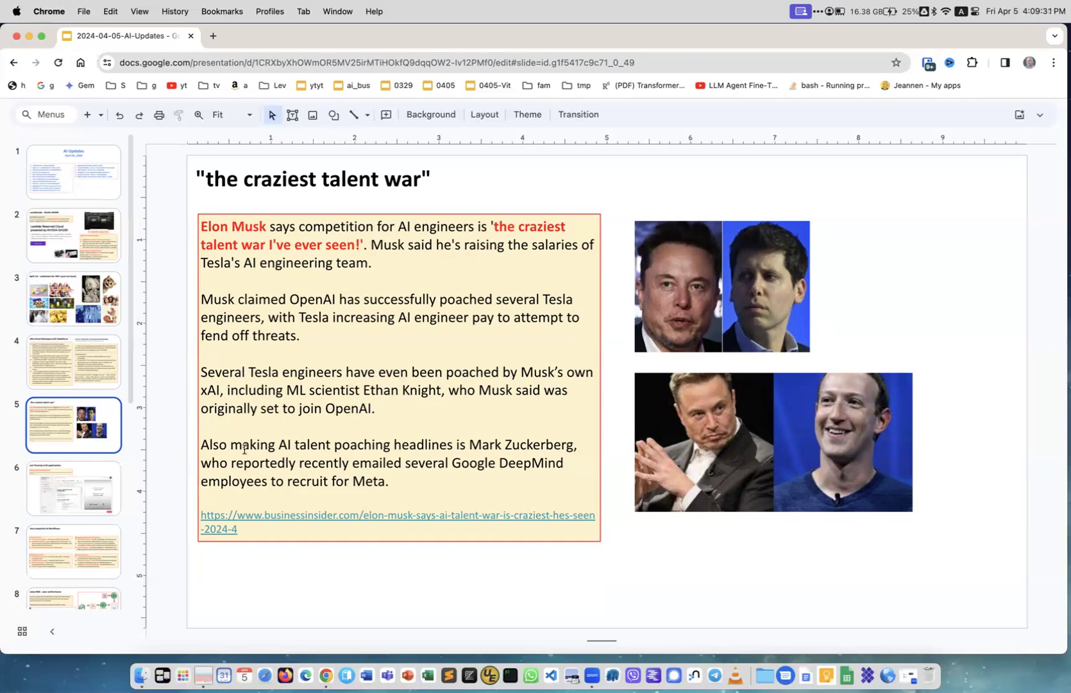
mouse_move(518, 453)
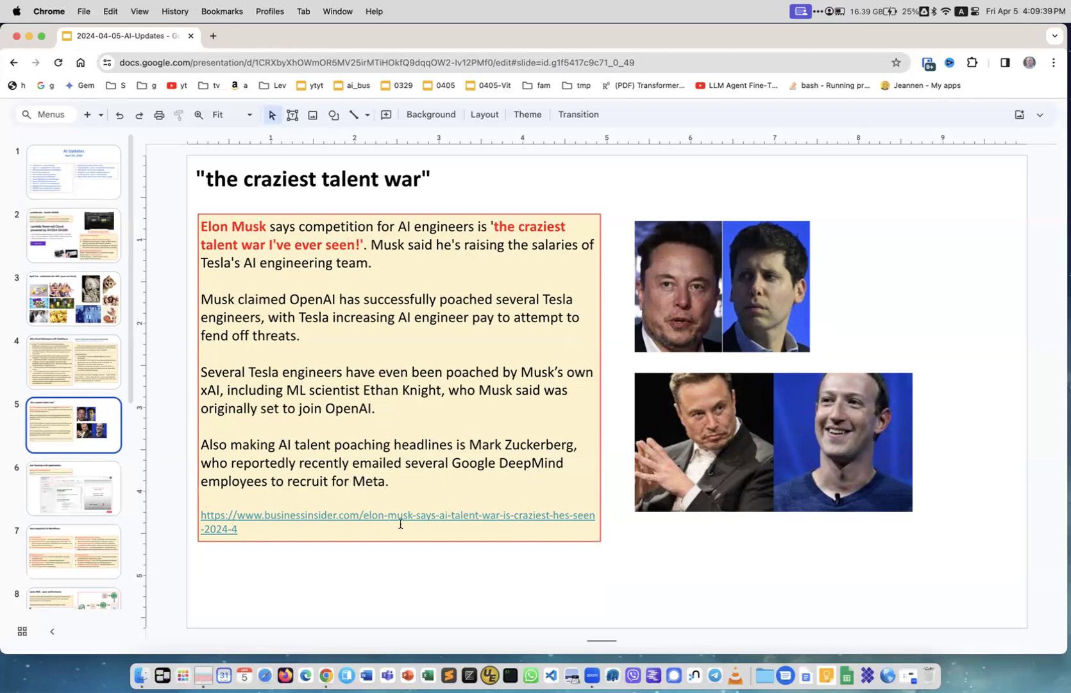
mouse_move(449, 568)
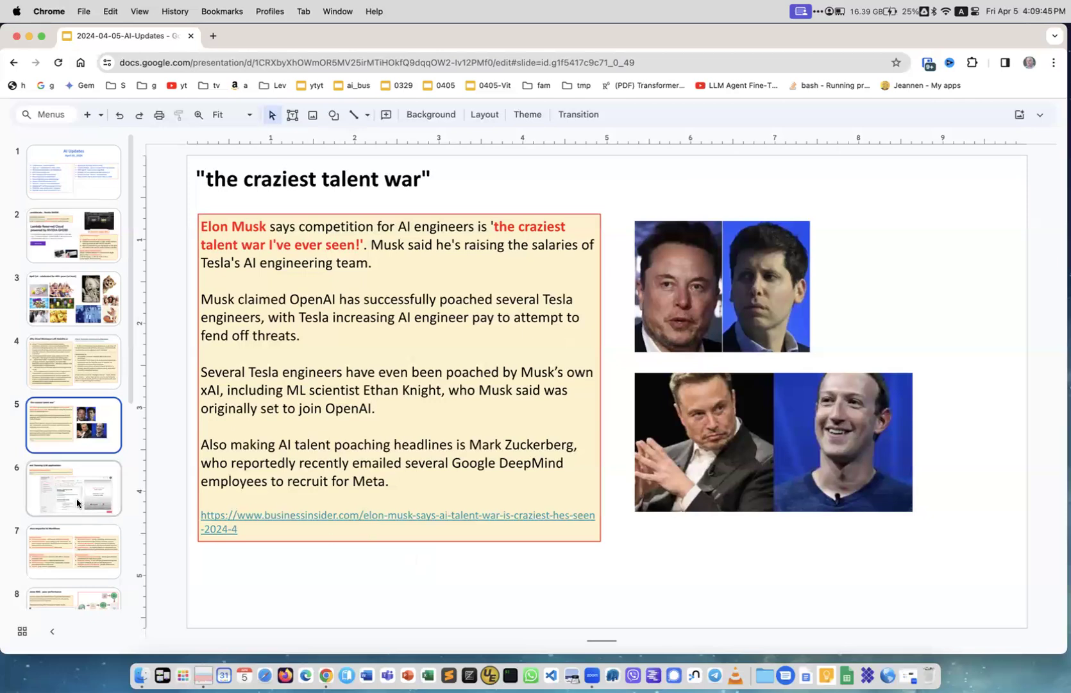
- Show slide 6, Red Teaming LLM applications, with its DeepLearning.AI course link
click(73, 488)
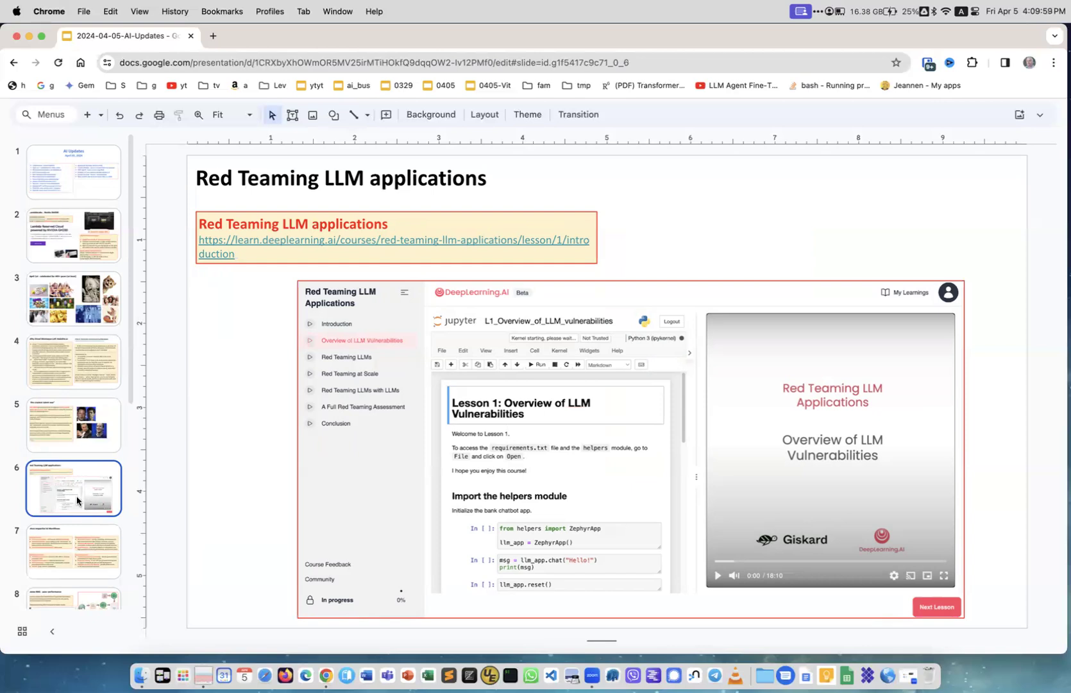
mouse_move(272, 299)
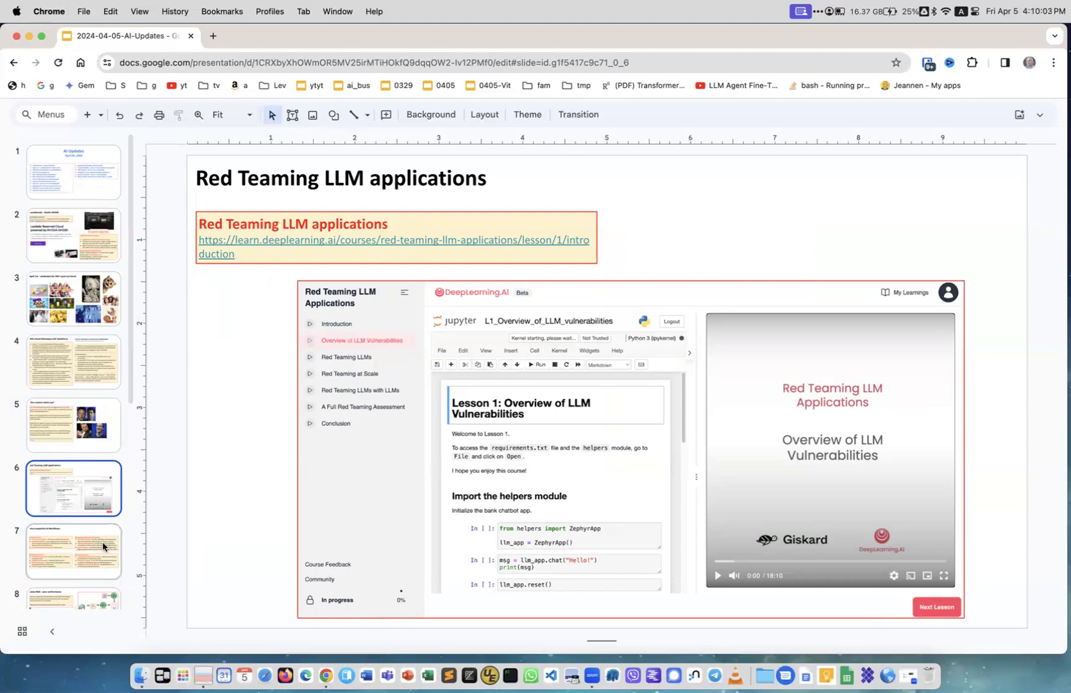
- Show slide 7, Most Impactful AI Workflows, and select text within its content box
click(75, 552)
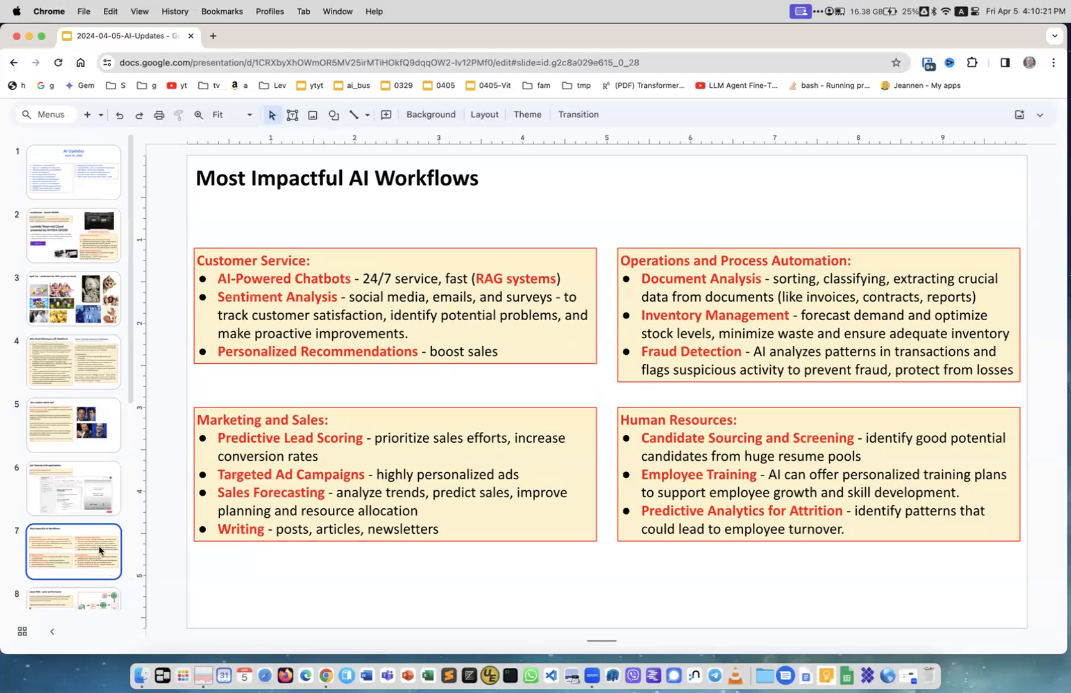
mouse_move(205, 295)
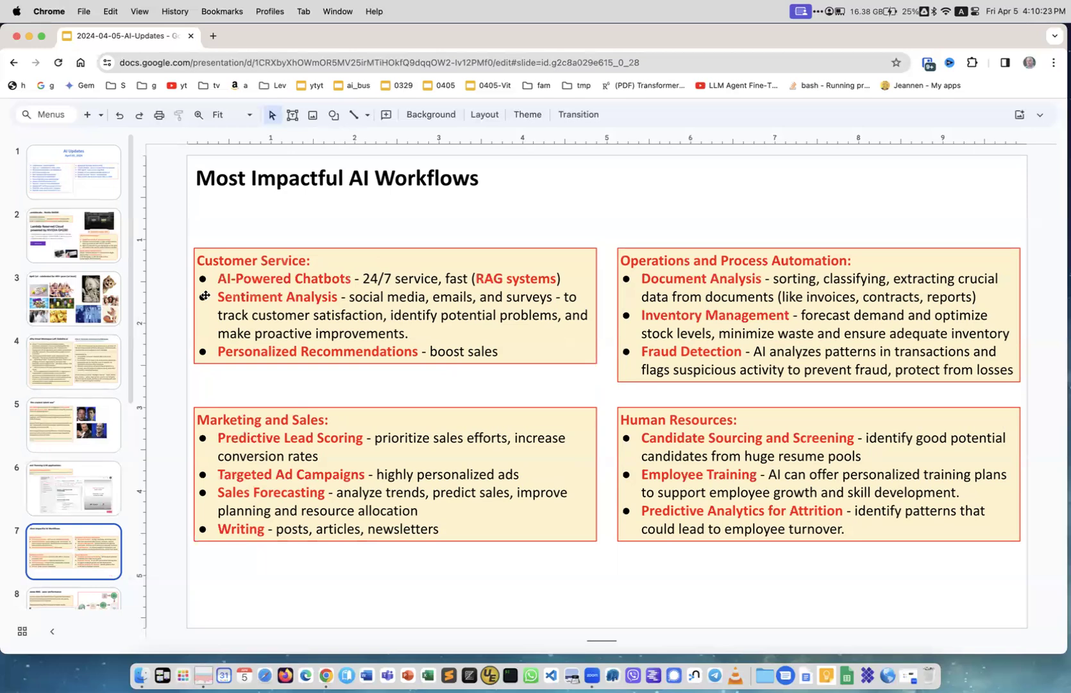
double_click(282, 278)
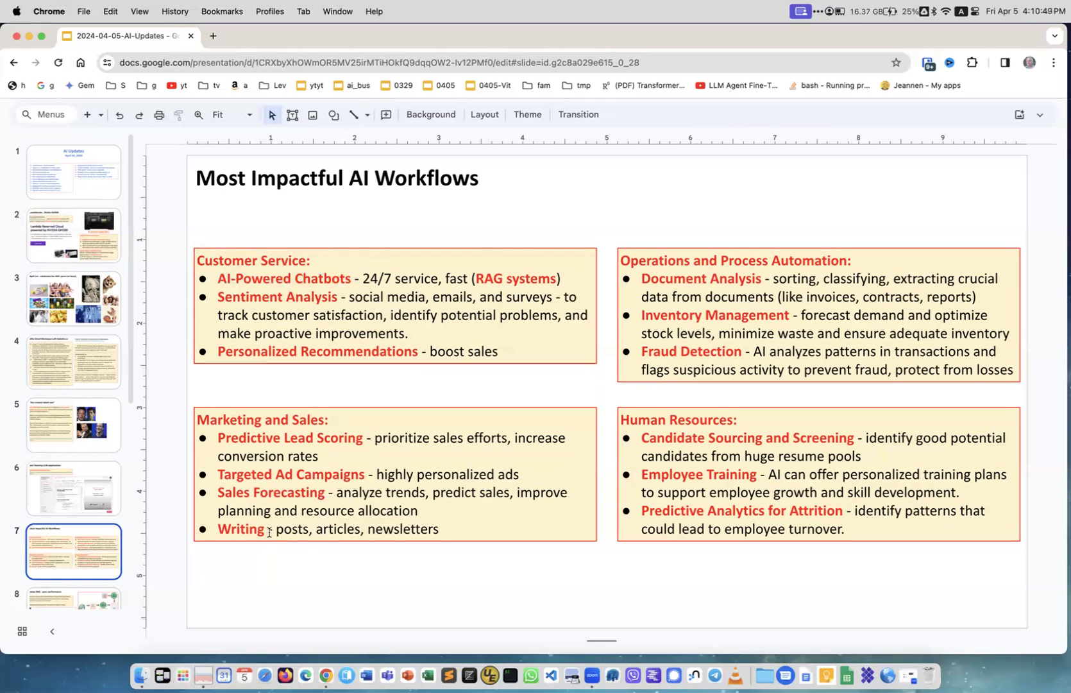
mouse_move(451, 522)
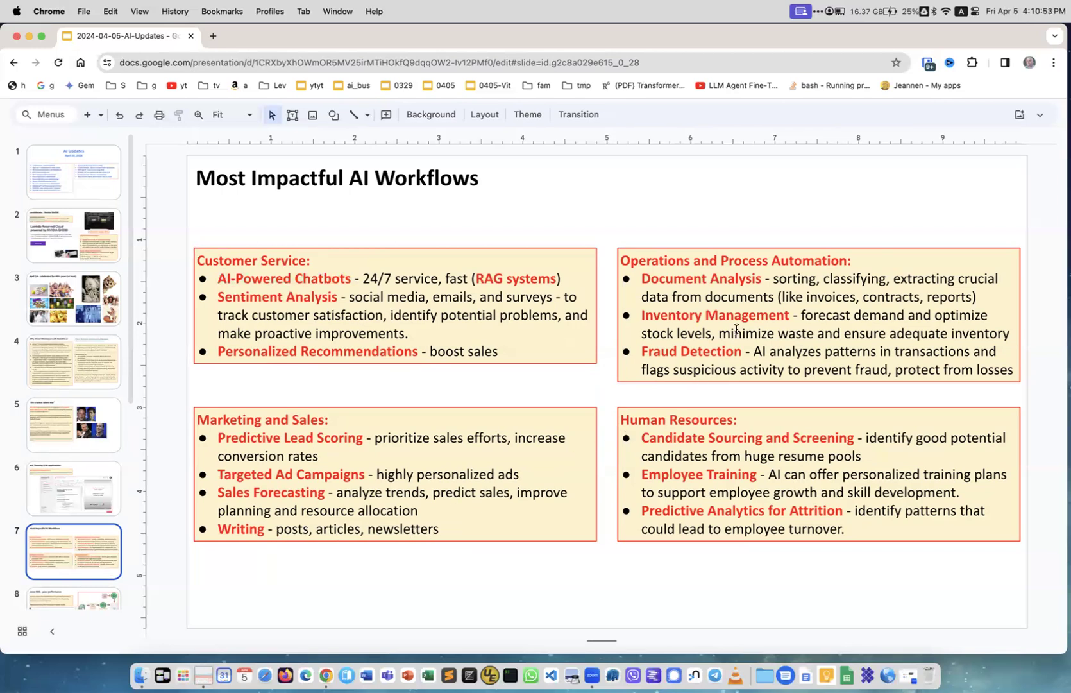
mouse_move(747, 347)
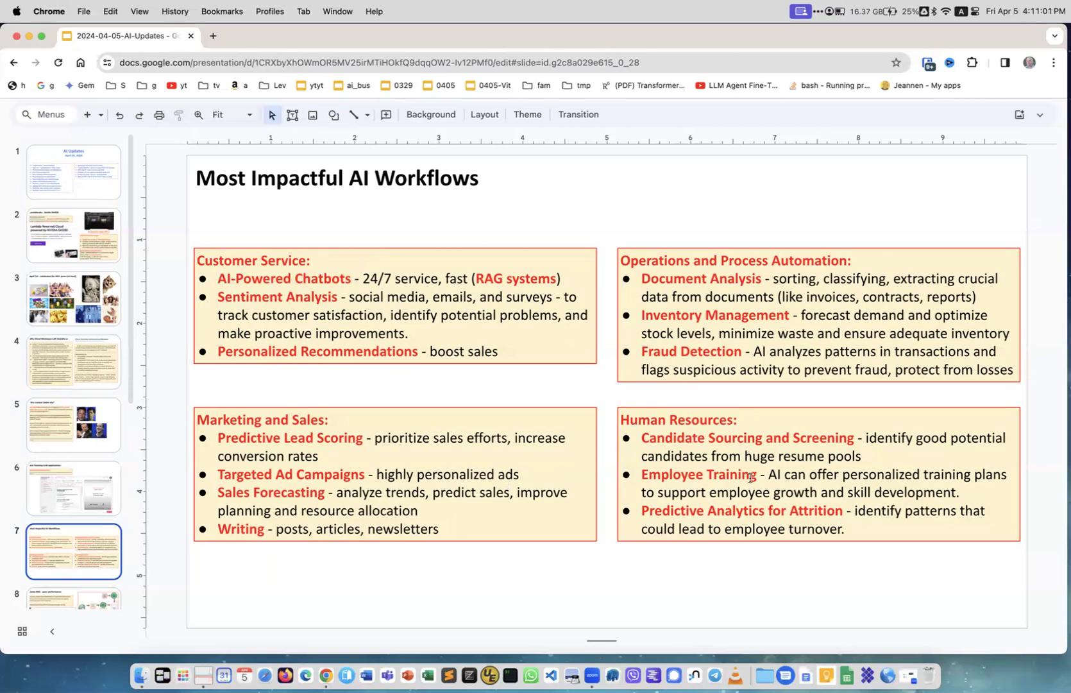
mouse_move(810, 520)
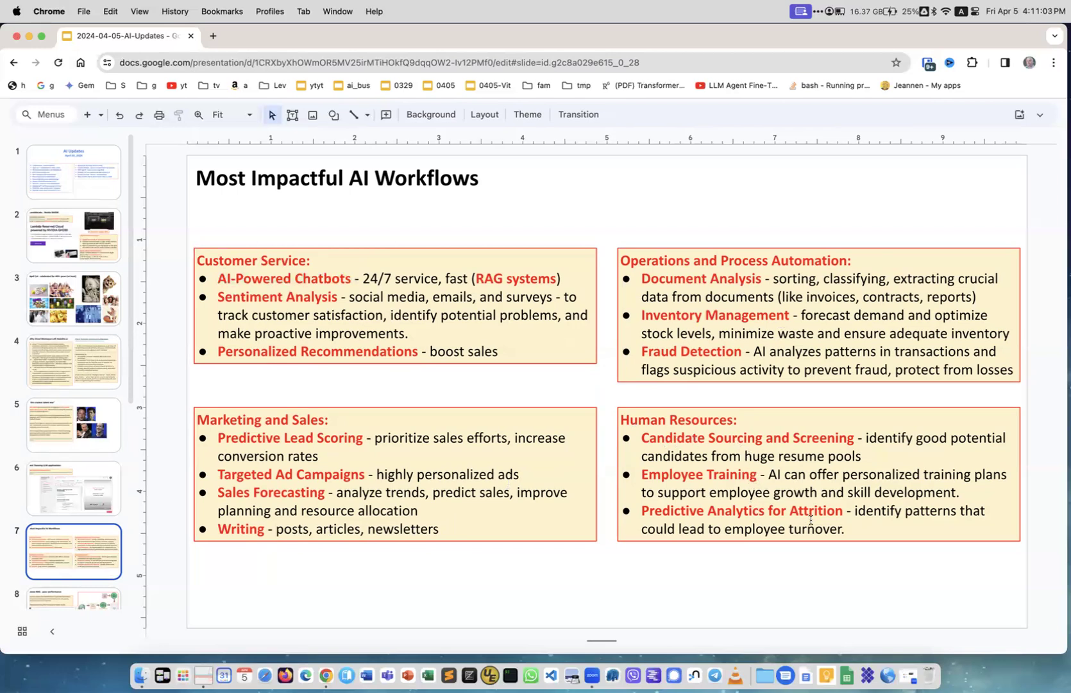
mouse_move(615, 560)
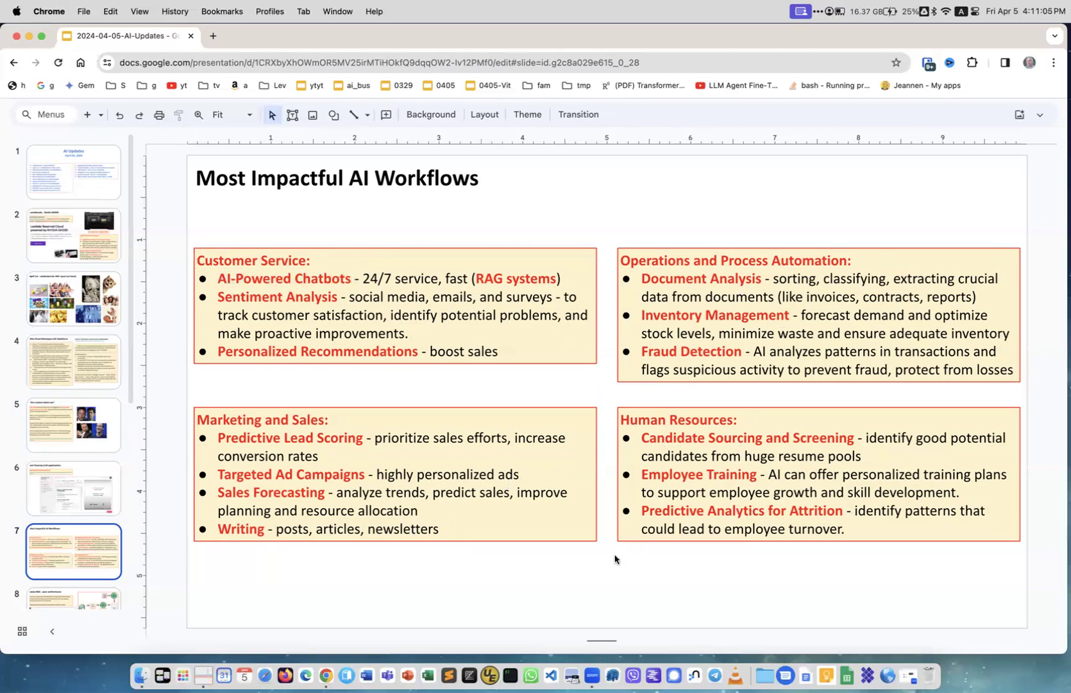
mouse_move(362, 408)
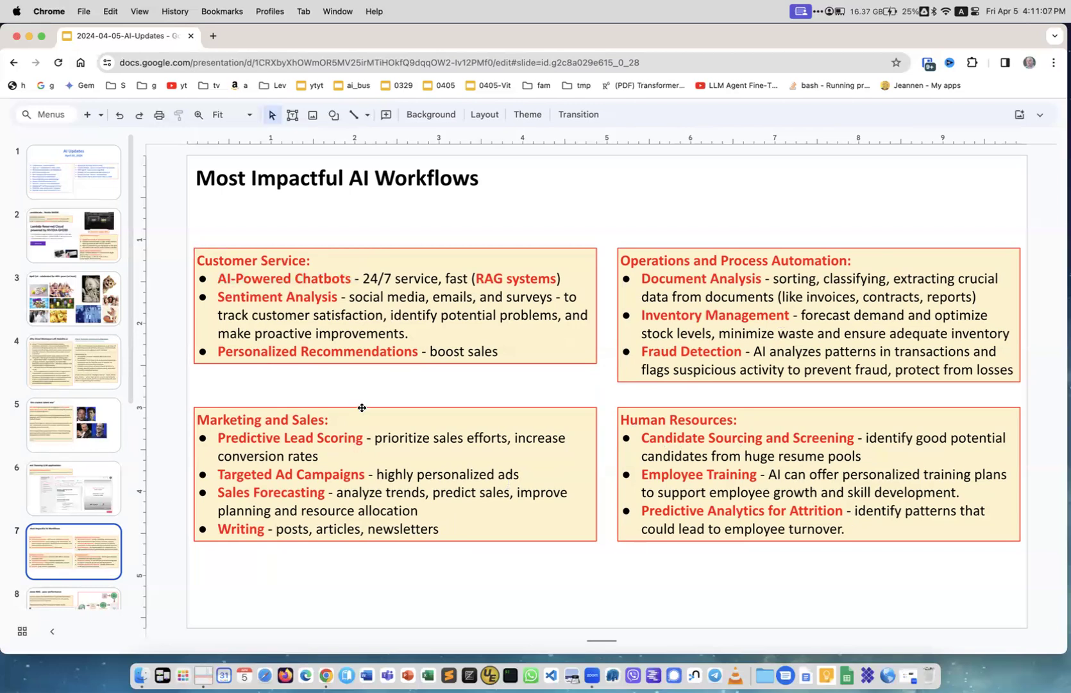
mouse_move(355, 397)
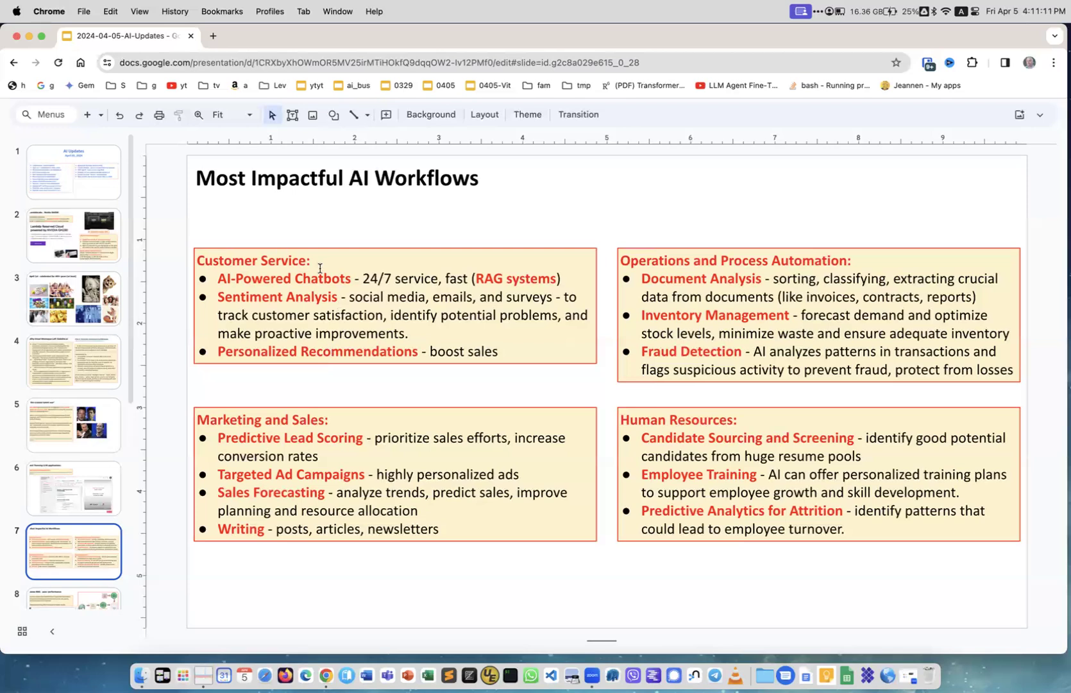
mouse_move(311, 298)
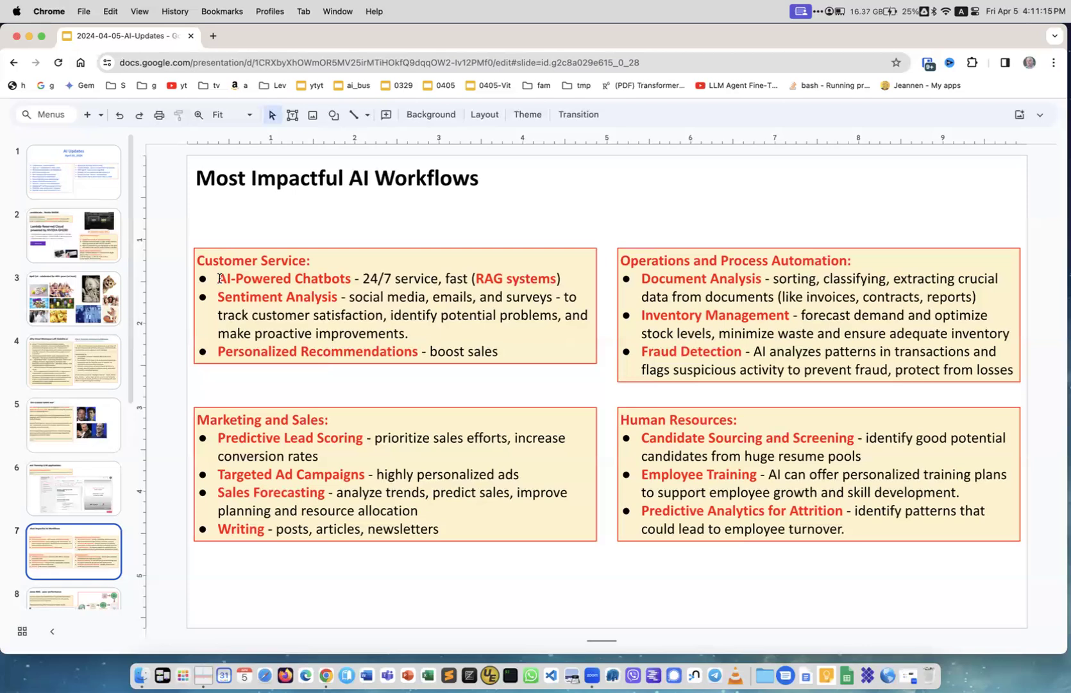
click(224, 278)
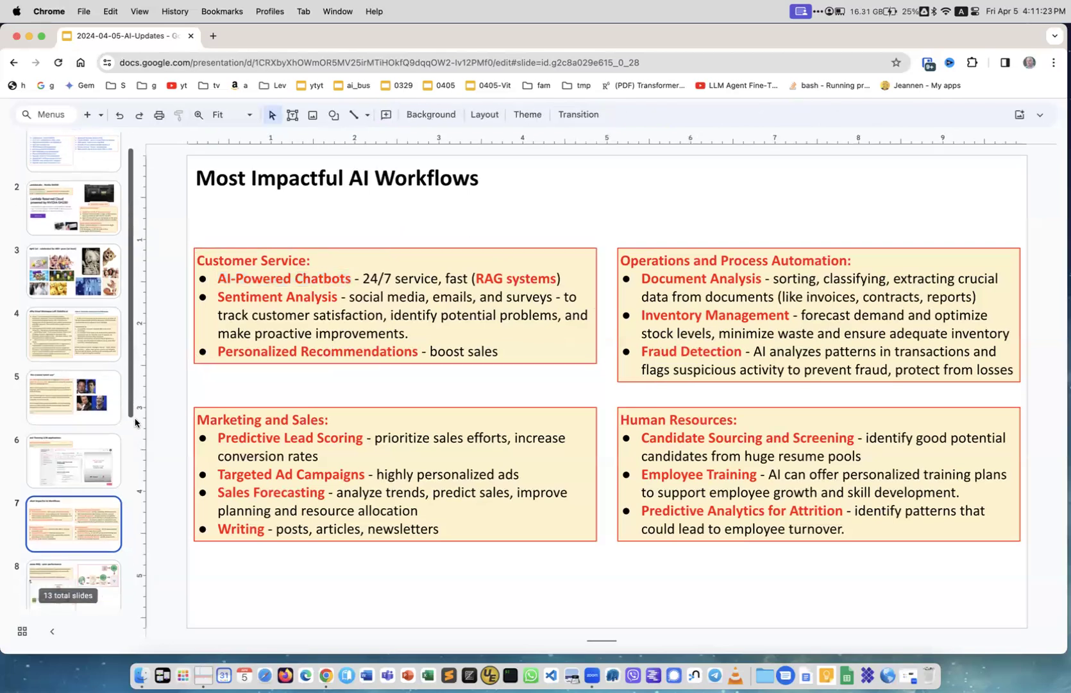
click(73, 364)
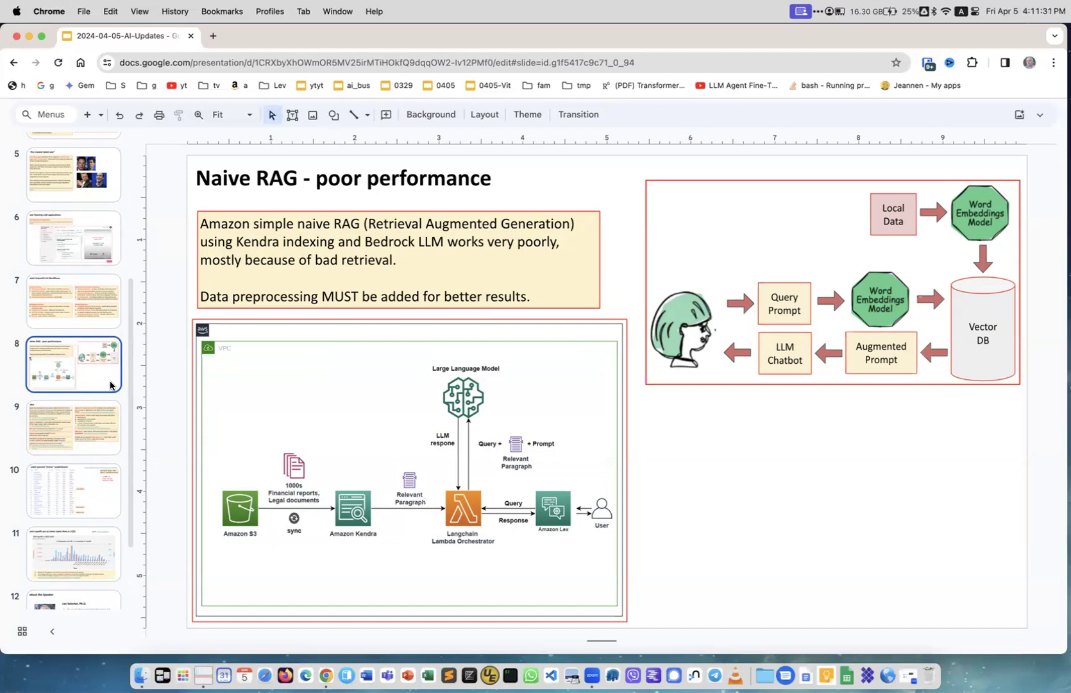
mouse_move(818, 259)
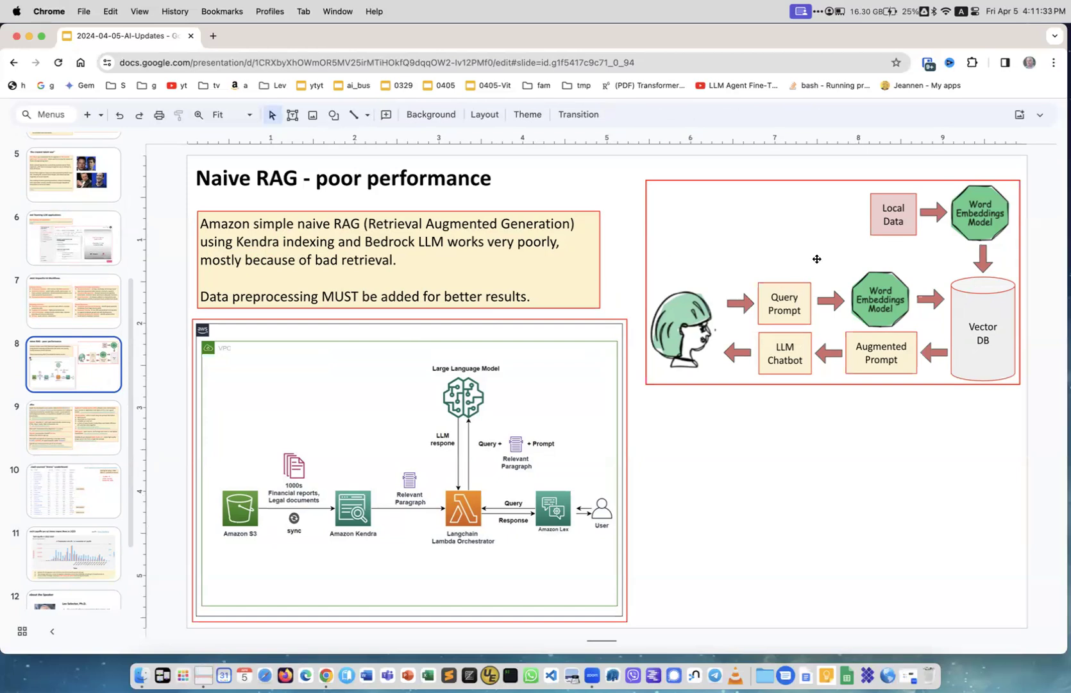
mouse_move(842, 249)
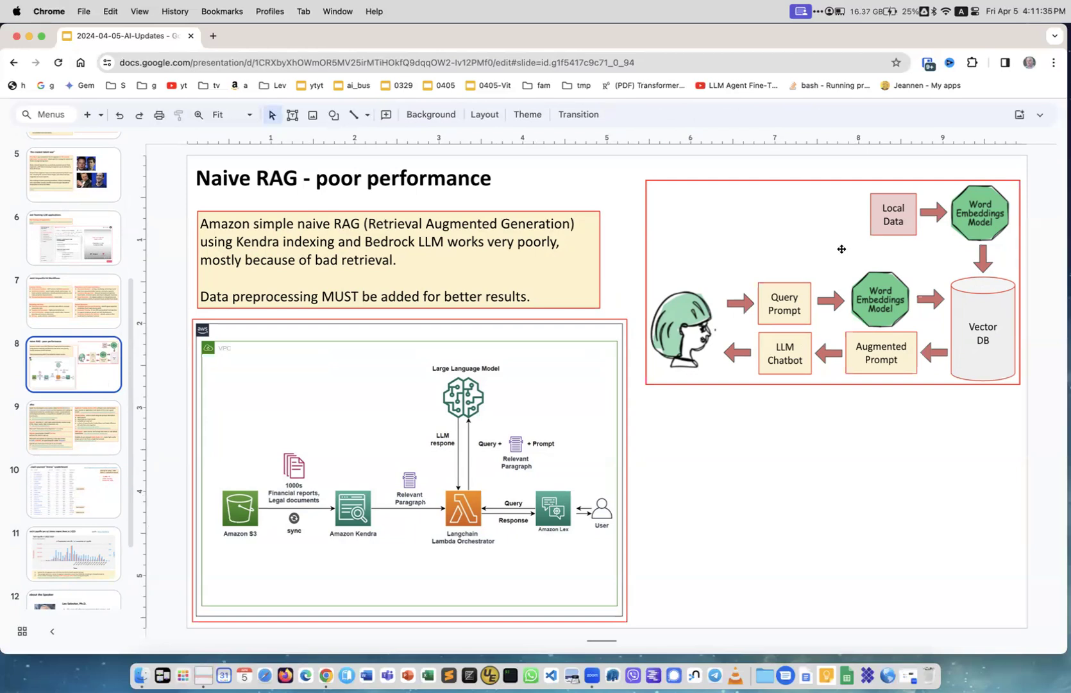
mouse_move(949, 419)
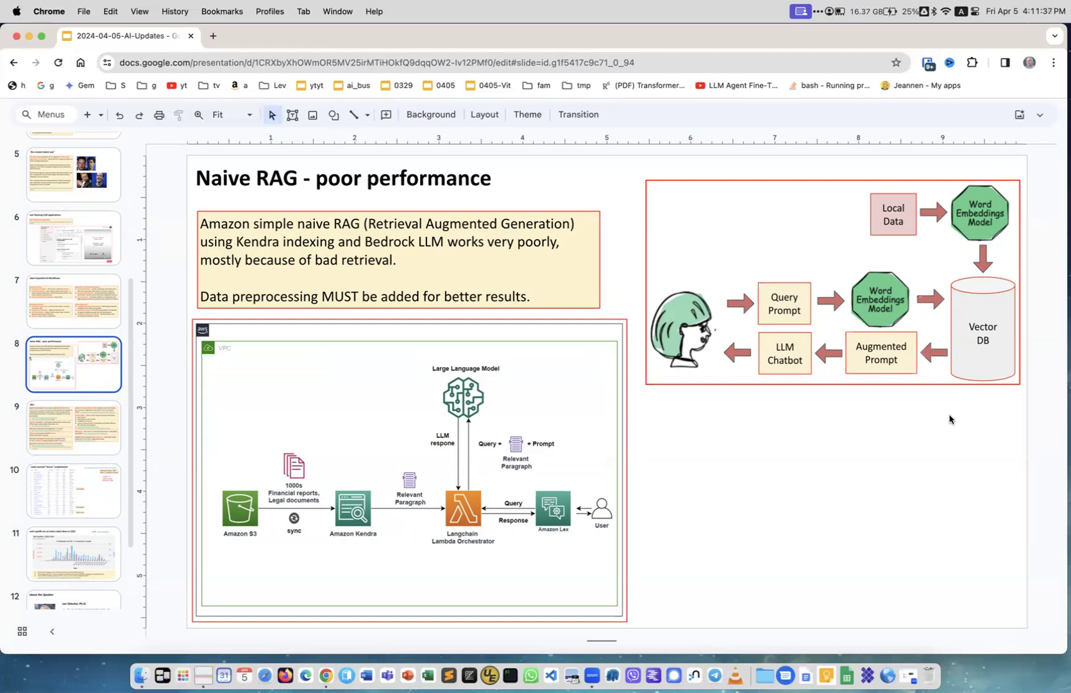
mouse_move(854, 216)
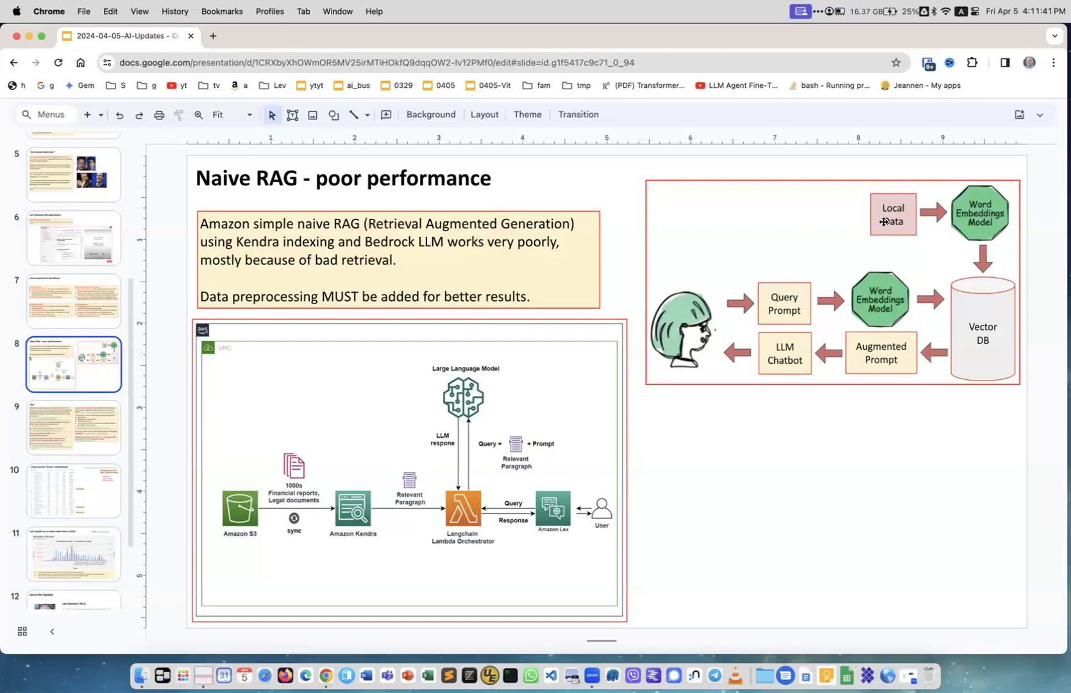
mouse_move(985, 204)
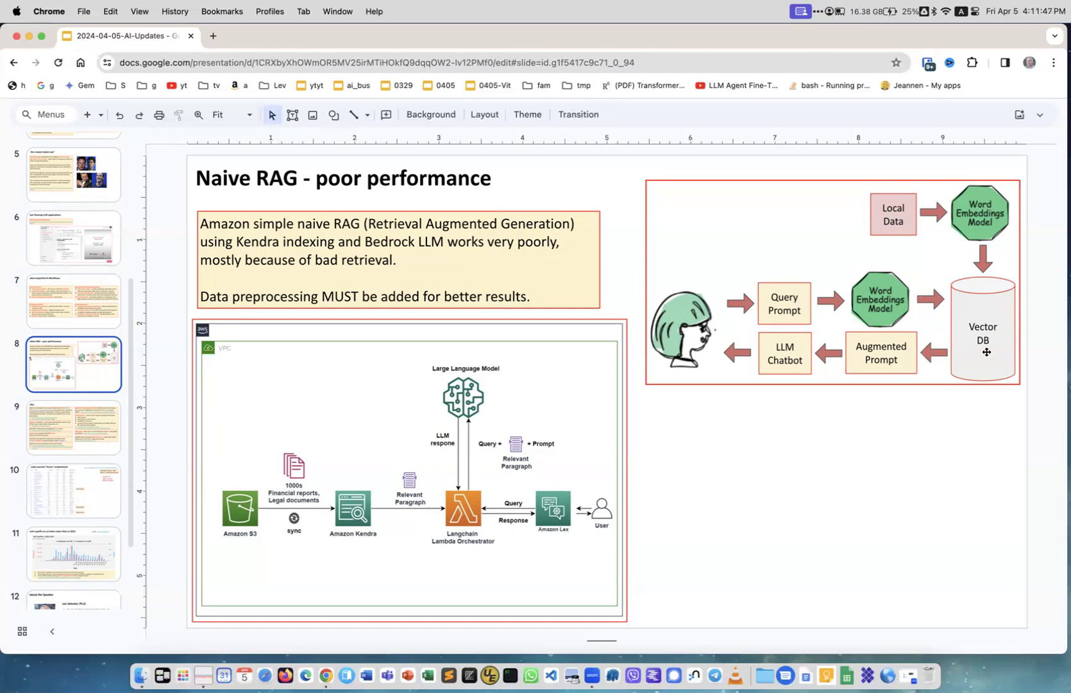
mouse_move(989, 213)
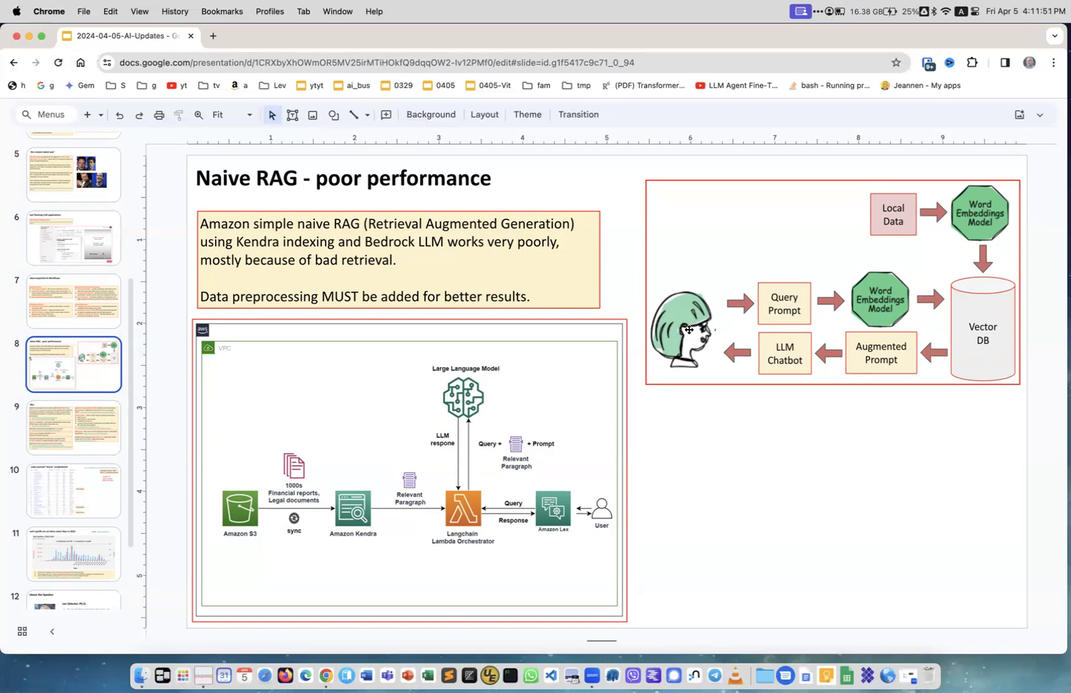
mouse_move(794, 313)
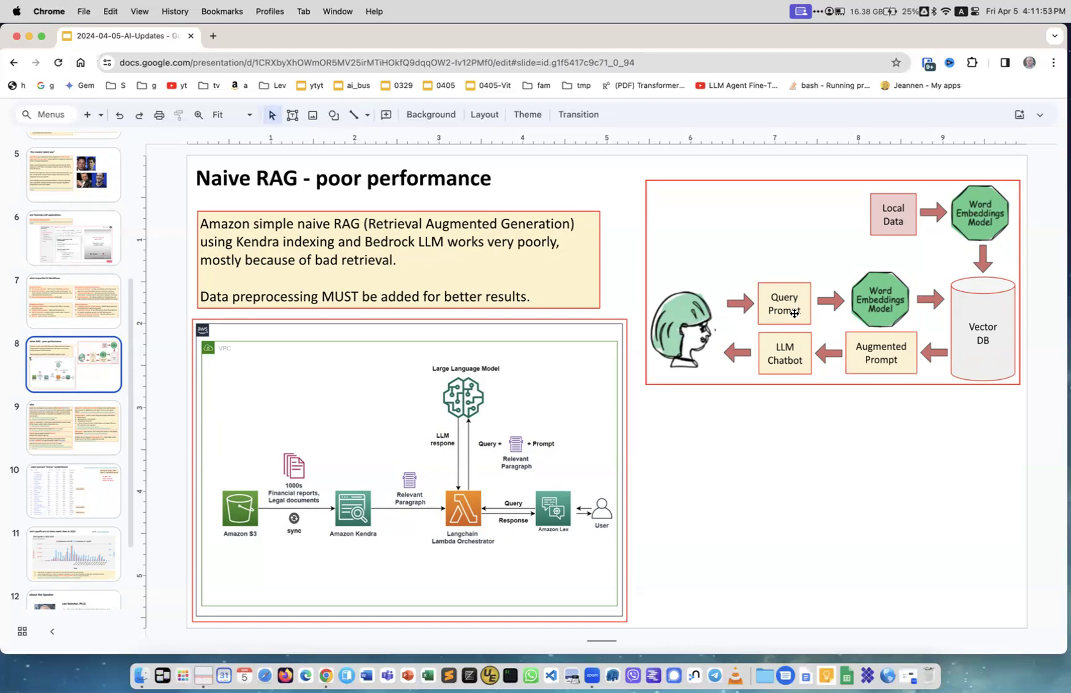
mouse_move(881, 308)
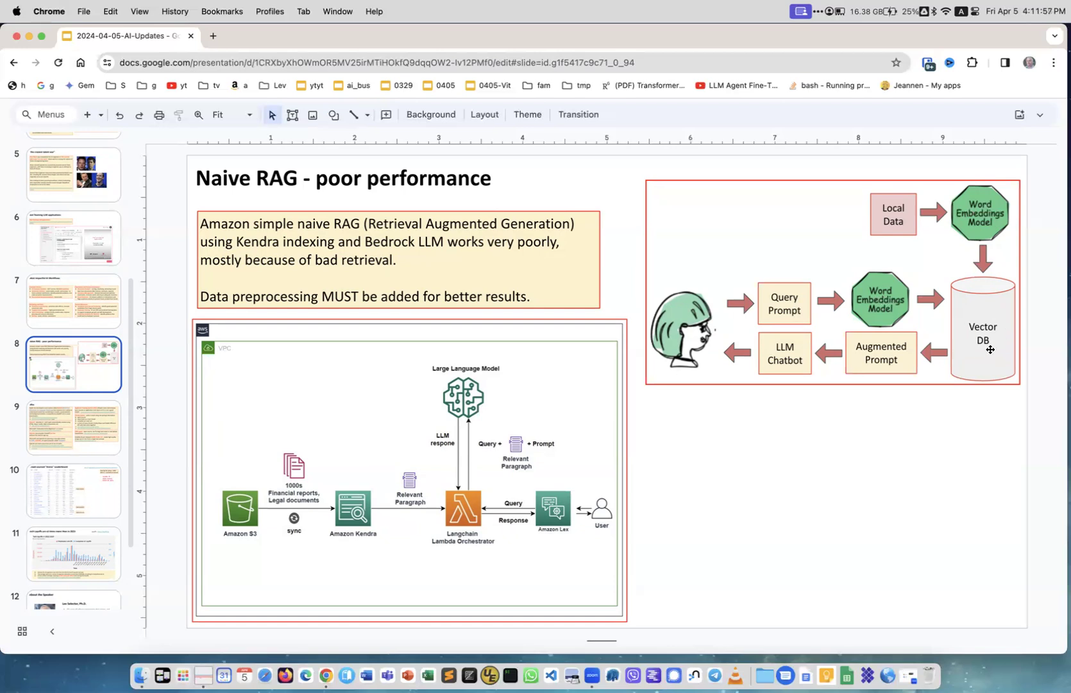
mouse_move(985, 321)
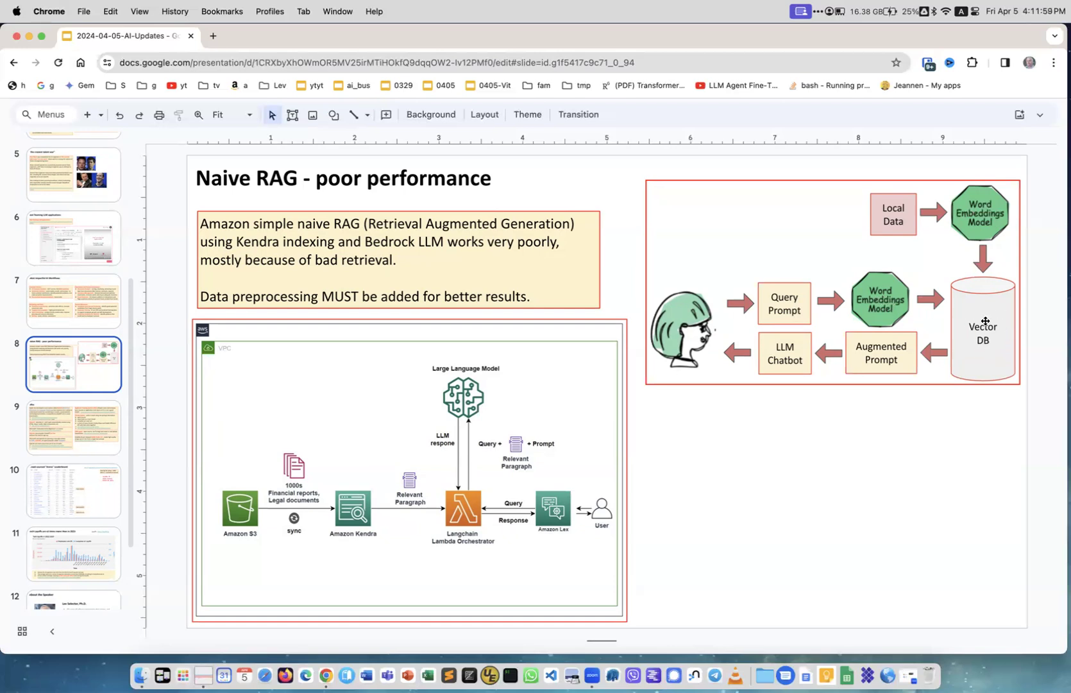
mouse_move(897, 309)
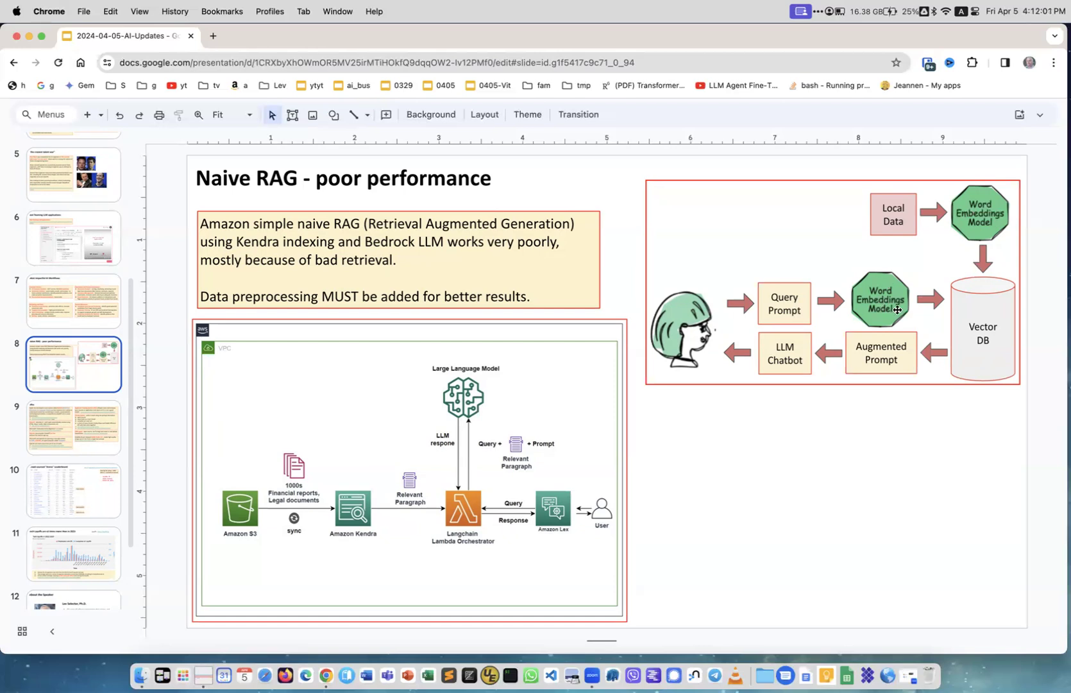
mouse_move(990, 328)
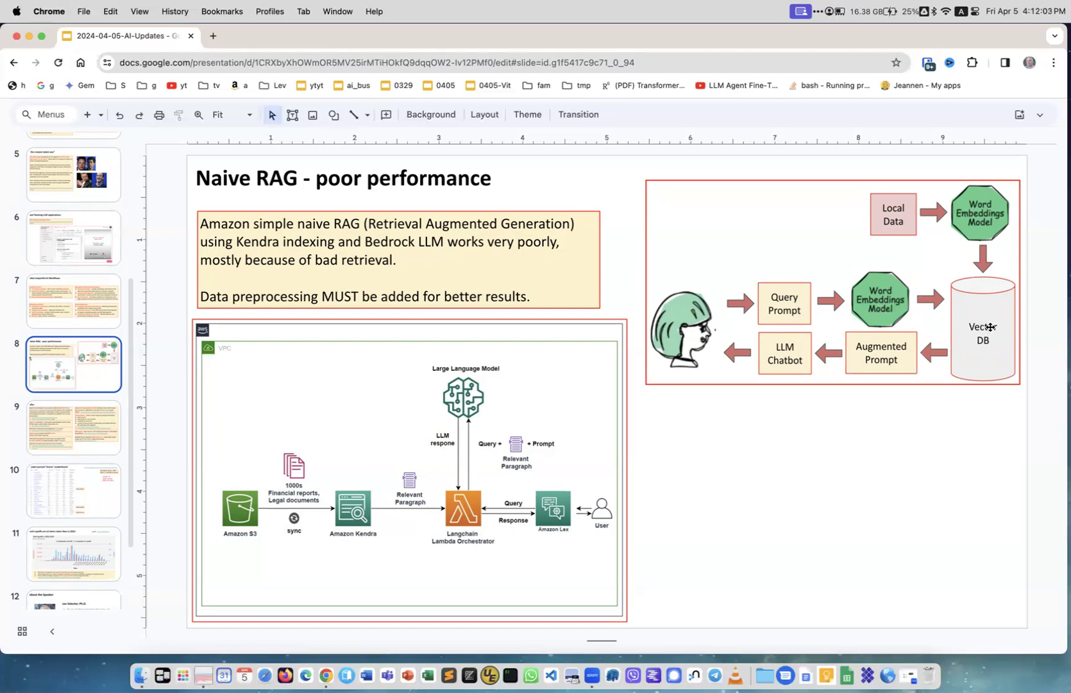
mouse_move(987, 349)
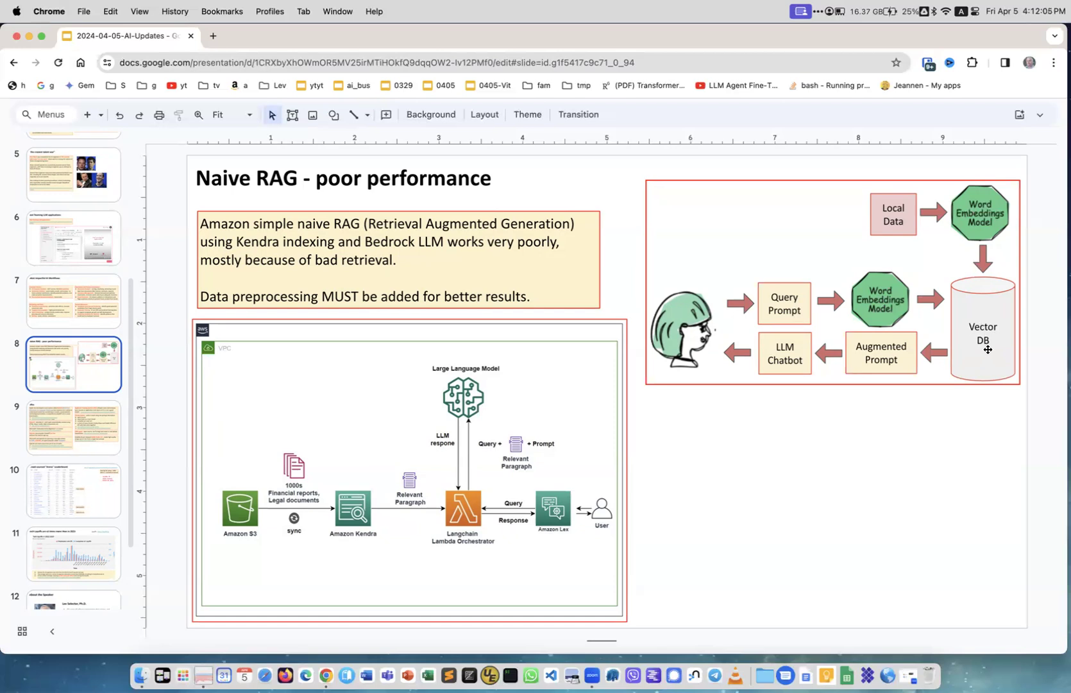
mouse_move(866, 350)
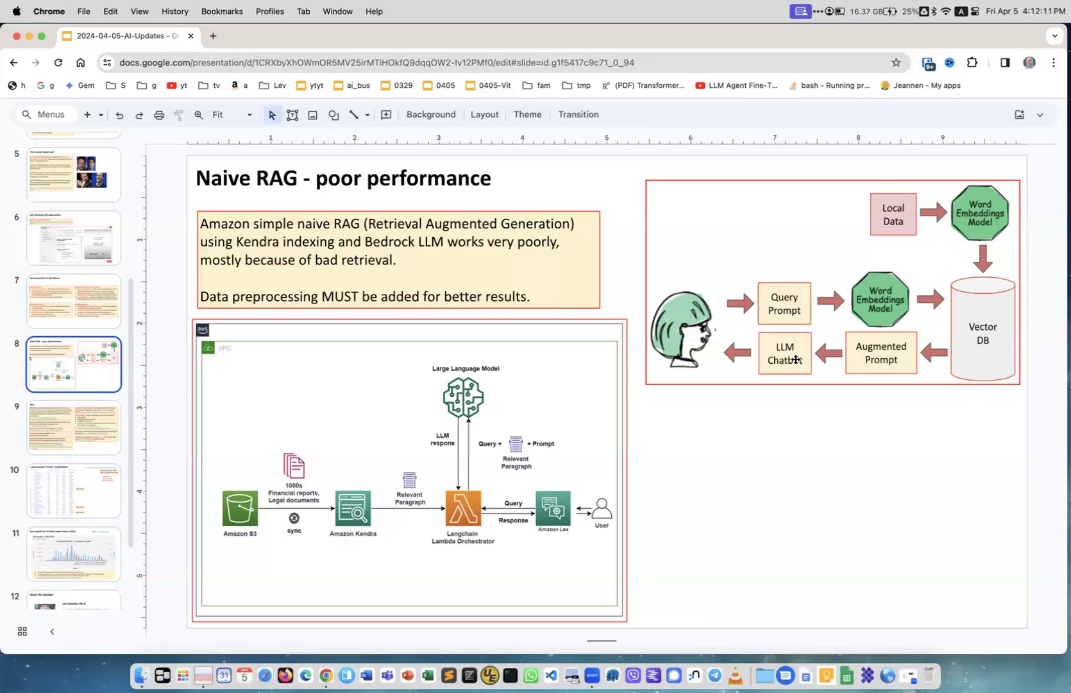
mouse_move(785, 361)
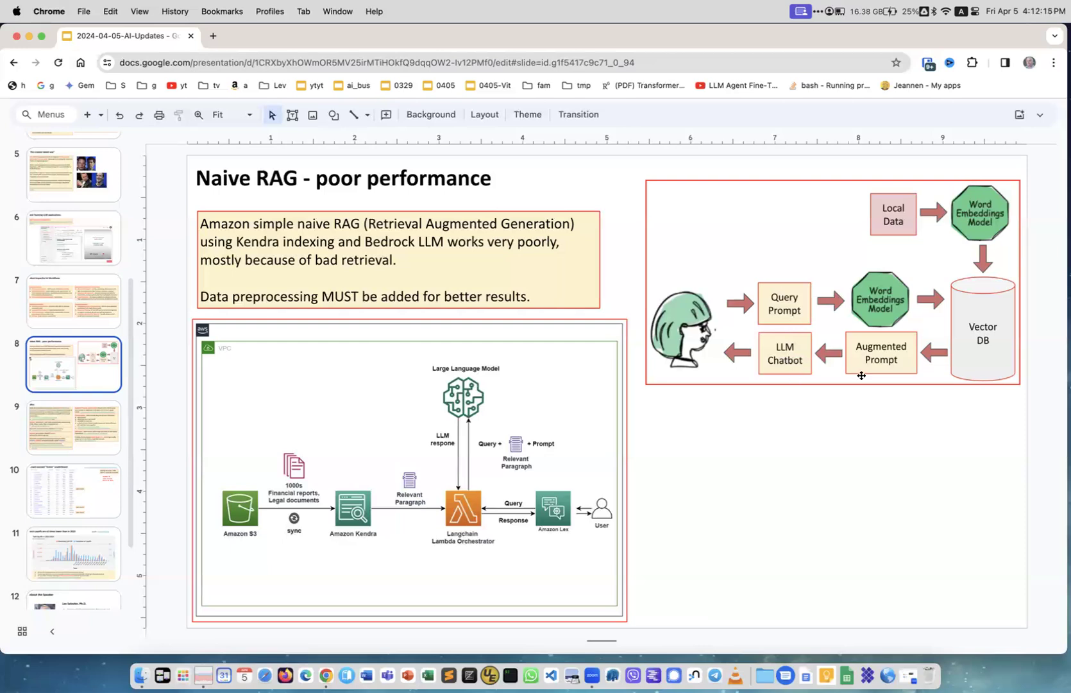
mouse_move(979, 361)
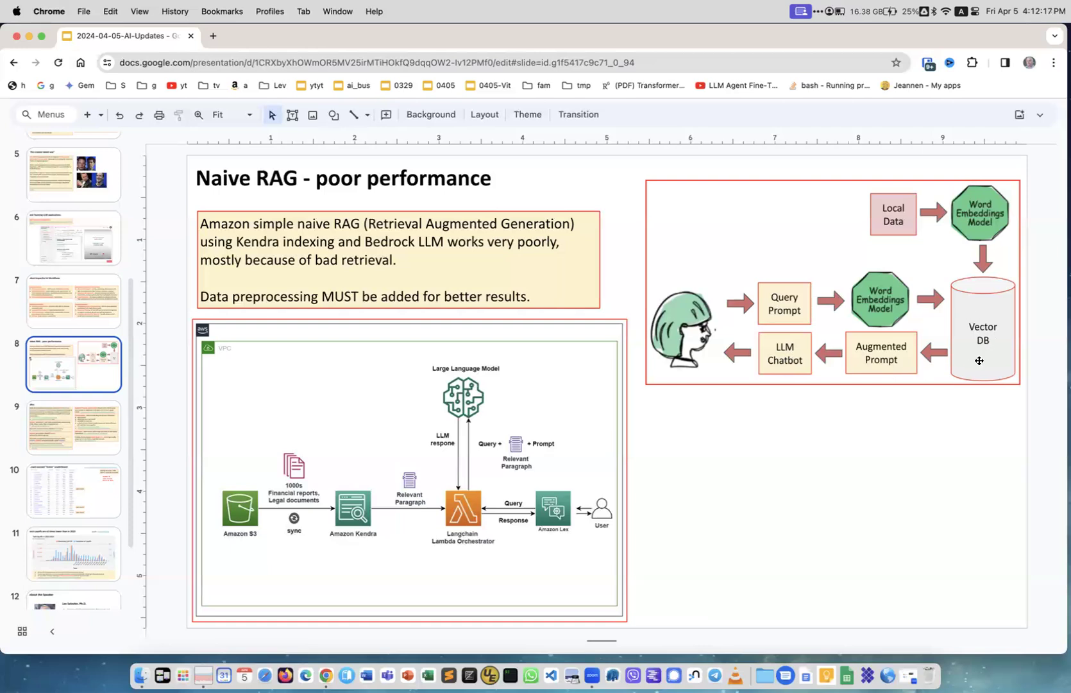
mouse_move(905, 382)
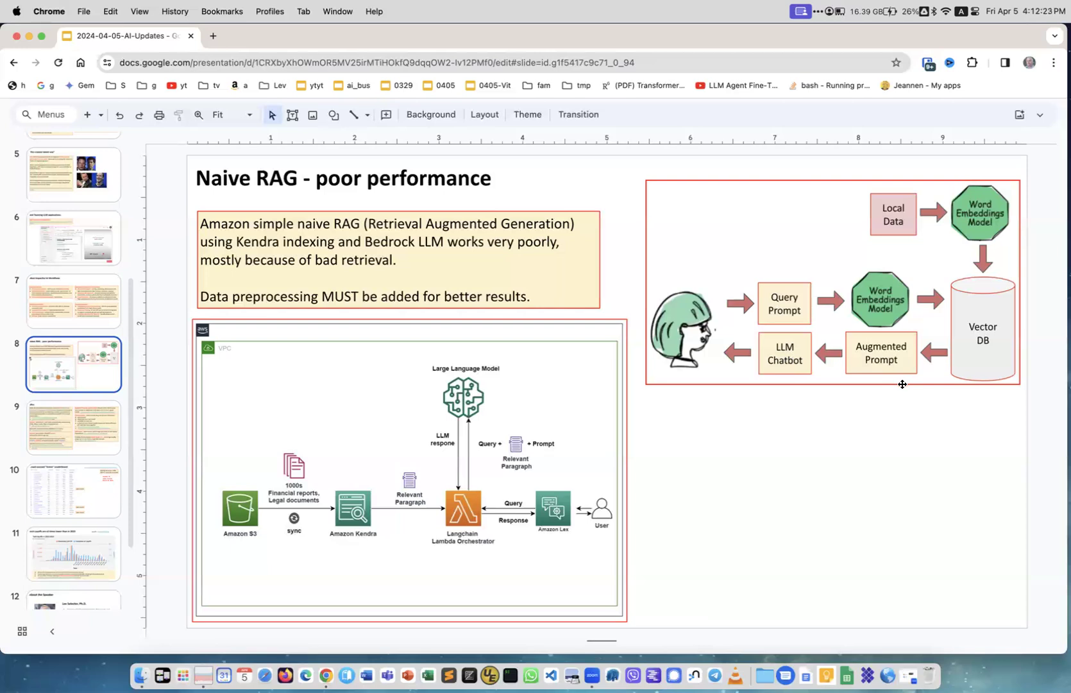
mouse_move(454, 461)
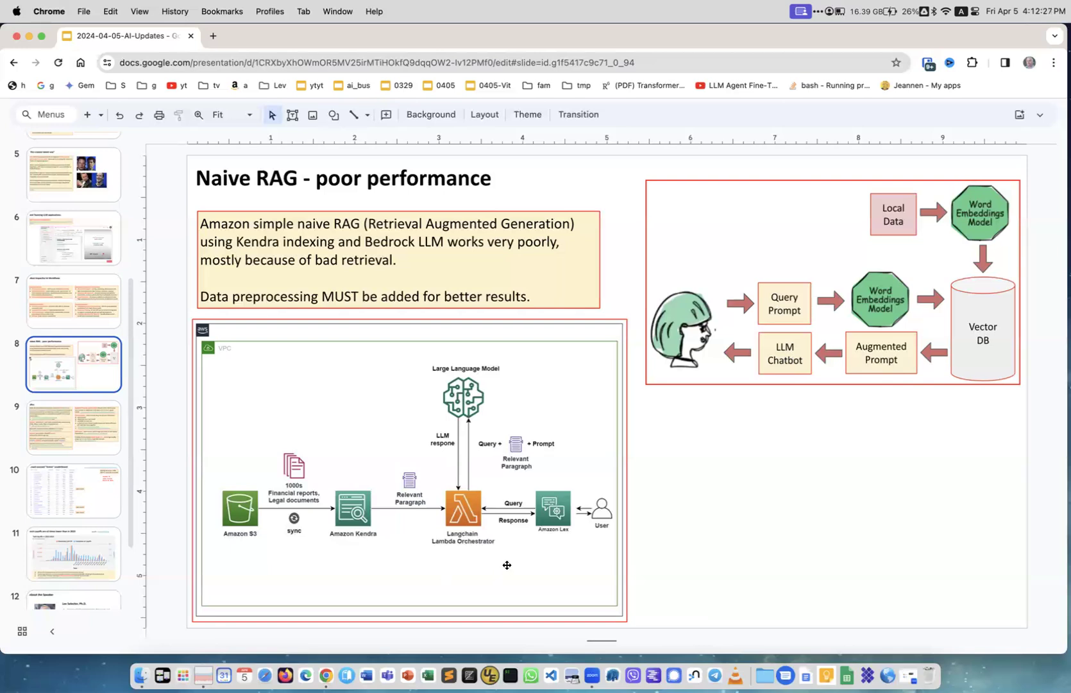
mouse_move(214, 357)
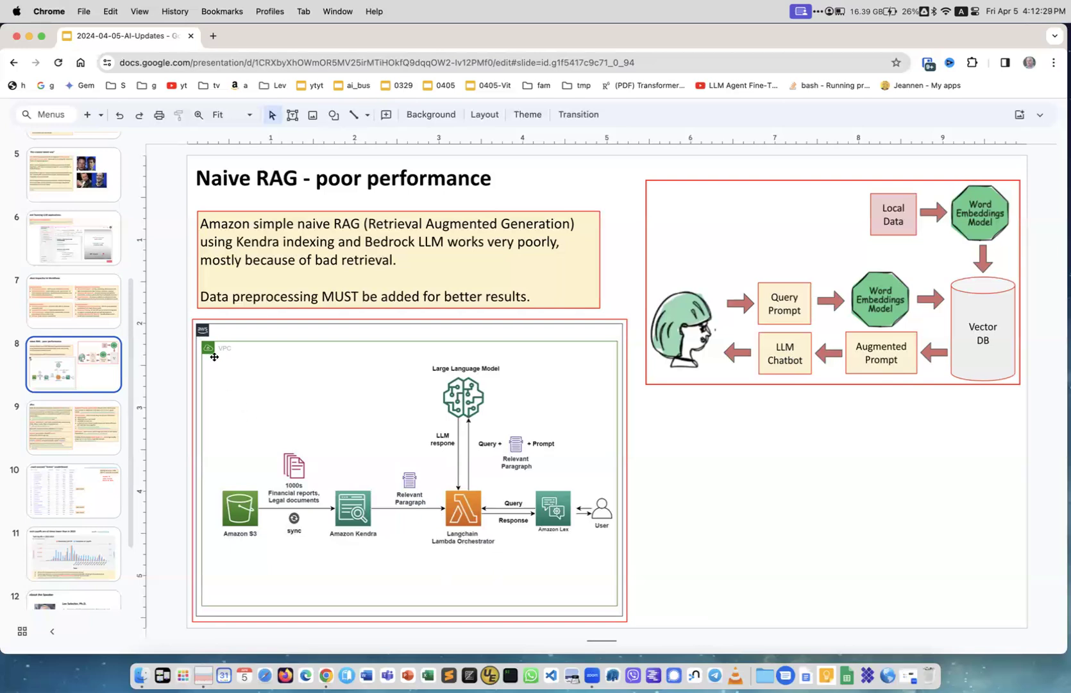
mouse_move(482, 572)
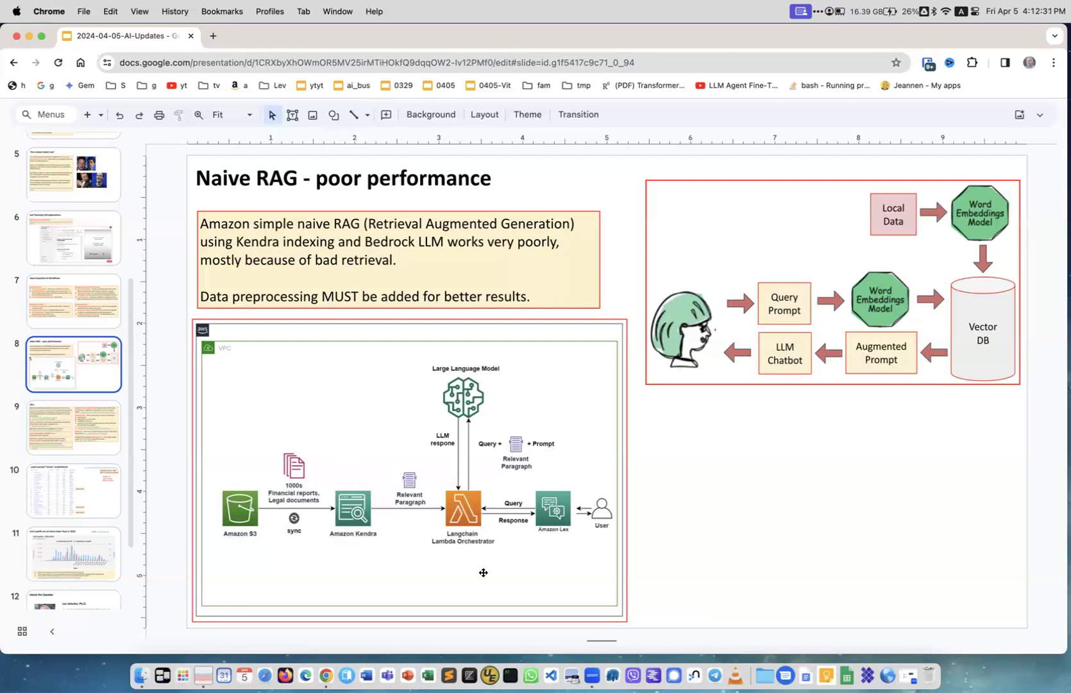
mouse_move(348, 580)
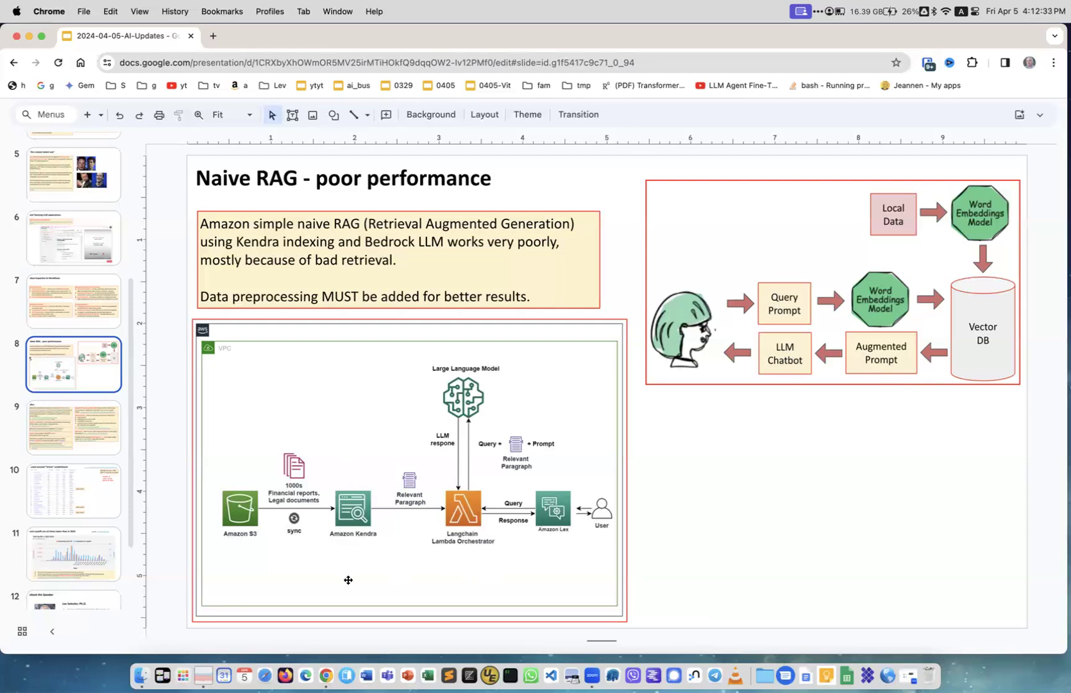
mouse_move(254, 553)
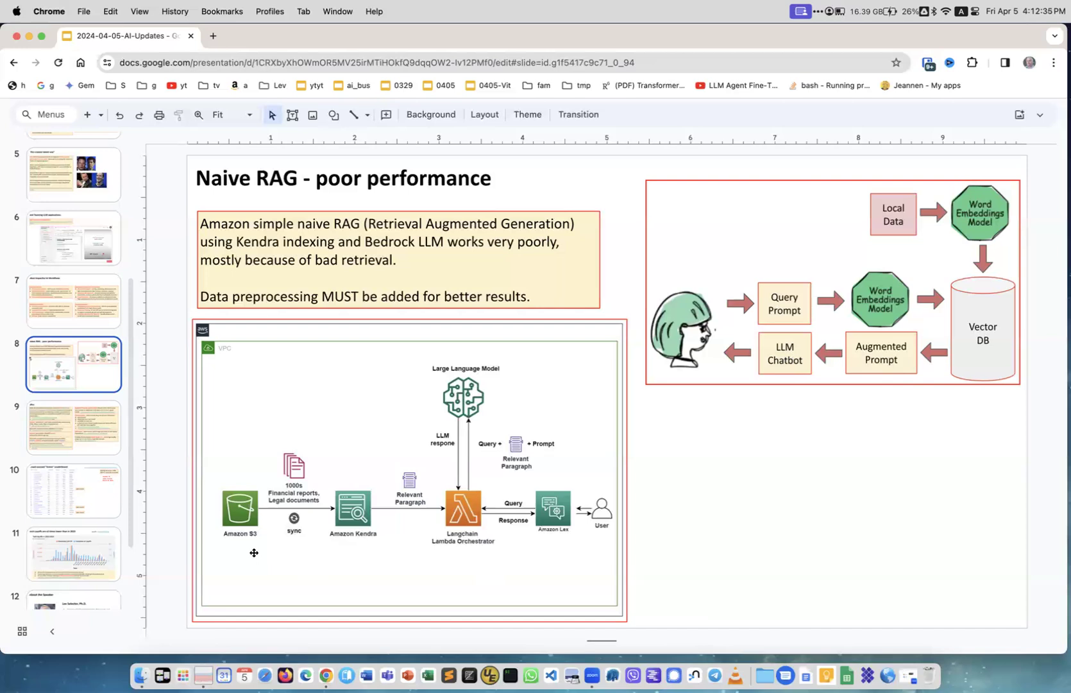
mouse_move(219, 475)
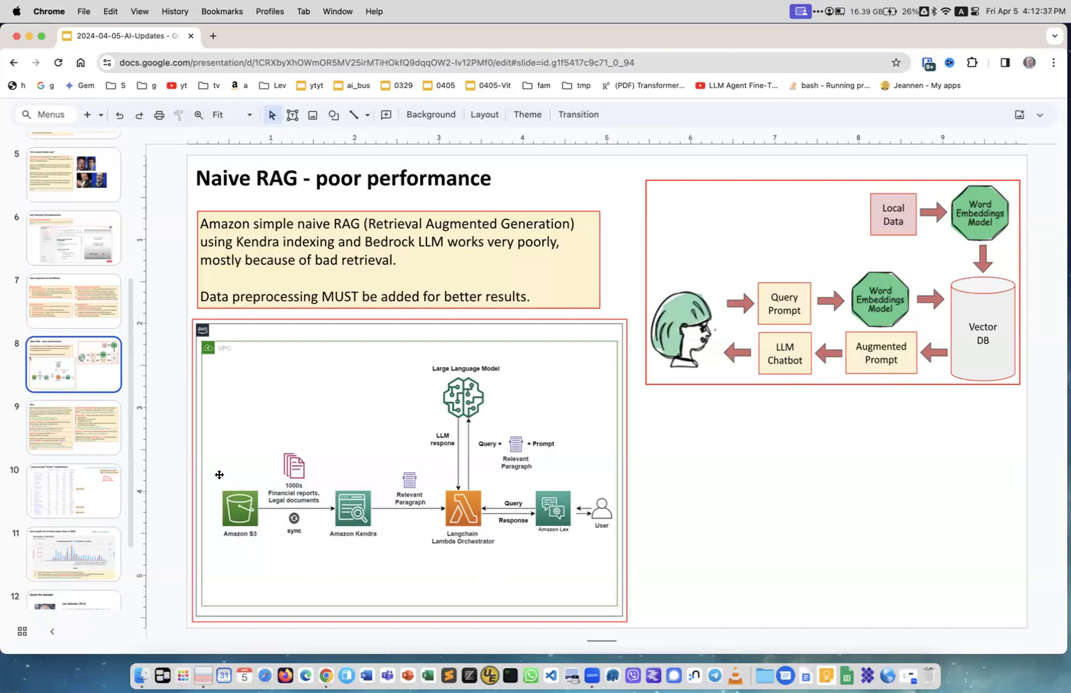
mouse_move(320, 506)
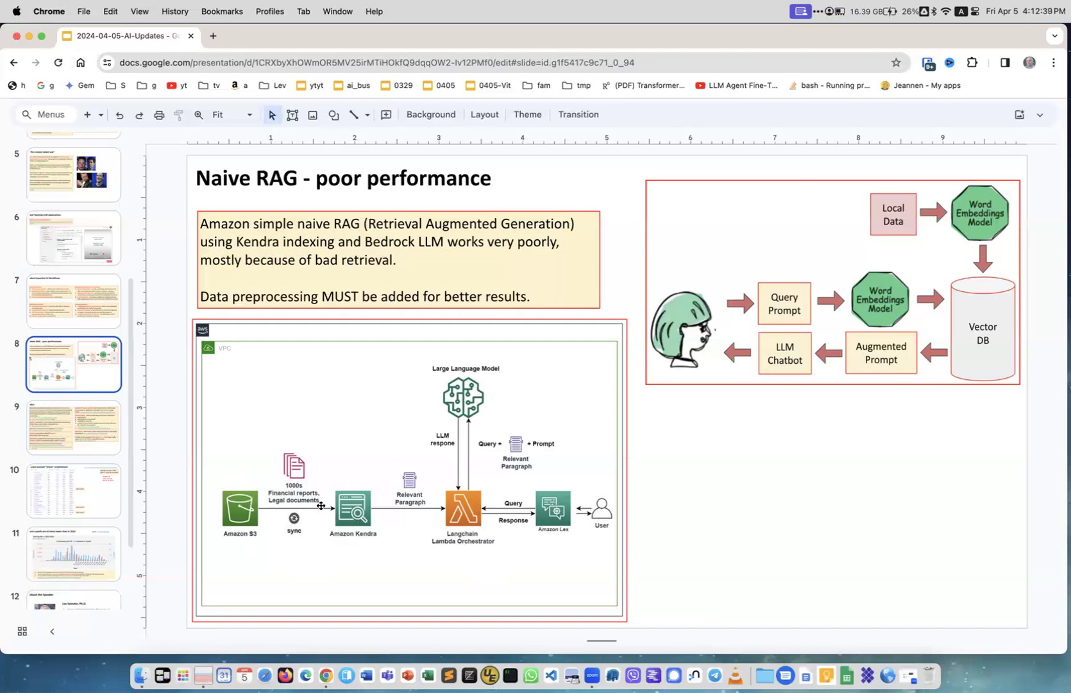
mouse_move(981, 272)
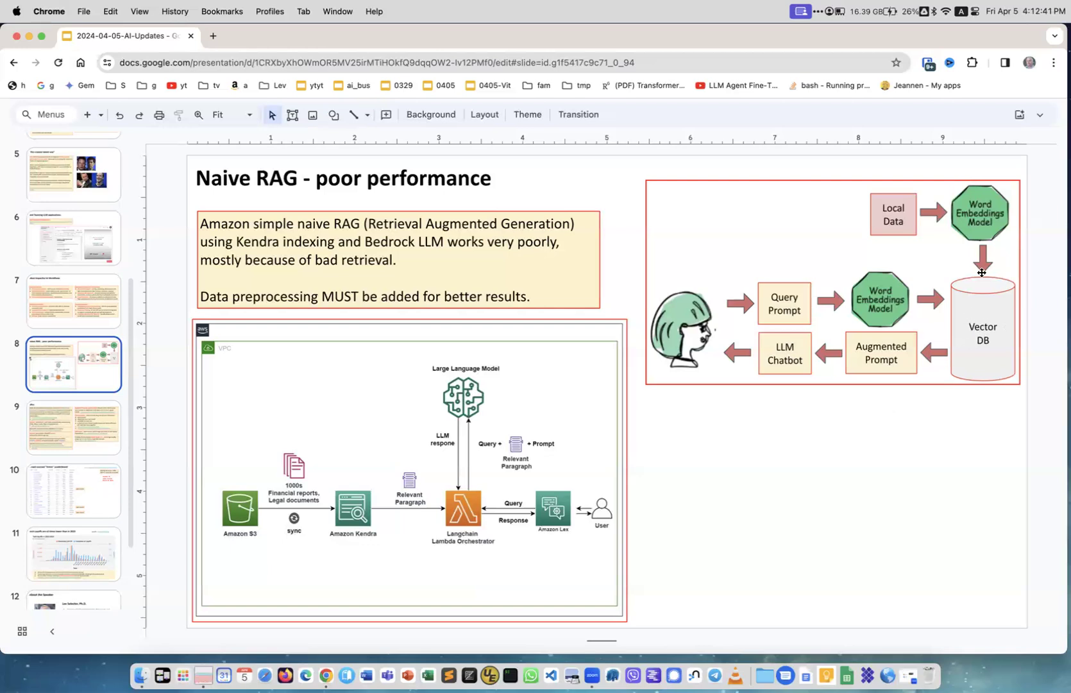
mouse_move(354, 536)
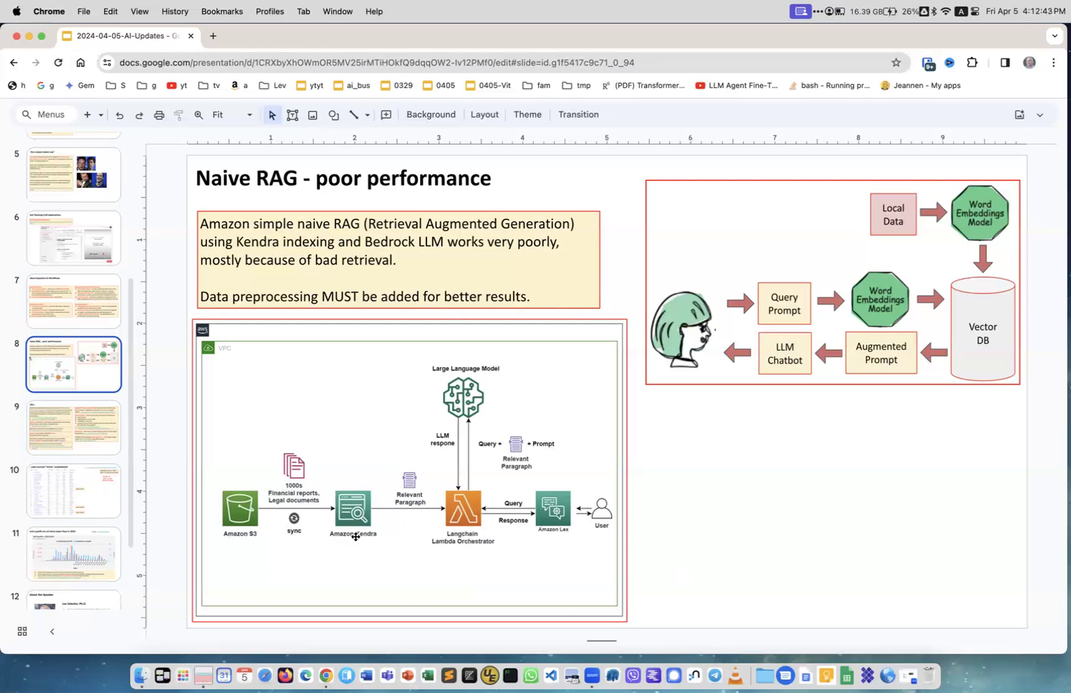
mouse_move(394, 529)
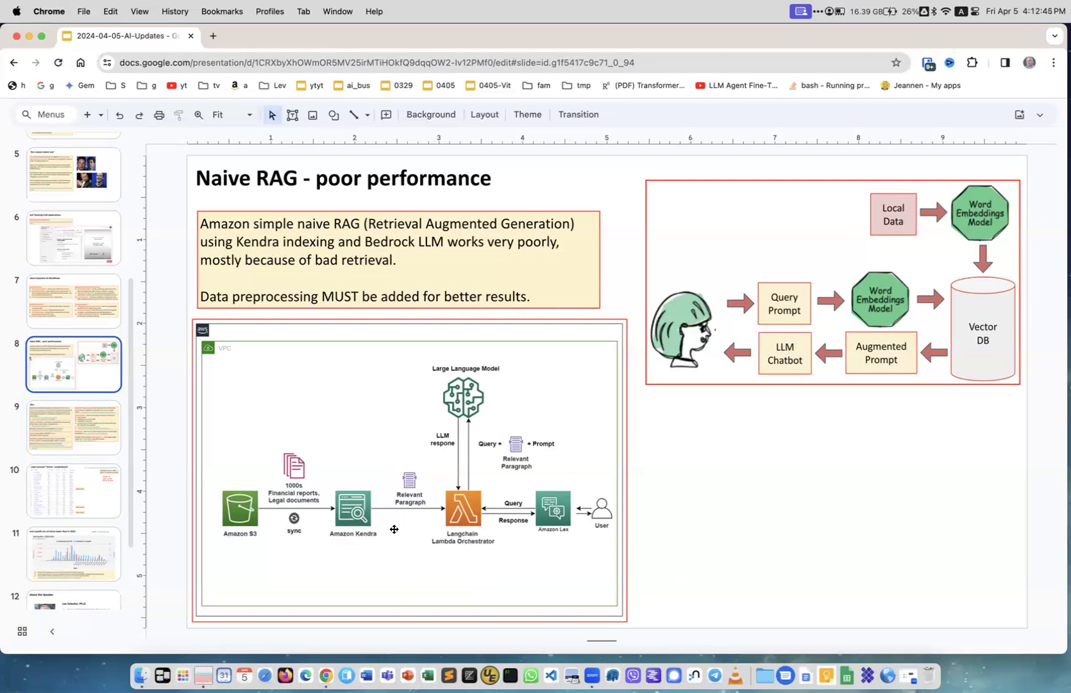
mouse_move(571, 514)
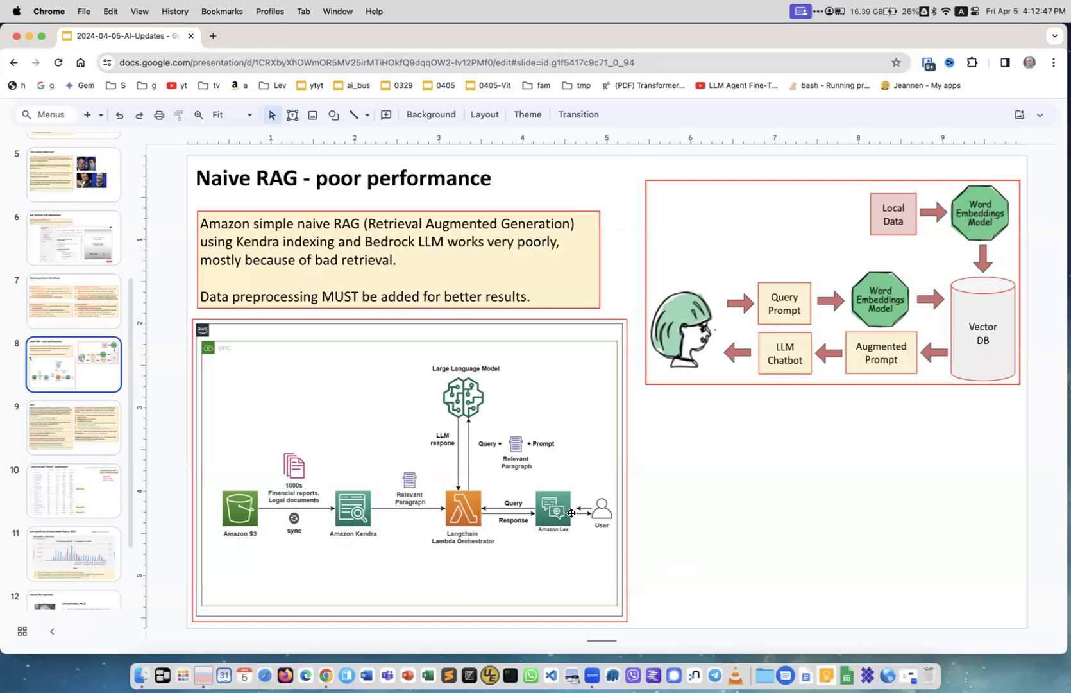
mouse_move(557, 520)
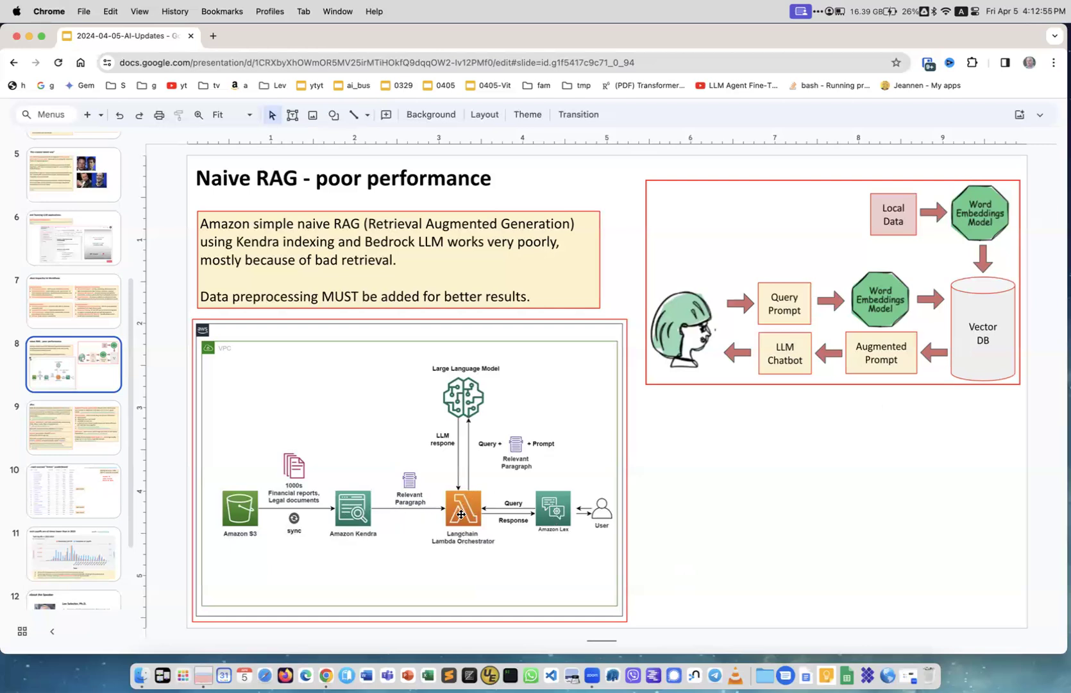
mouse_move(908, 312)
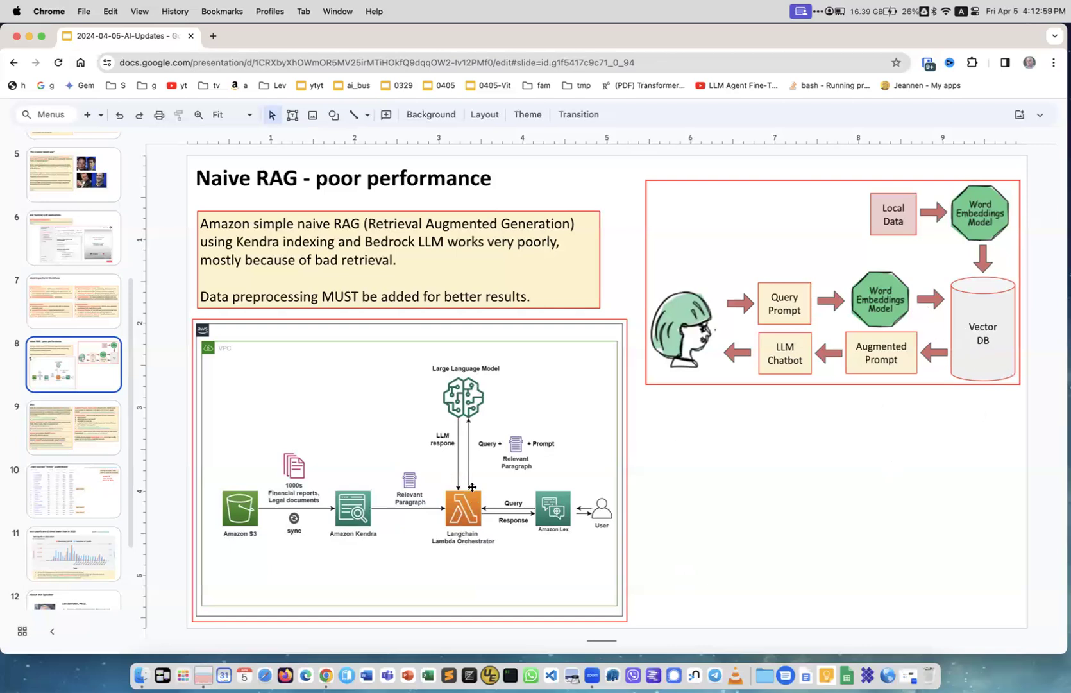
mouse_move(467, 407)
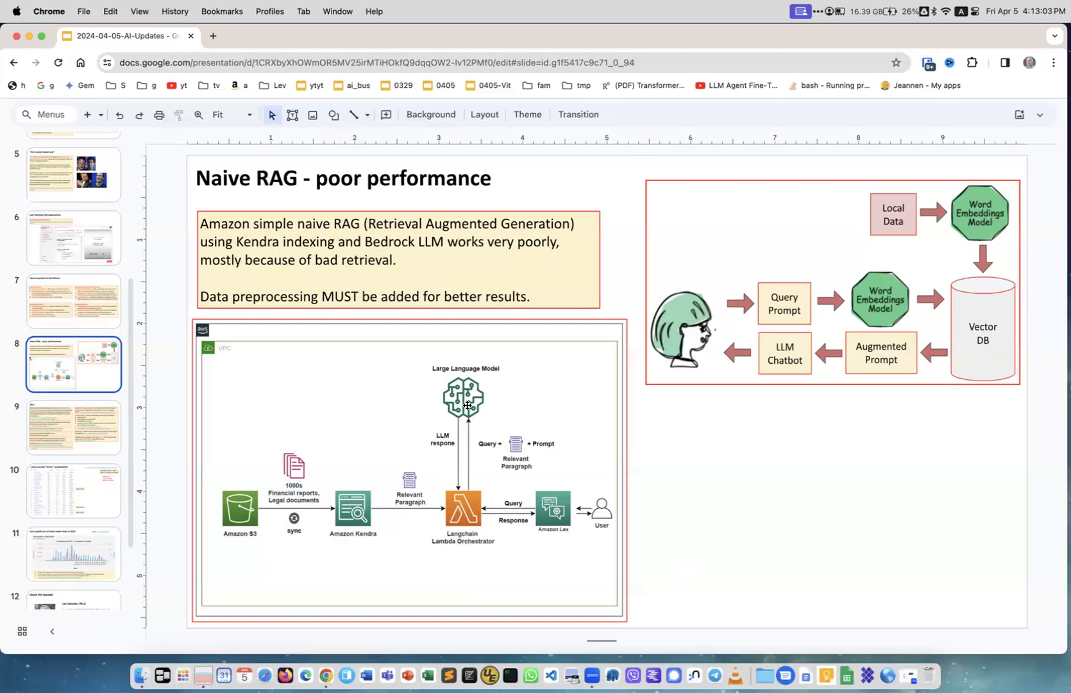
mouse_move(646, 530)
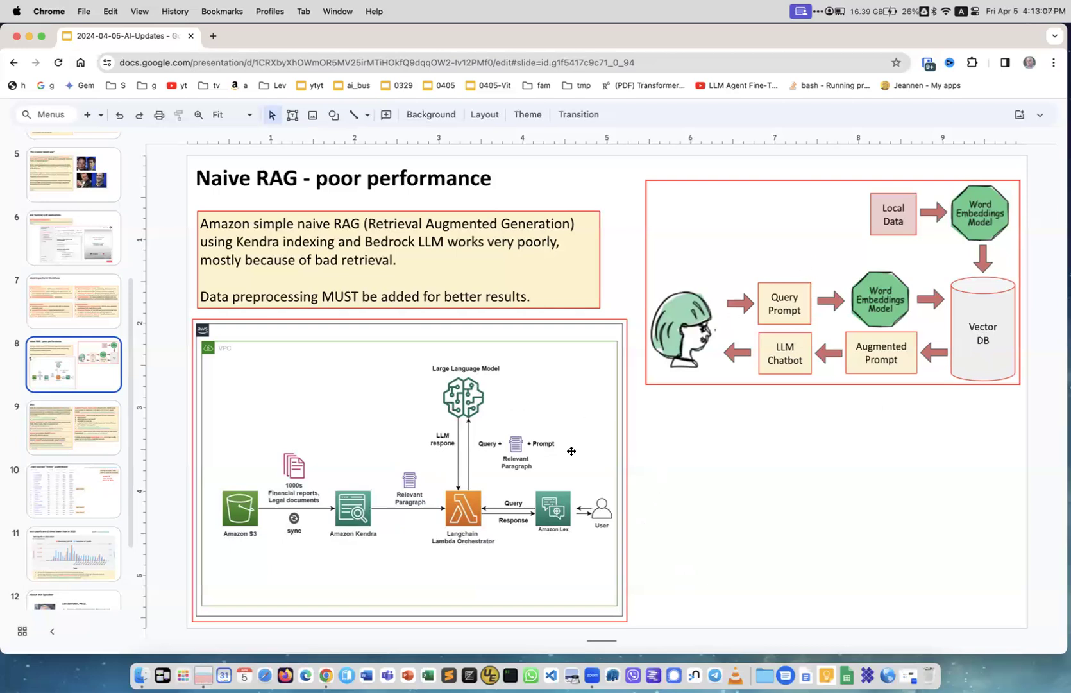
mouse_move(670, 465)
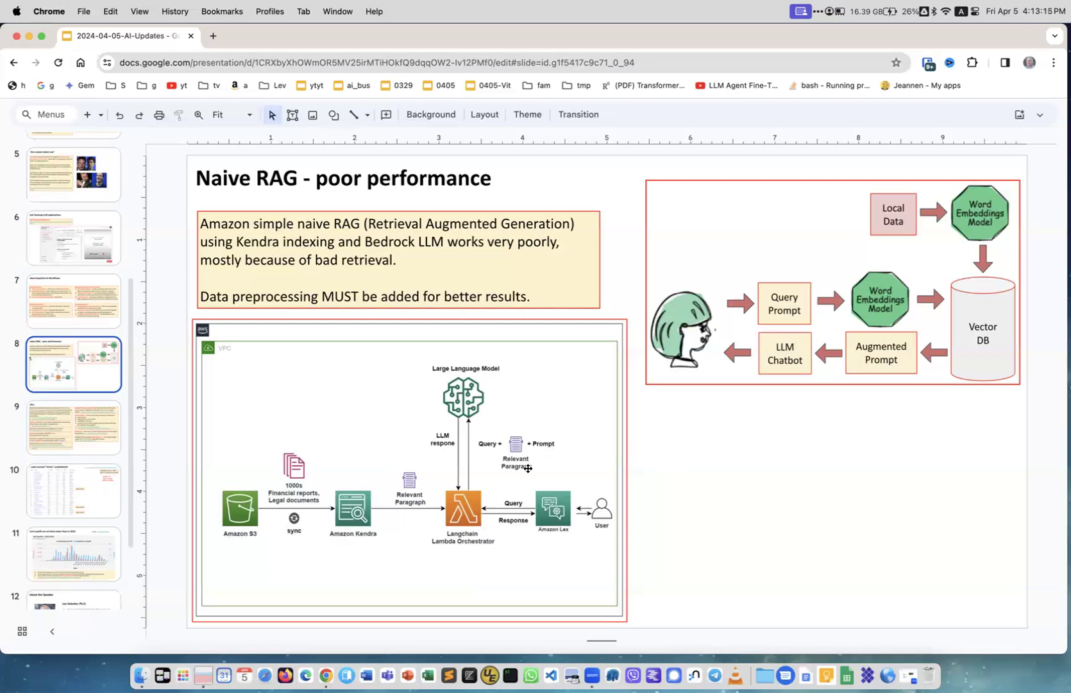
mouse_move(353, 563)
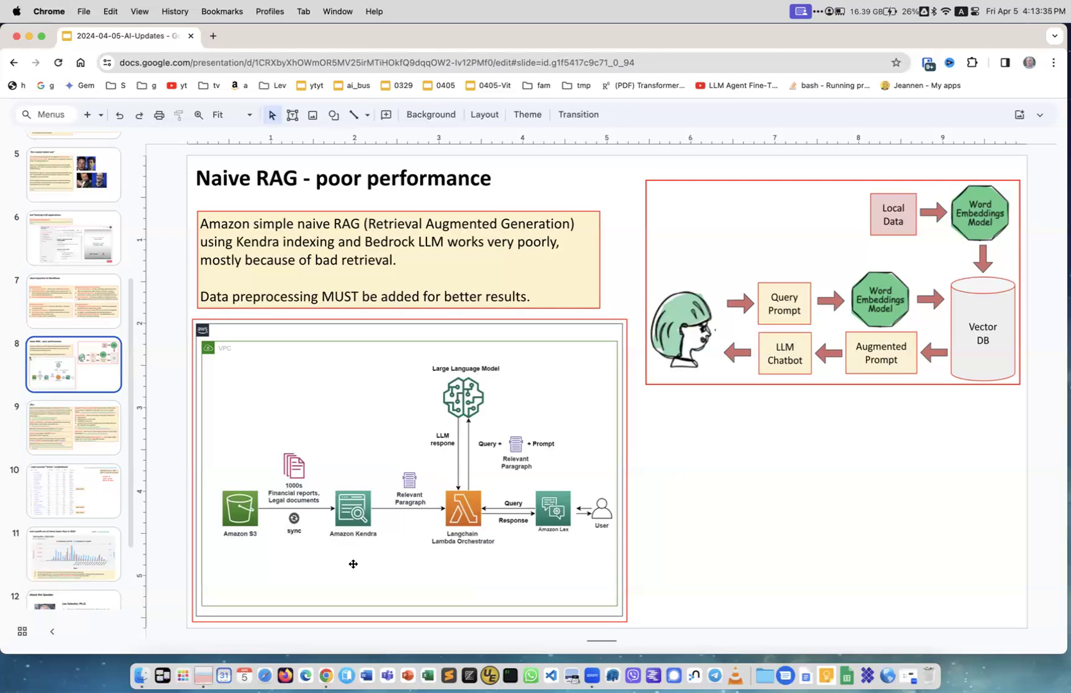
mouse_move(299, 481)
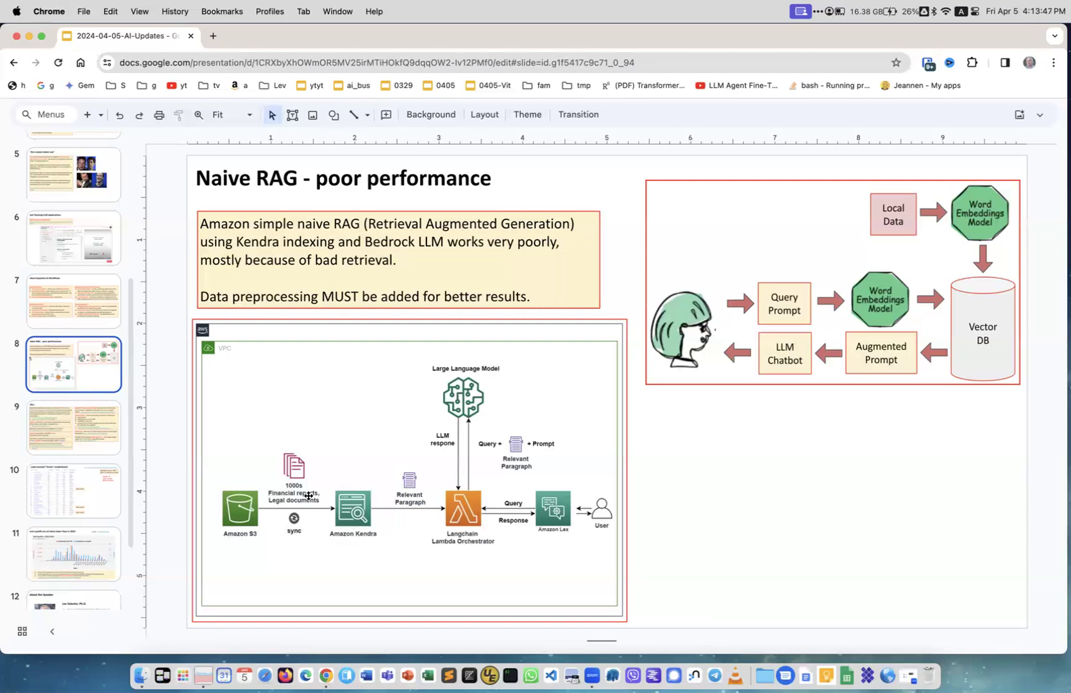
mouse_move(440, 522)
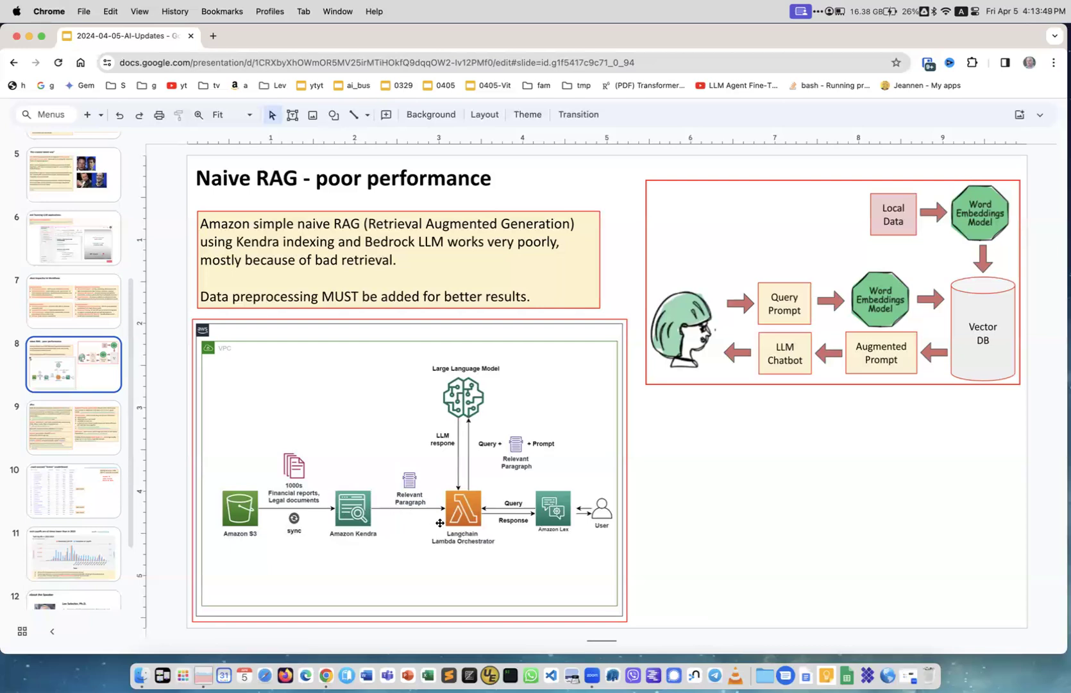
mouse_move(489, 483)
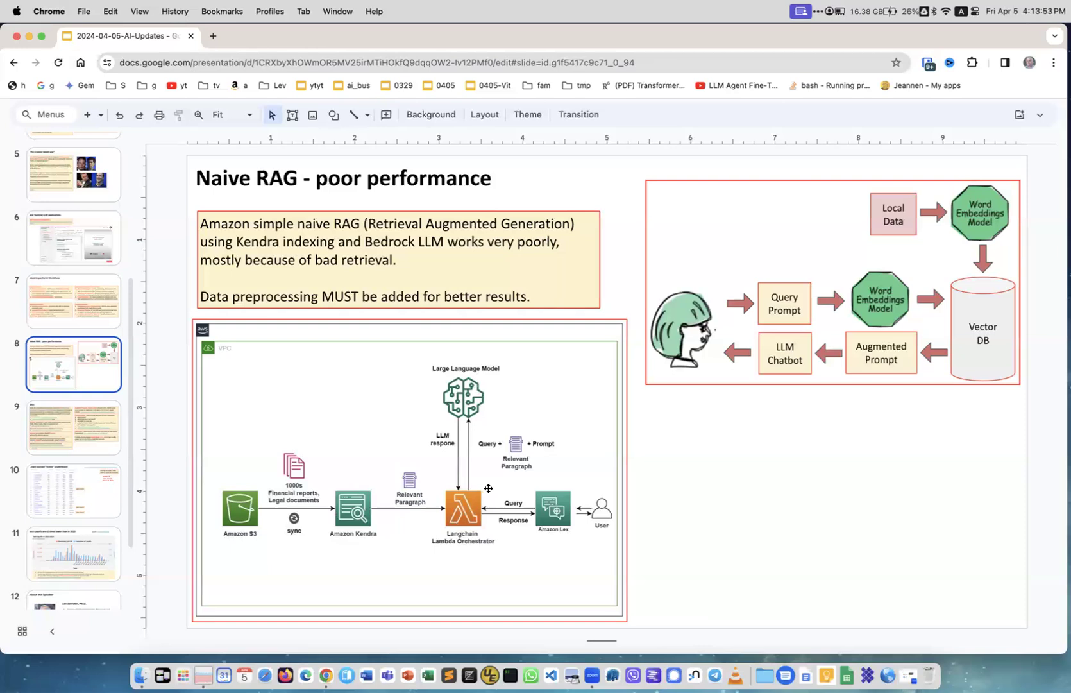
mouse_move(354, 487)
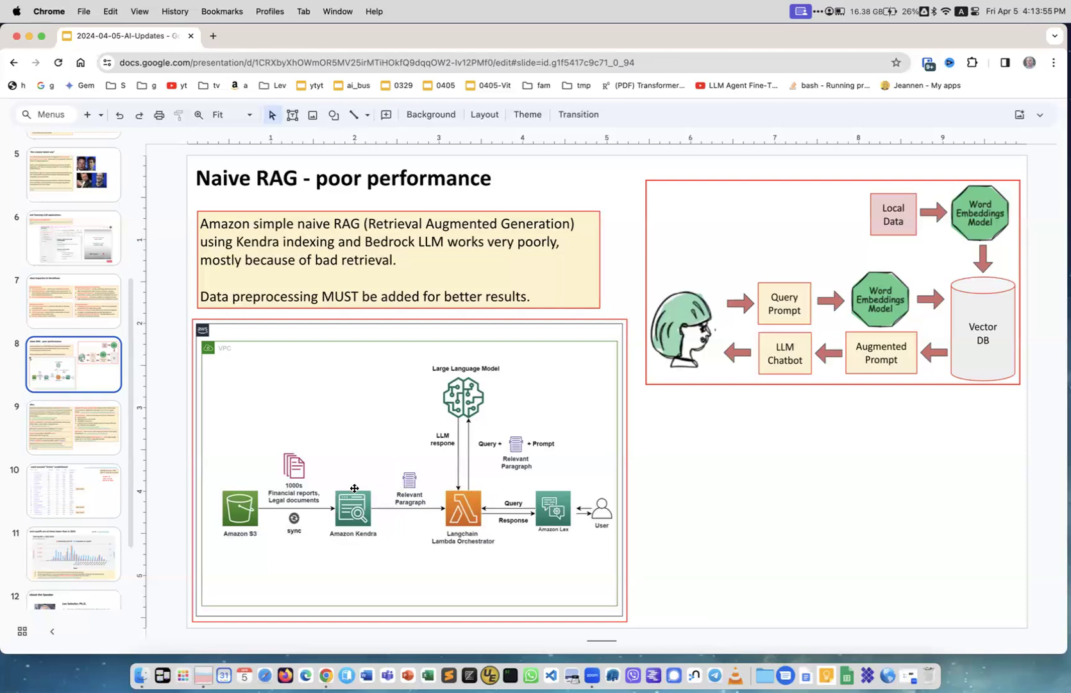
mouse_move(306, 497)
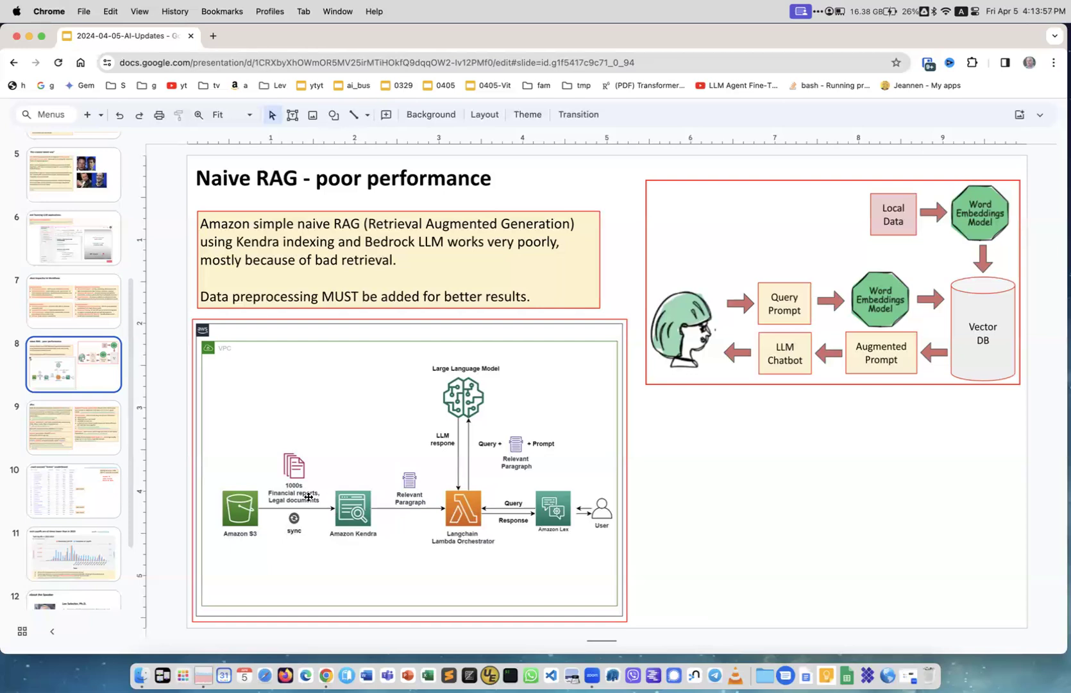
mouse_move(308, 475)
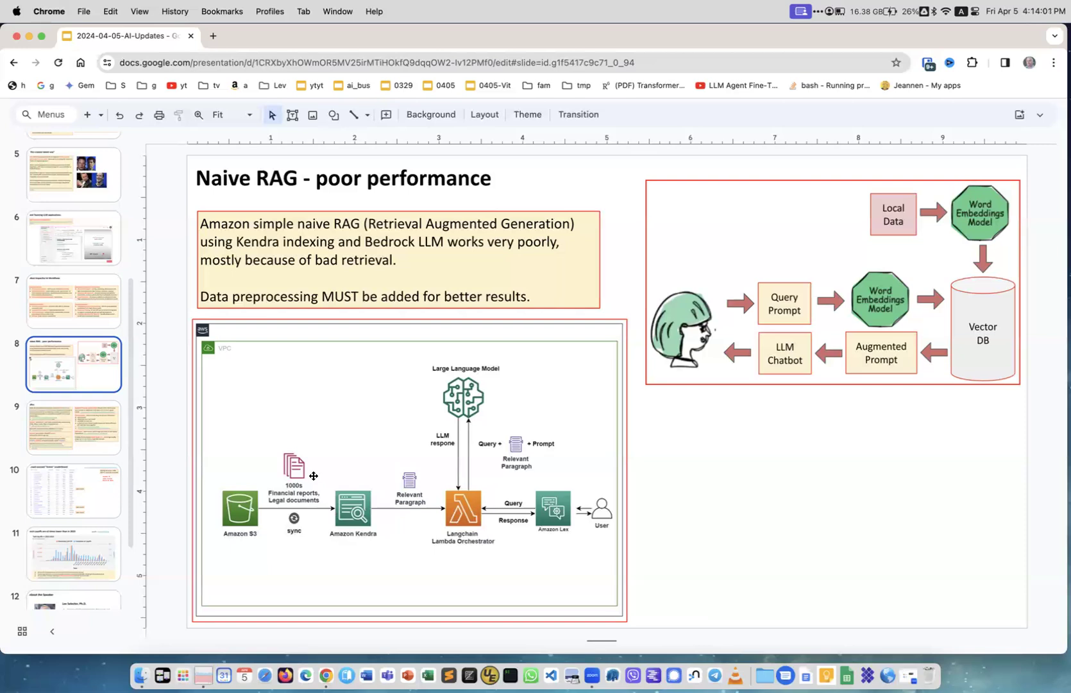
mouse_move(293, 477)
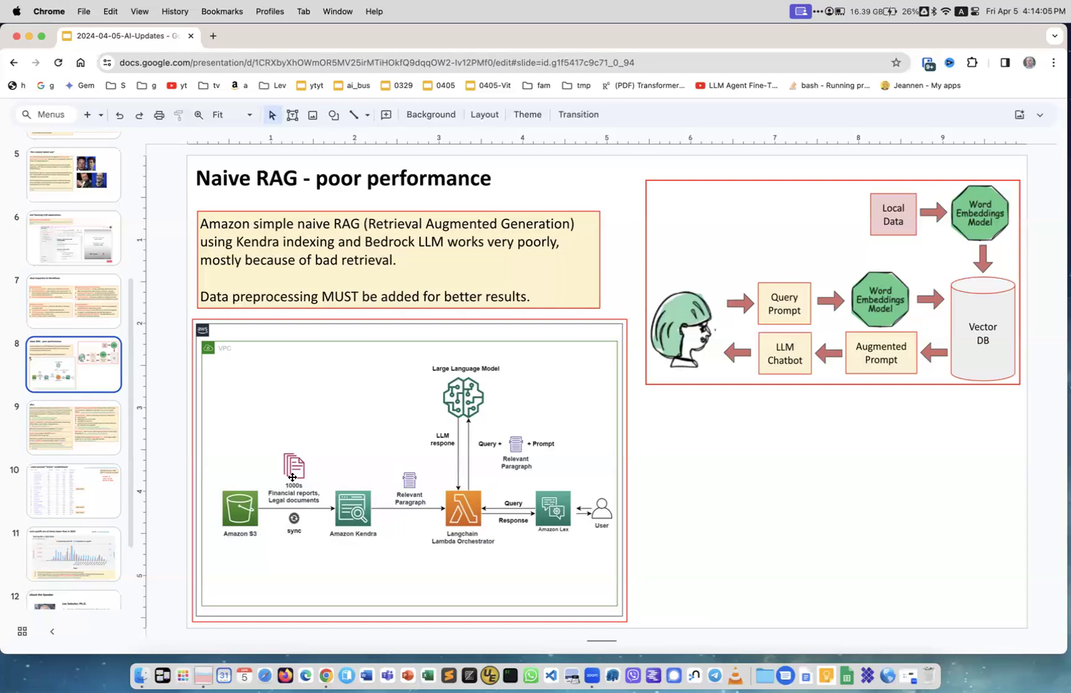
mouse_move(357, 557)
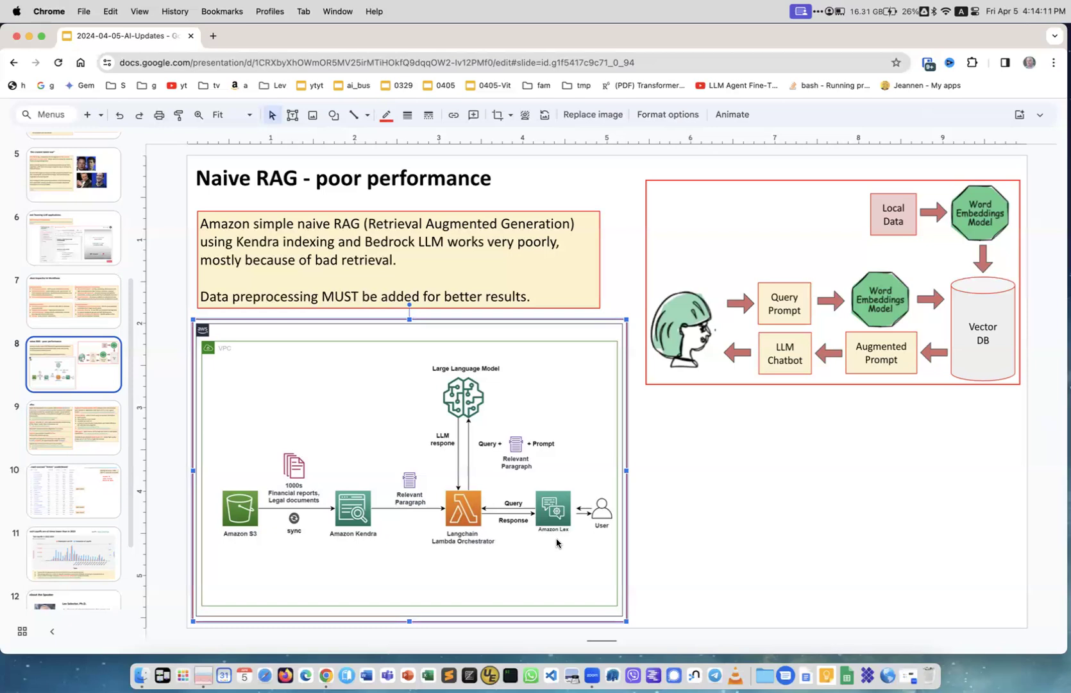
mouse_move(519, 515)
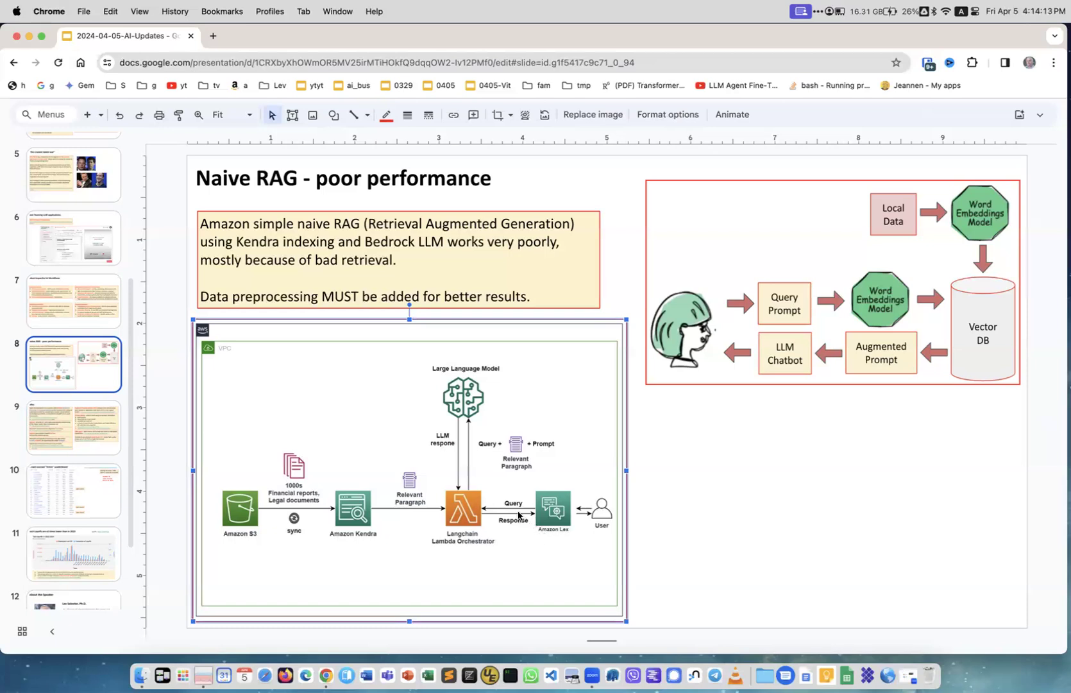
mouse_move(507, 500)
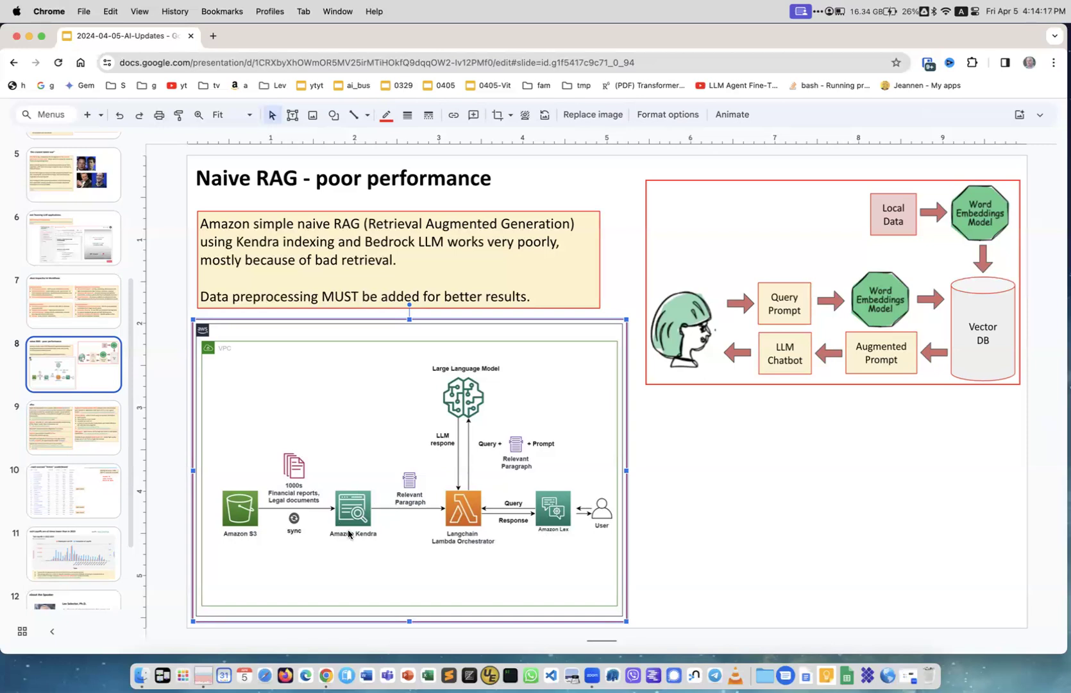
mouse_move(335, 531)
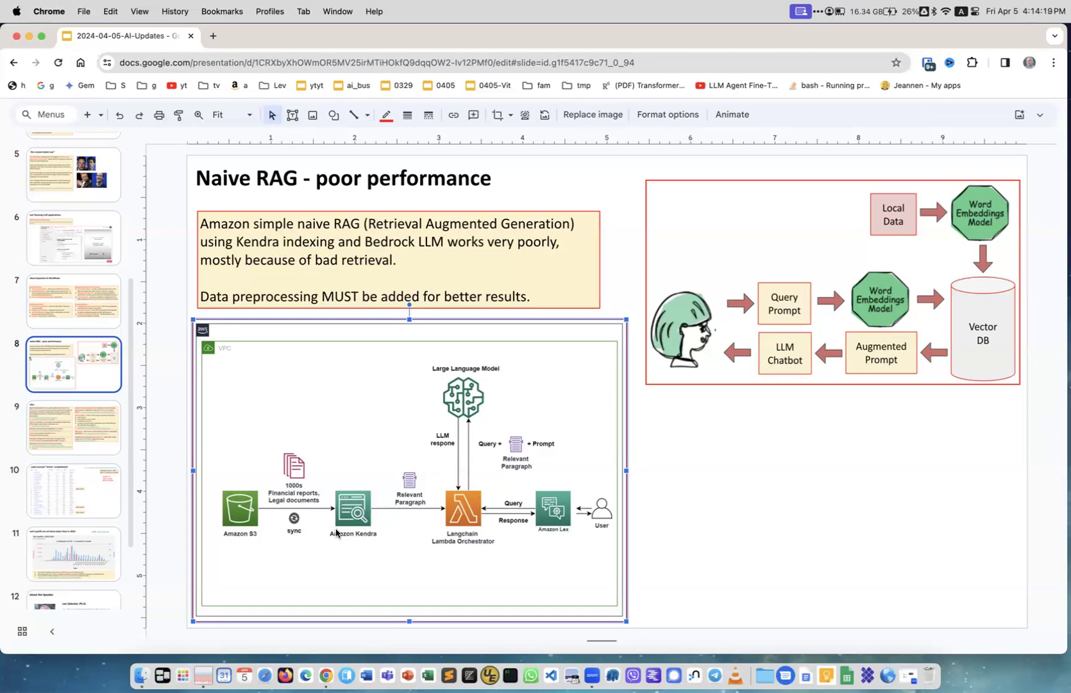
mouse_move(340, 515)
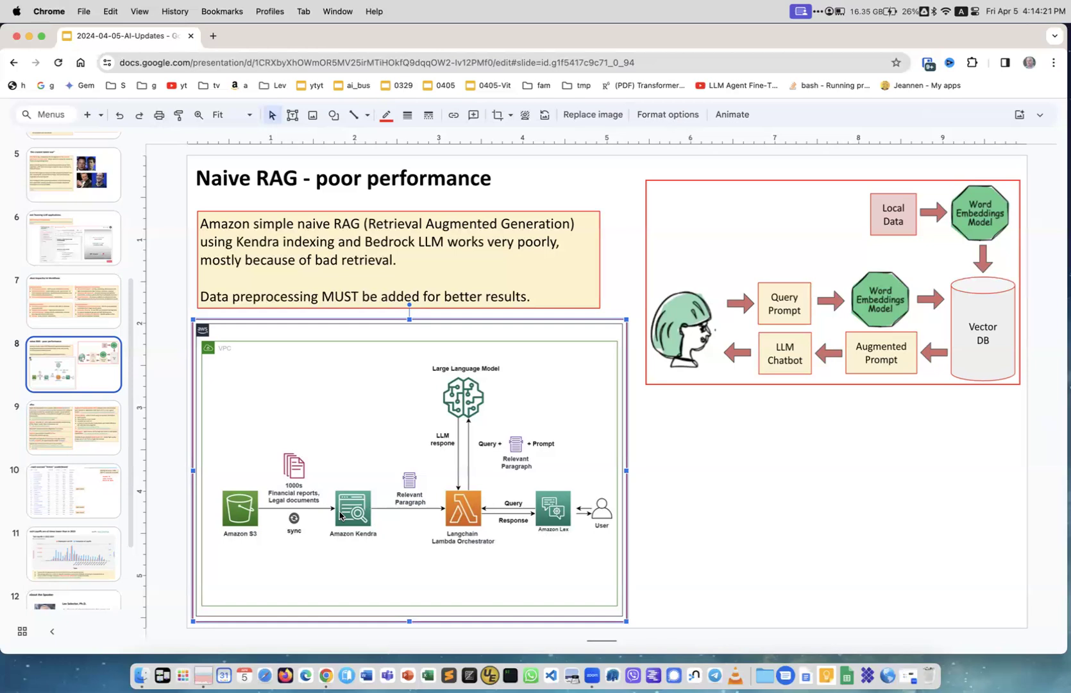
mouse_move(440, 377)
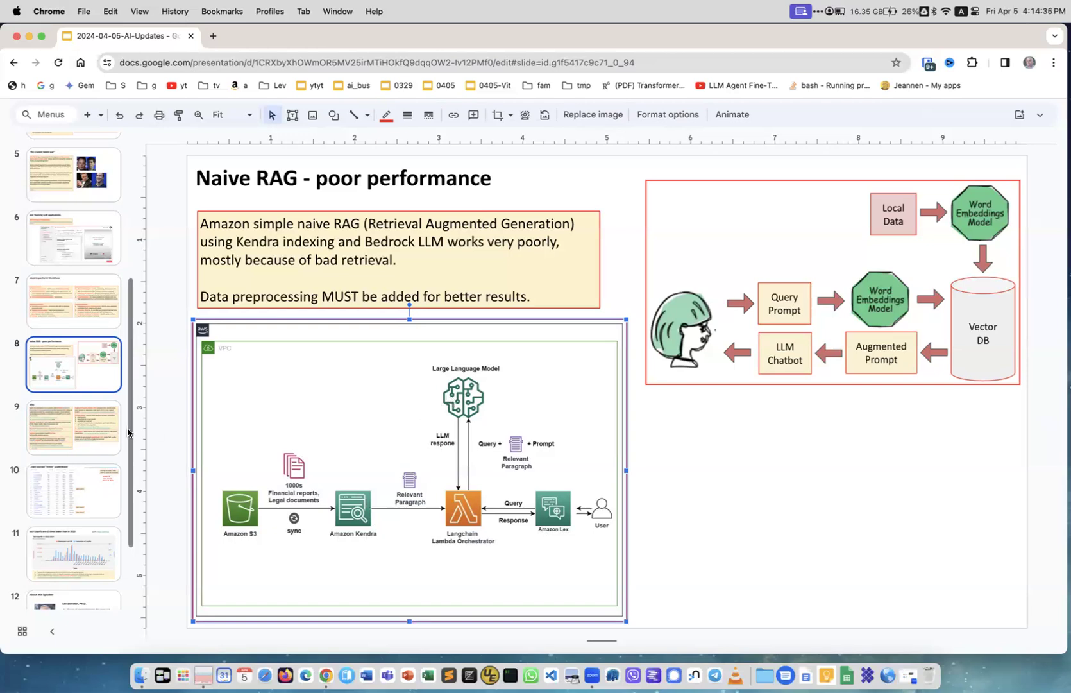
- Show slide 9, Misc, listing ReALM, OpenUI, SWE-agent, Claude-Author and Stable Audio 2.0
click(73, 427)
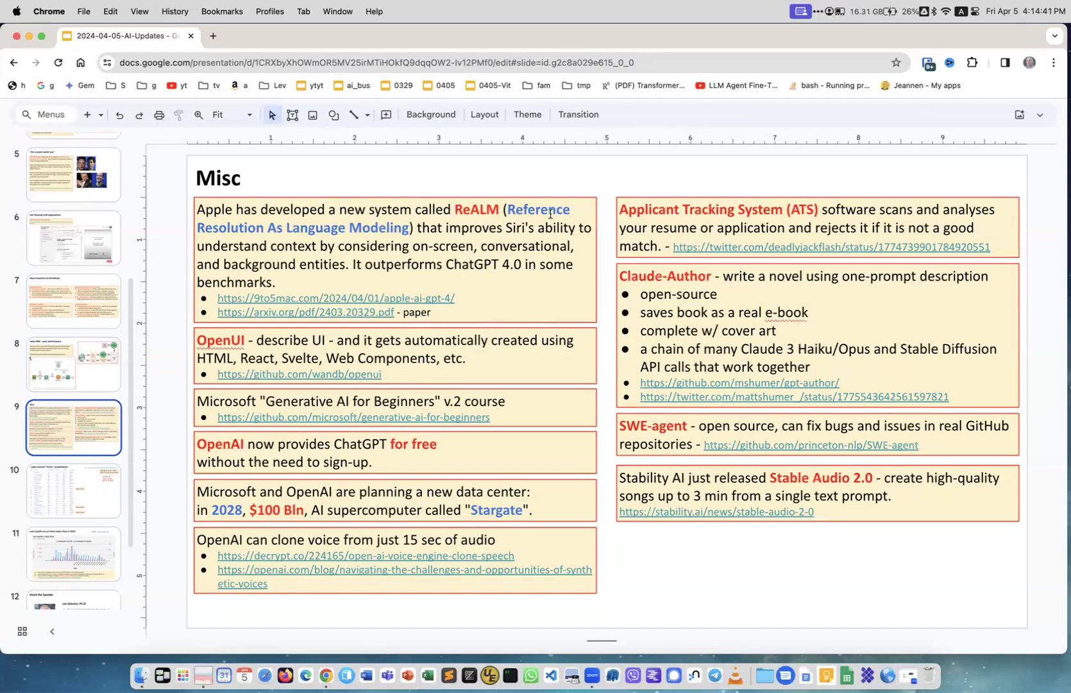
mouse_move(403, 238)
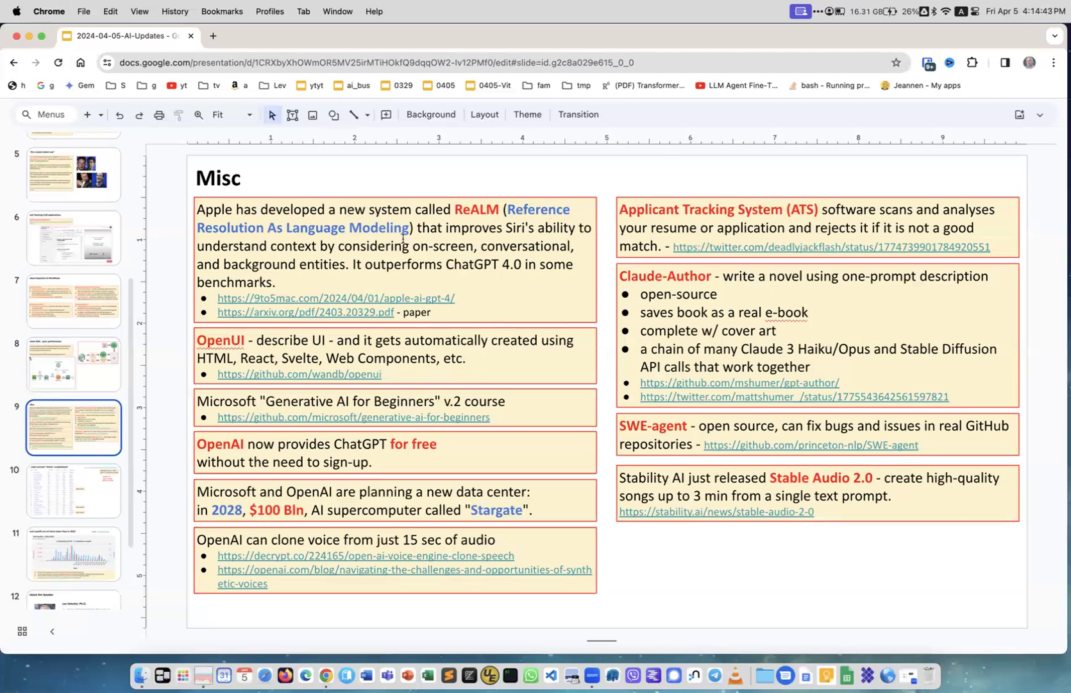
mouse_move(511, 226)
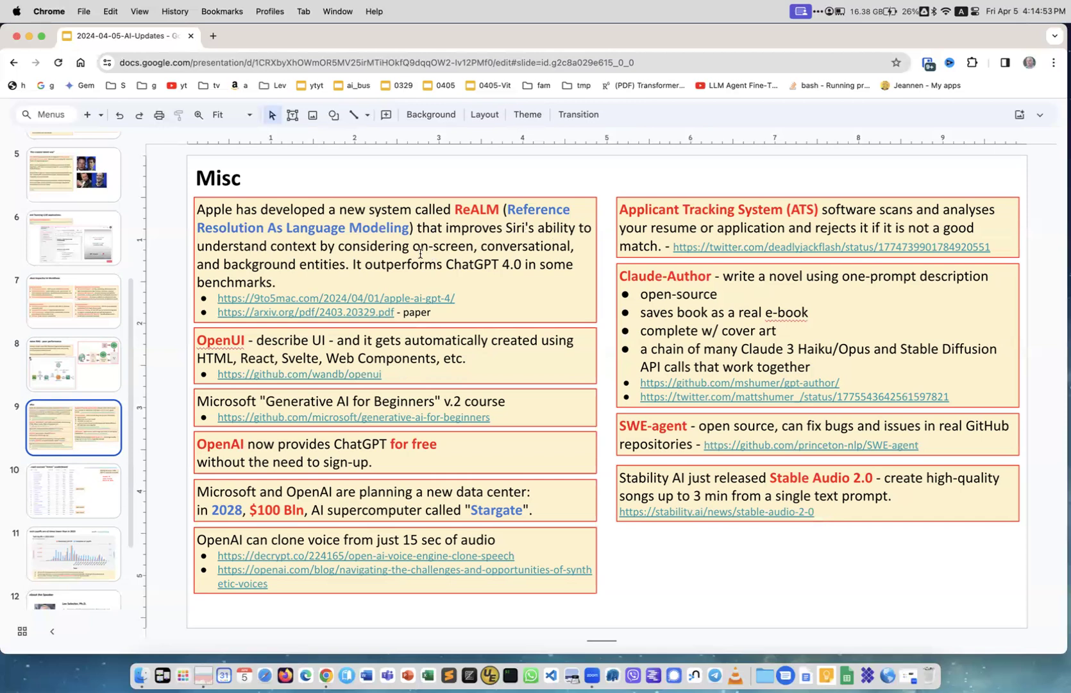
mouse_move(454, 190)
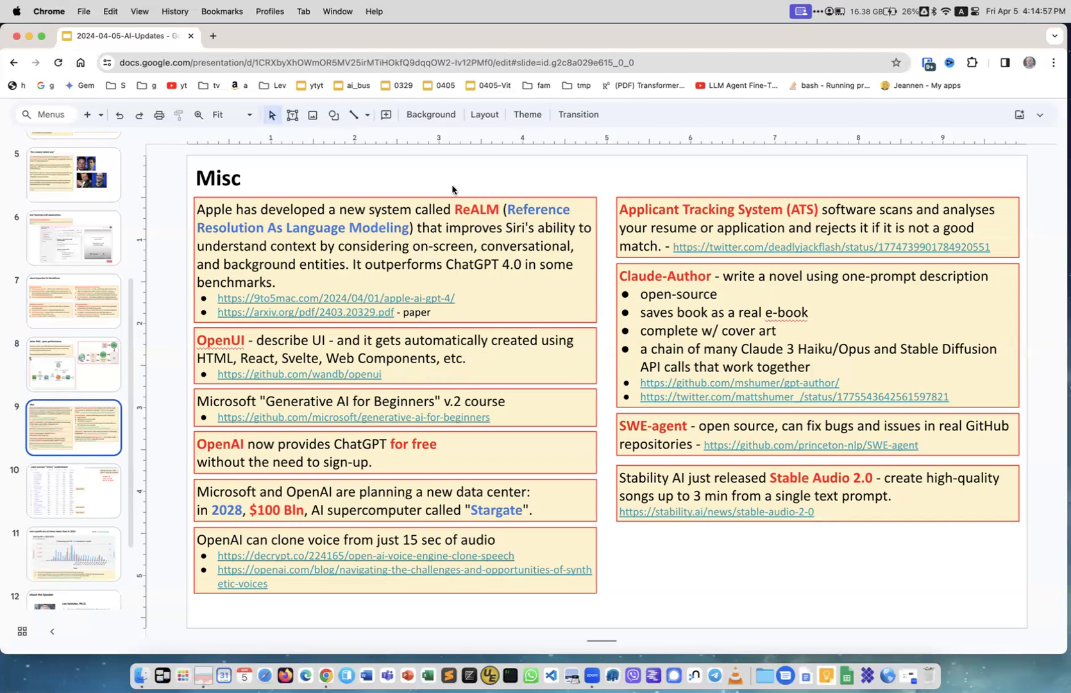
mouse_move(385, 247)
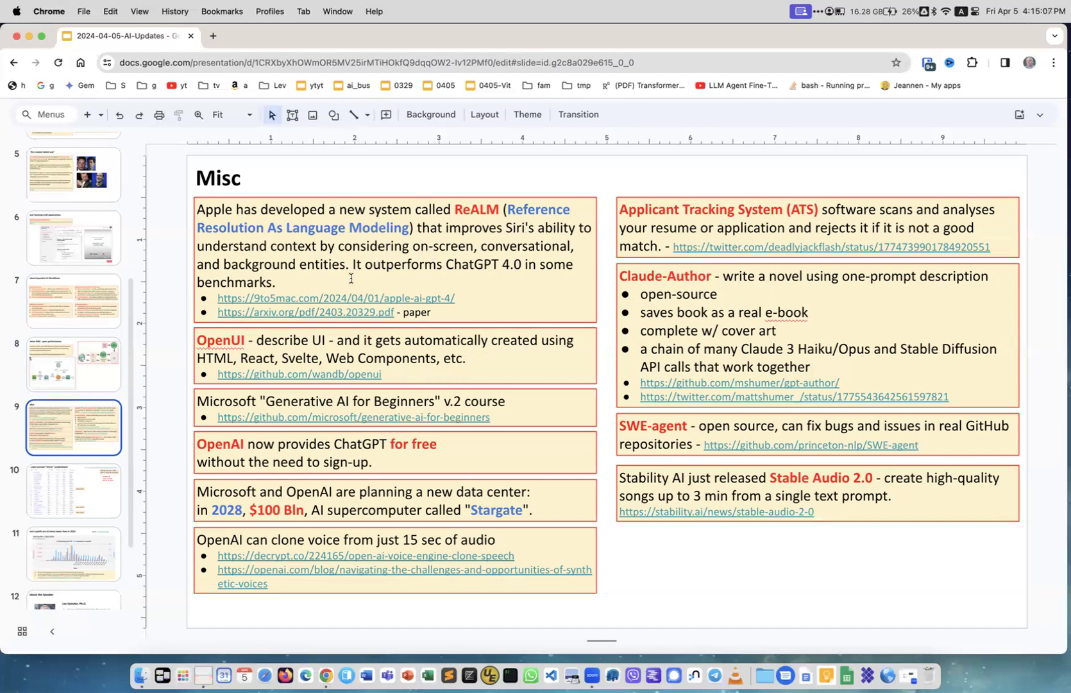
double_click(215, 209)
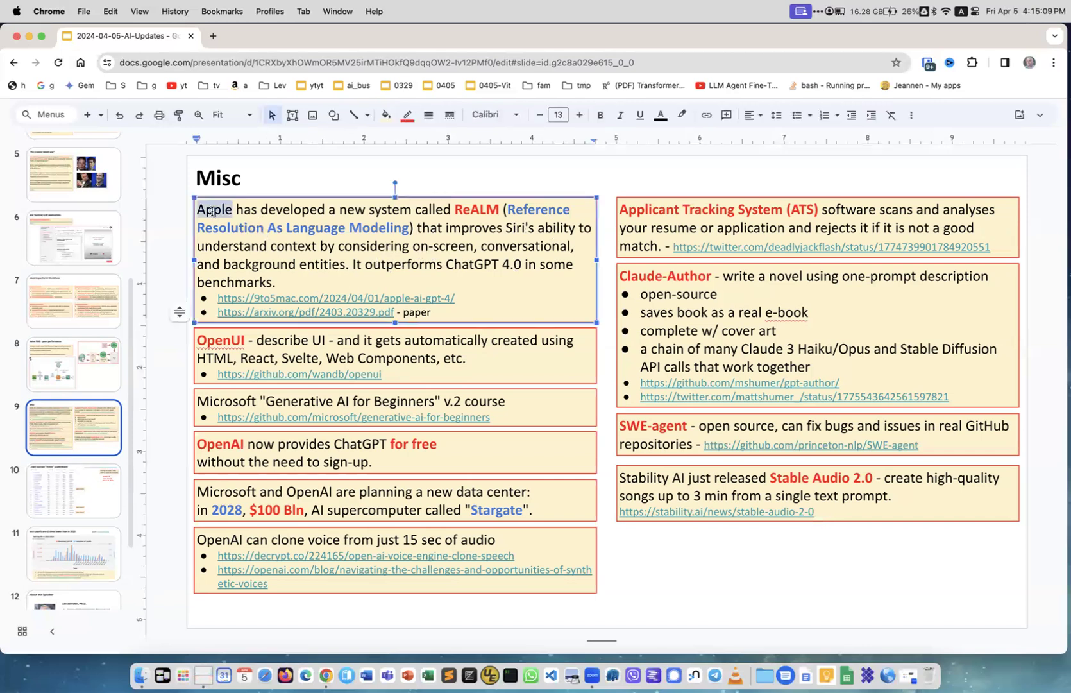
click(599, 115)
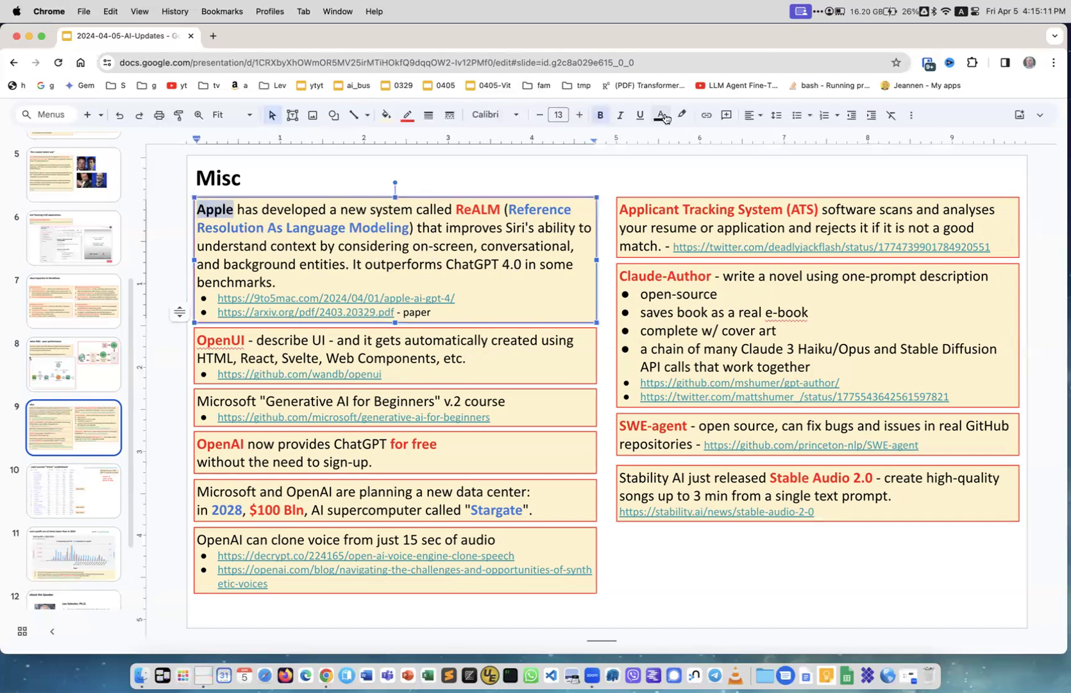
click(660, 114)
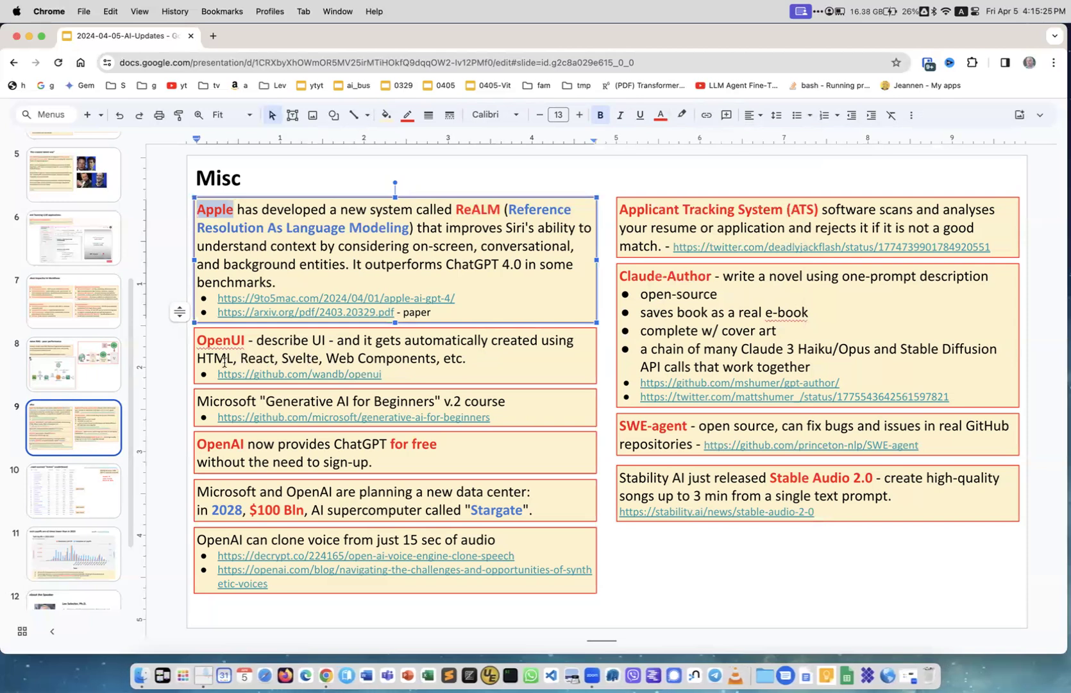
mouse_move(393, 361)
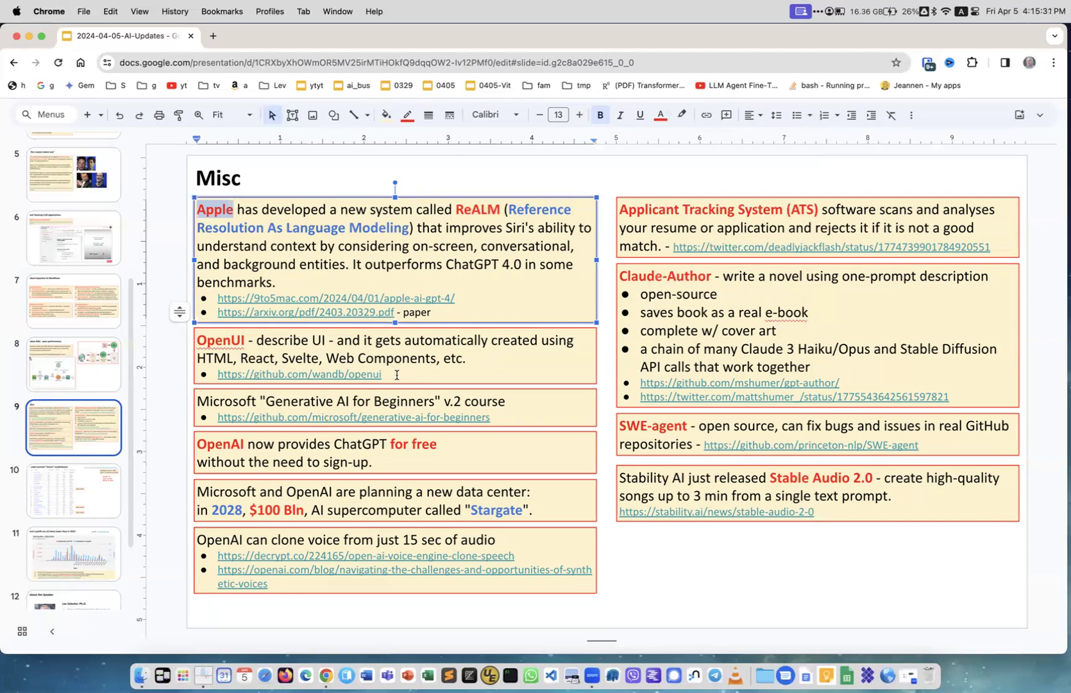
mouse_move(321, 431)
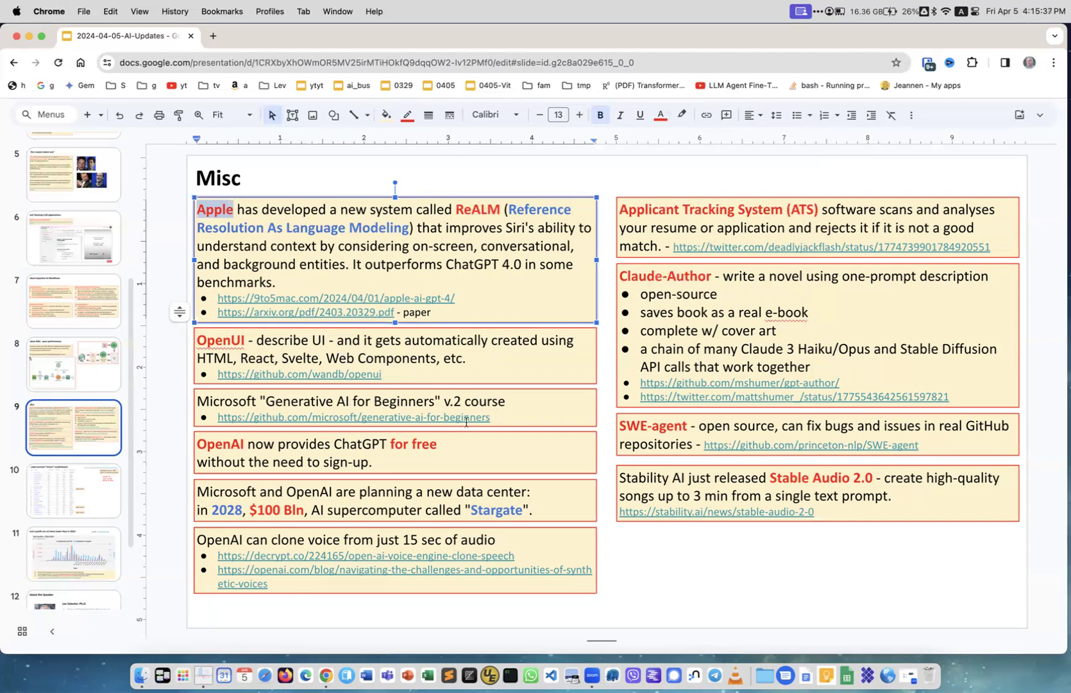
mouse_move(565, 457)
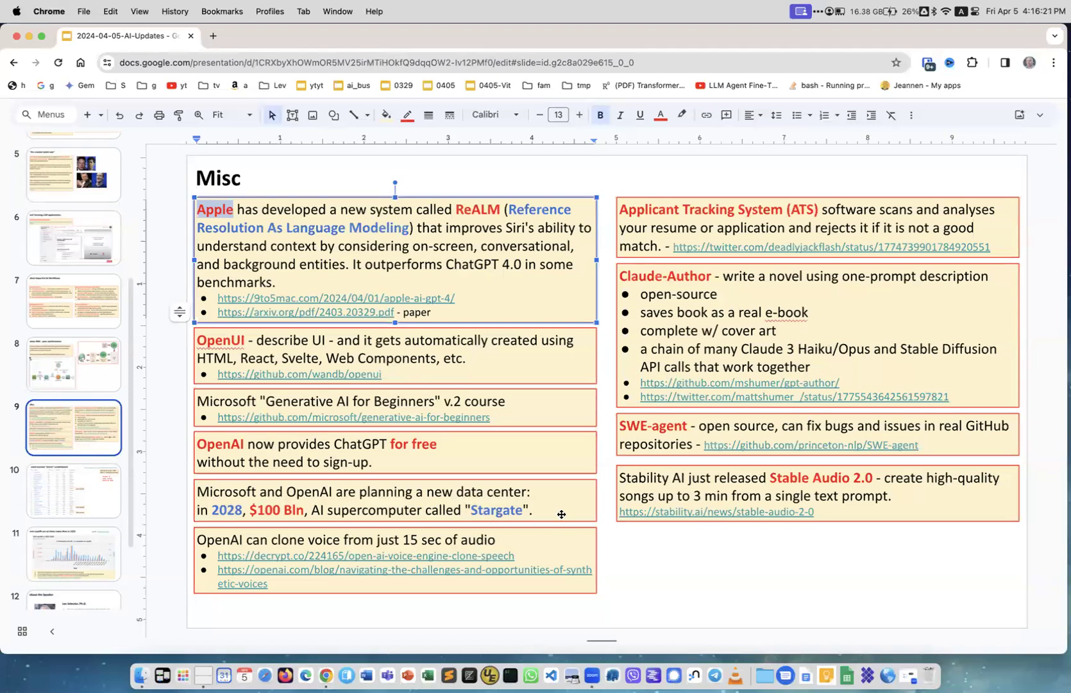
mouse_move(261, 540)
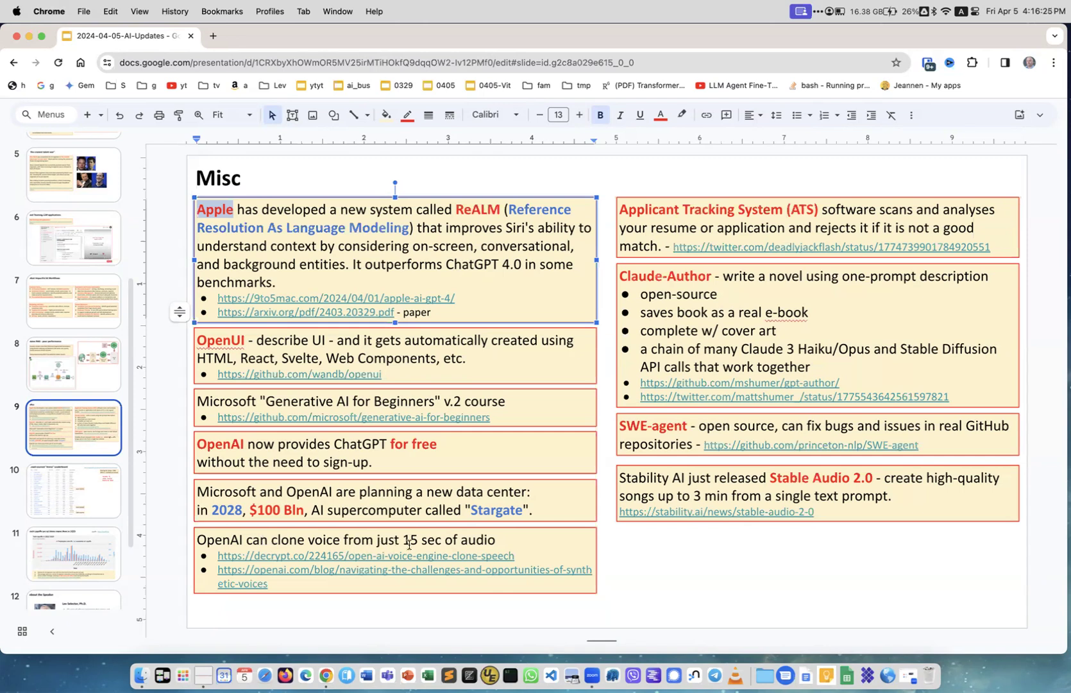
mouse_move(499, 542)
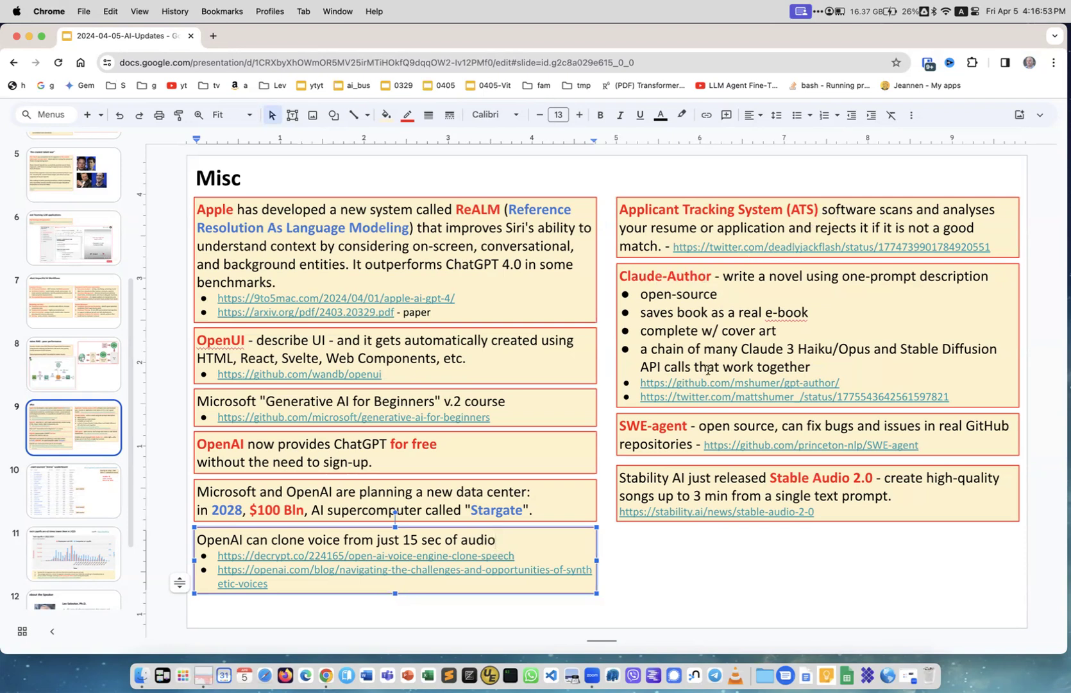
mouse_move(773, 296)
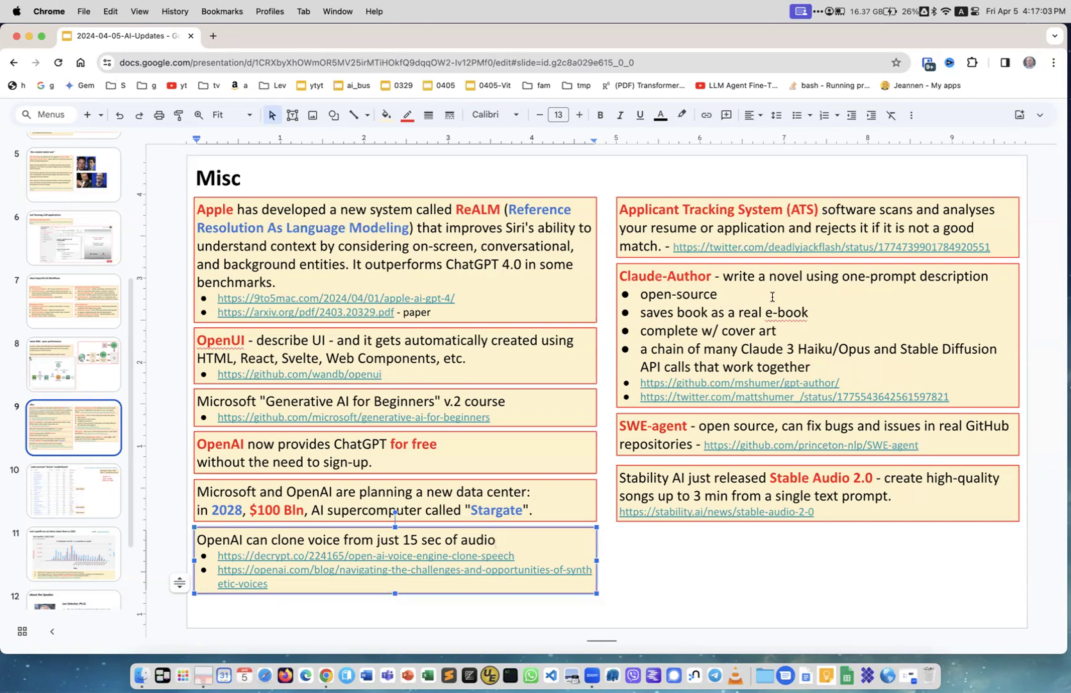
double_click(793, 312)
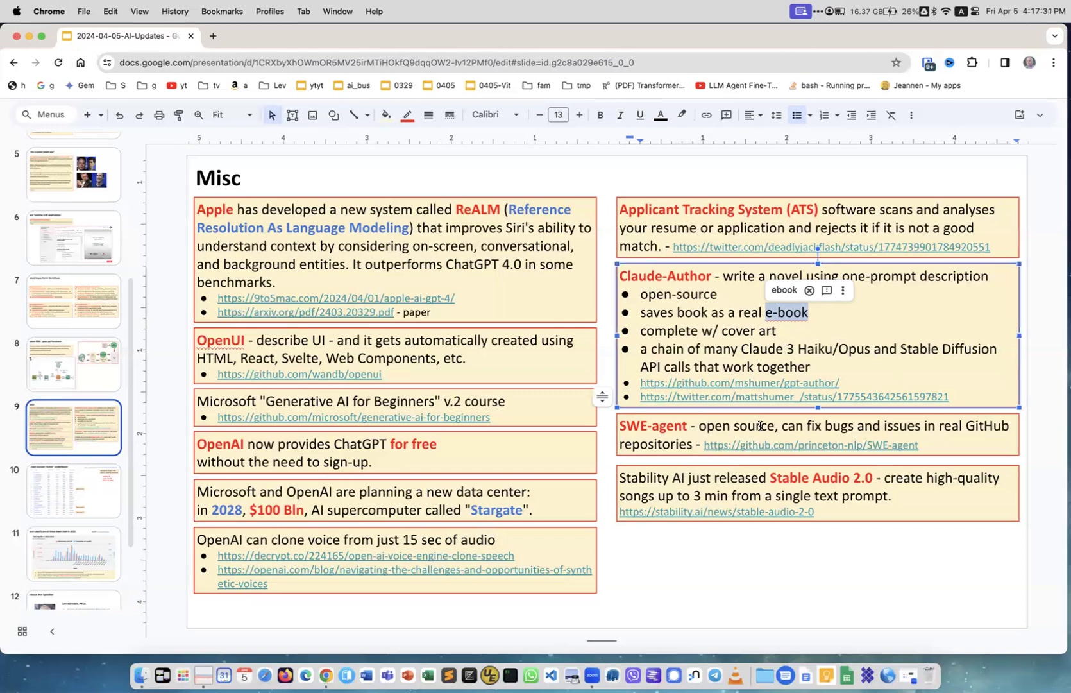
mouse_move(680, 441)
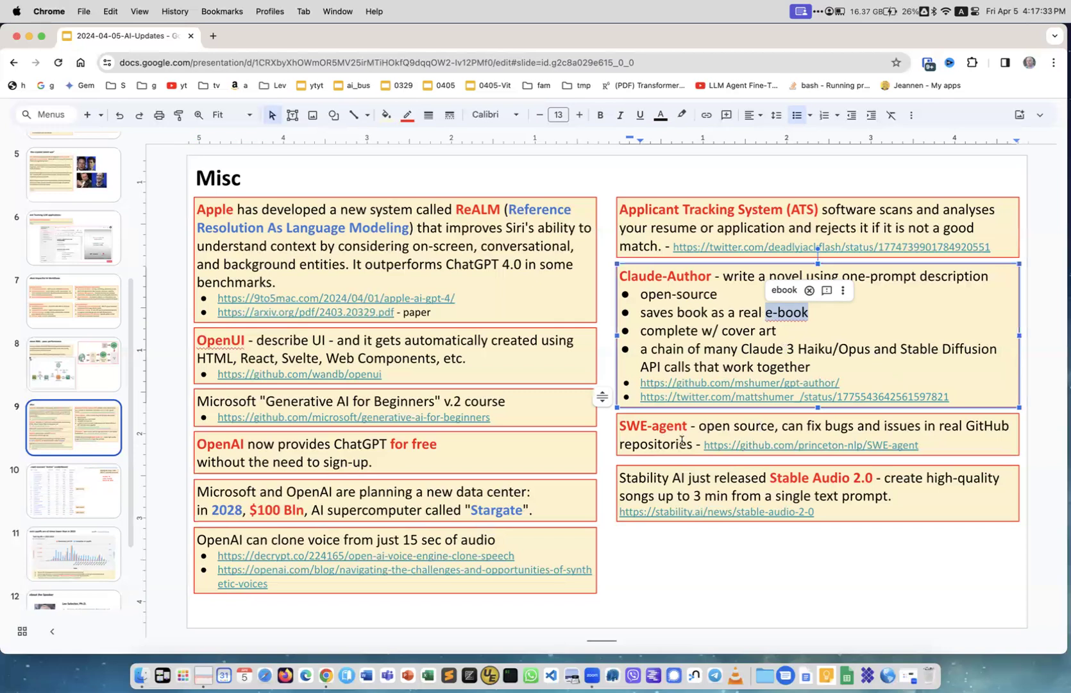
mouse_move(753, 430)
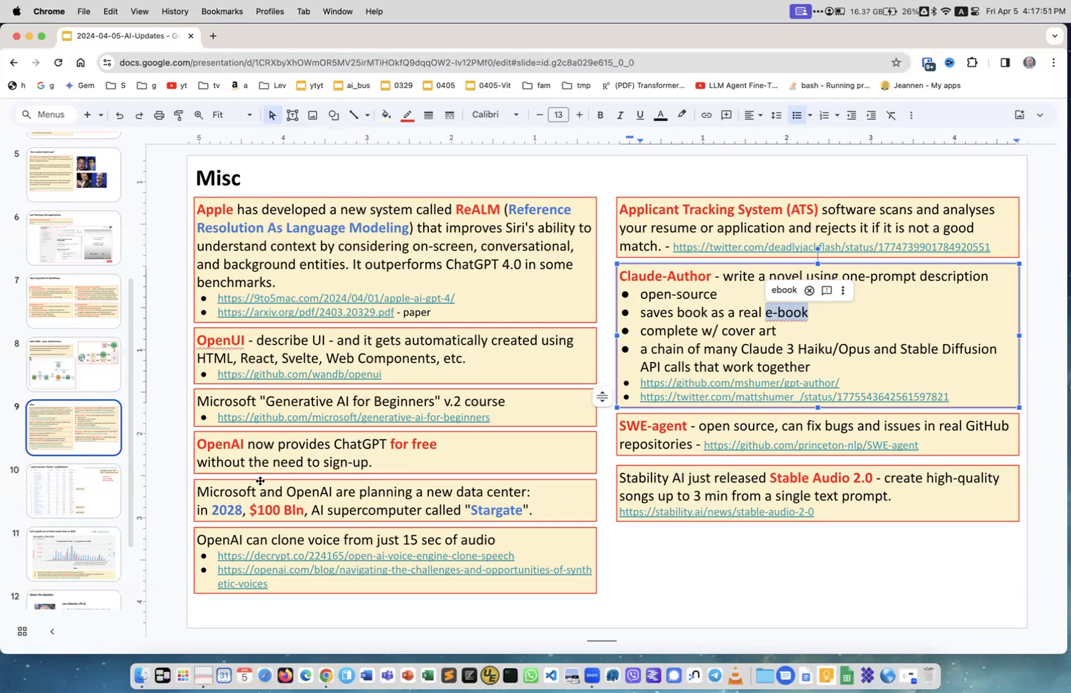
- Show slide 10, the Crowd-sourced "Arena" Leaderboard of model Elo ratings
click(73, 489)
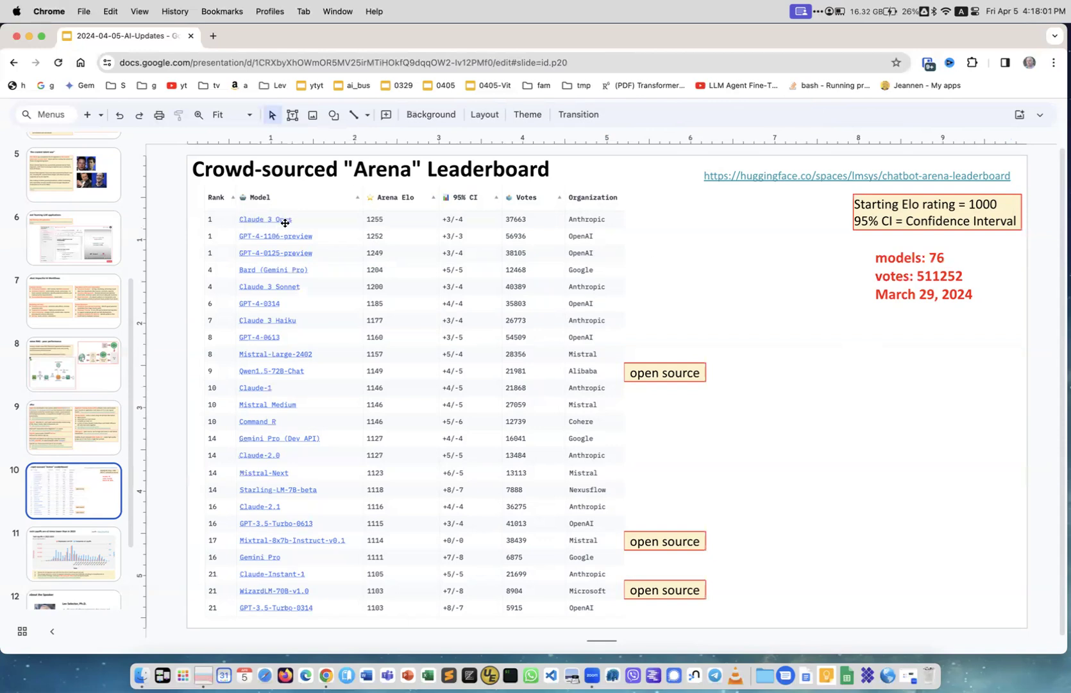
mouse_move(339, 222)
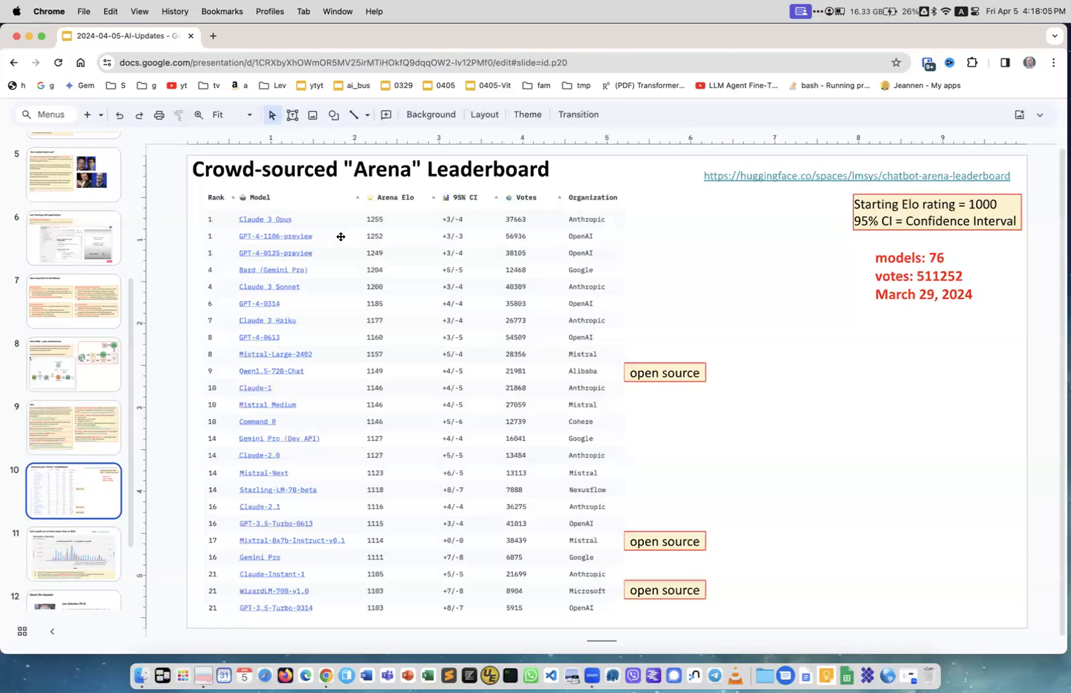
mouse_move(374, 248)
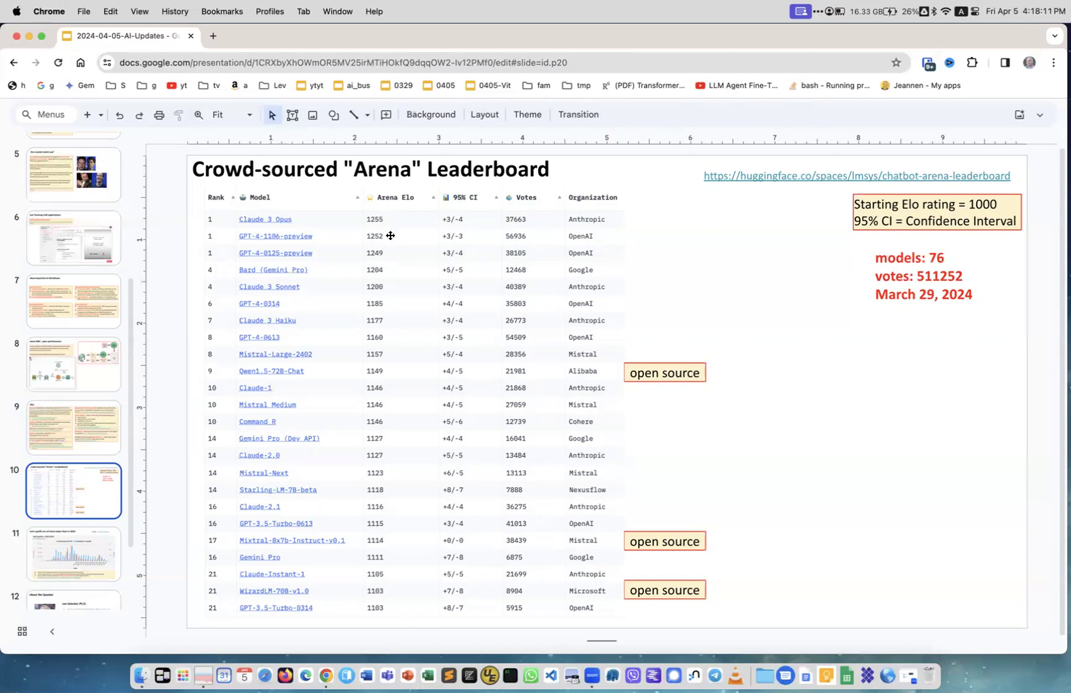
mouse_move(442, 225)
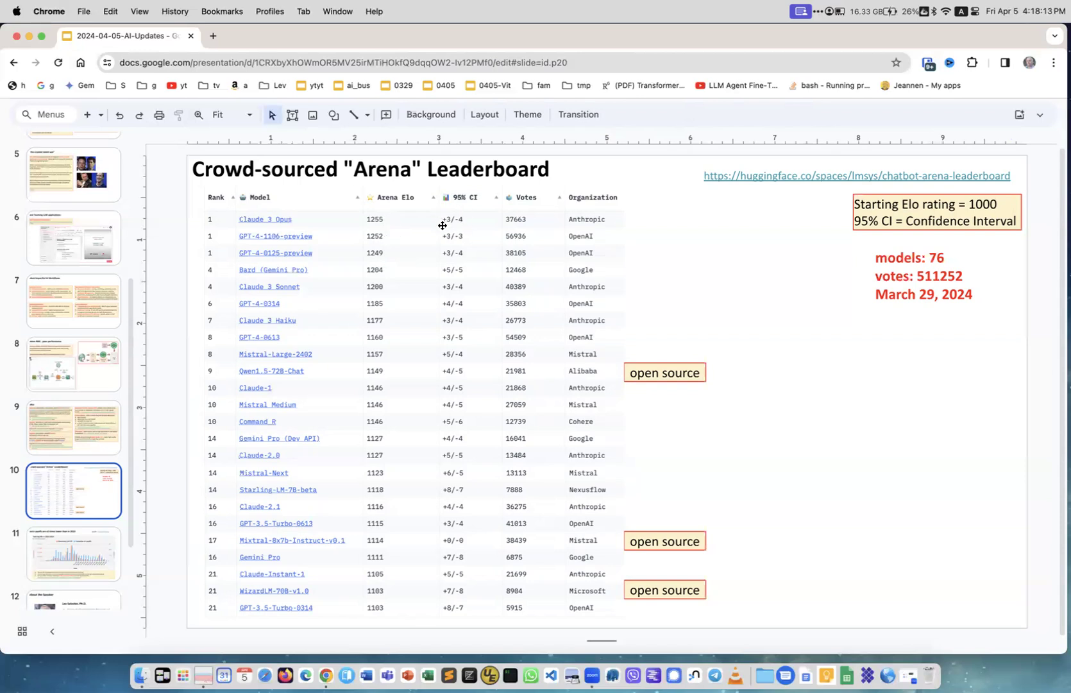
mouse_move(466, 209)
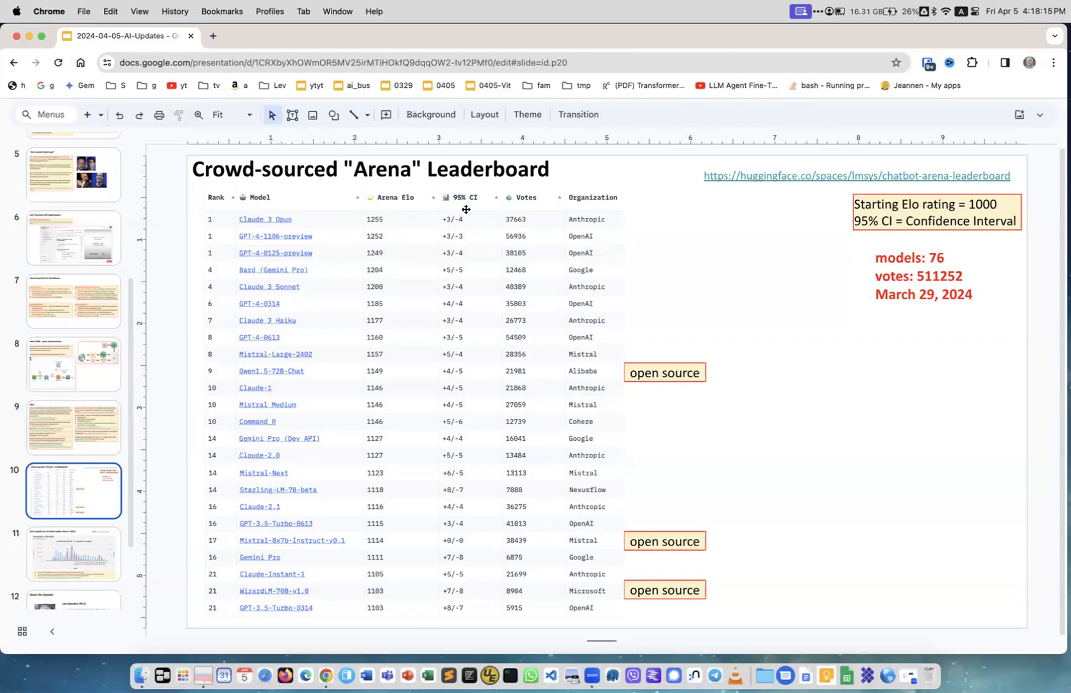
mouse_move(466, 226)
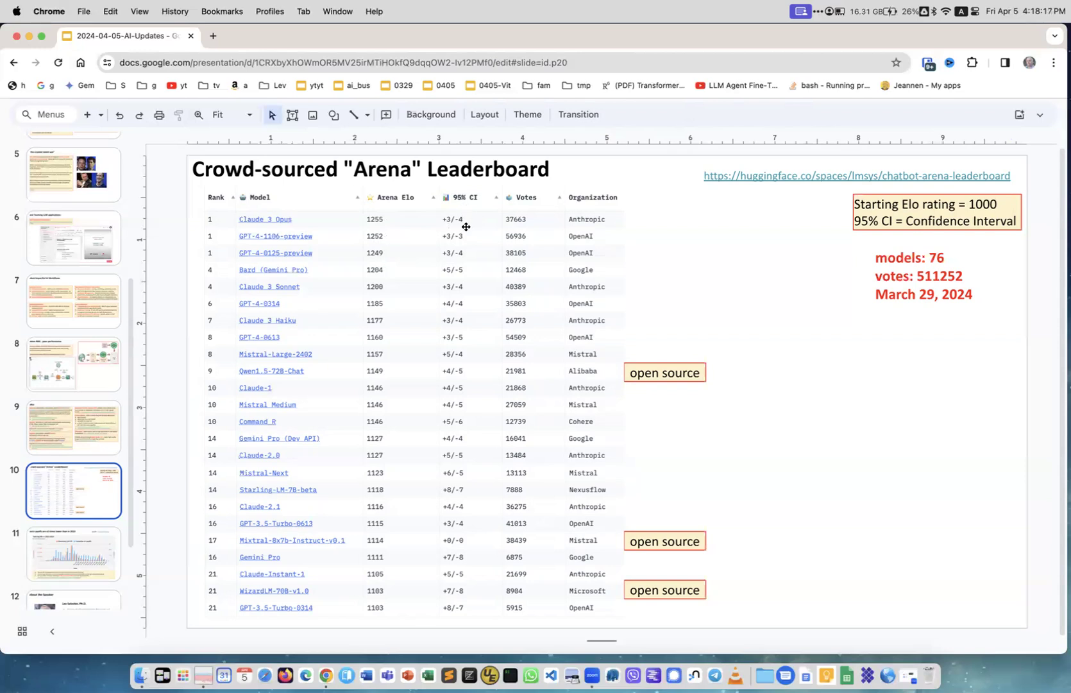
mouse_move(407, 220)
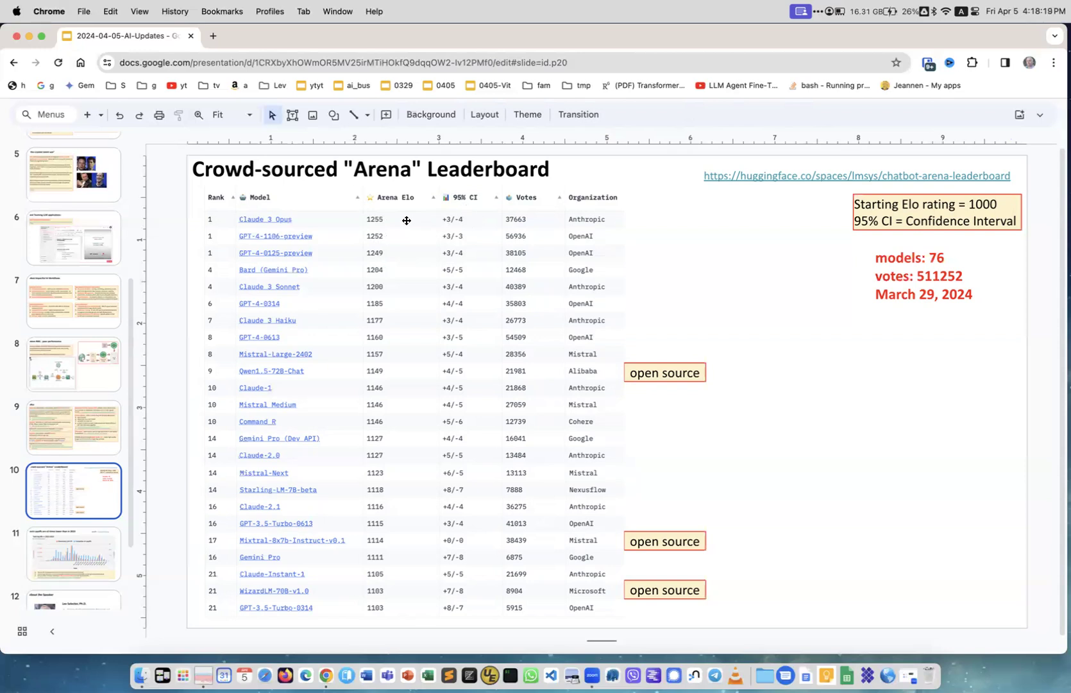
mouse_move(315, 226)
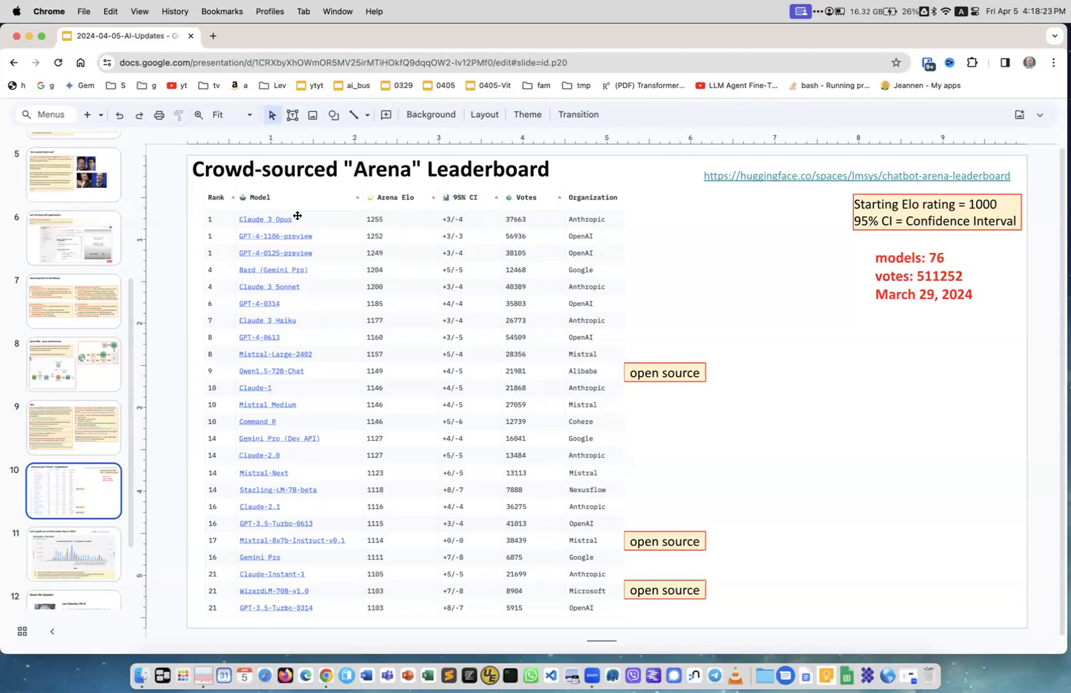
mouse_move(309, 315)
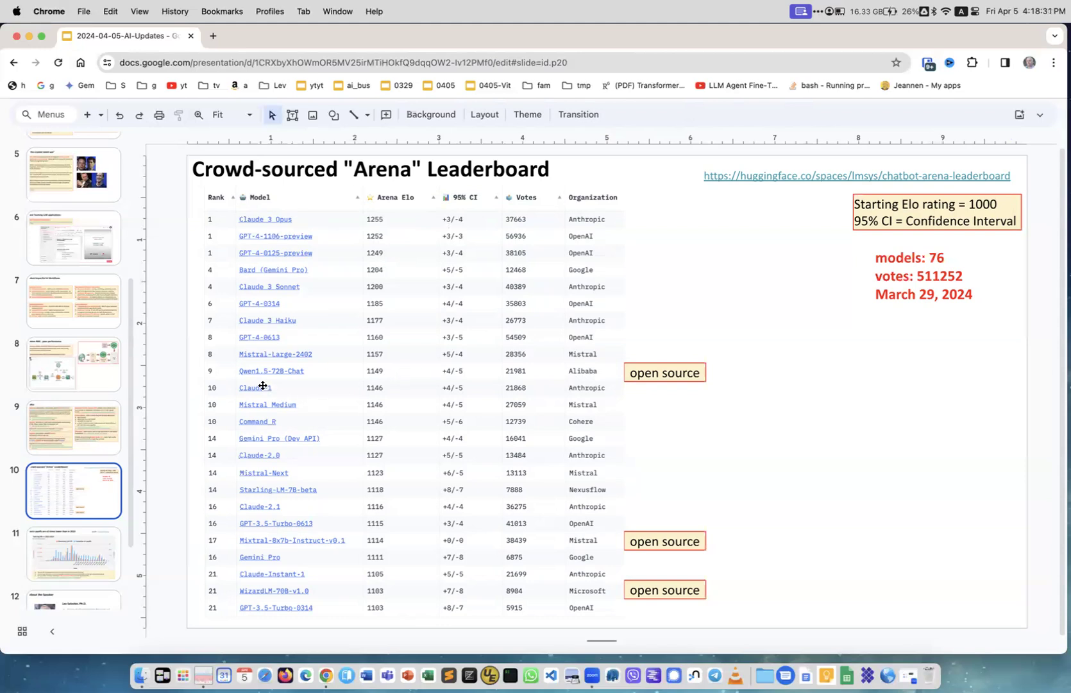
mouse_move(289, 381)
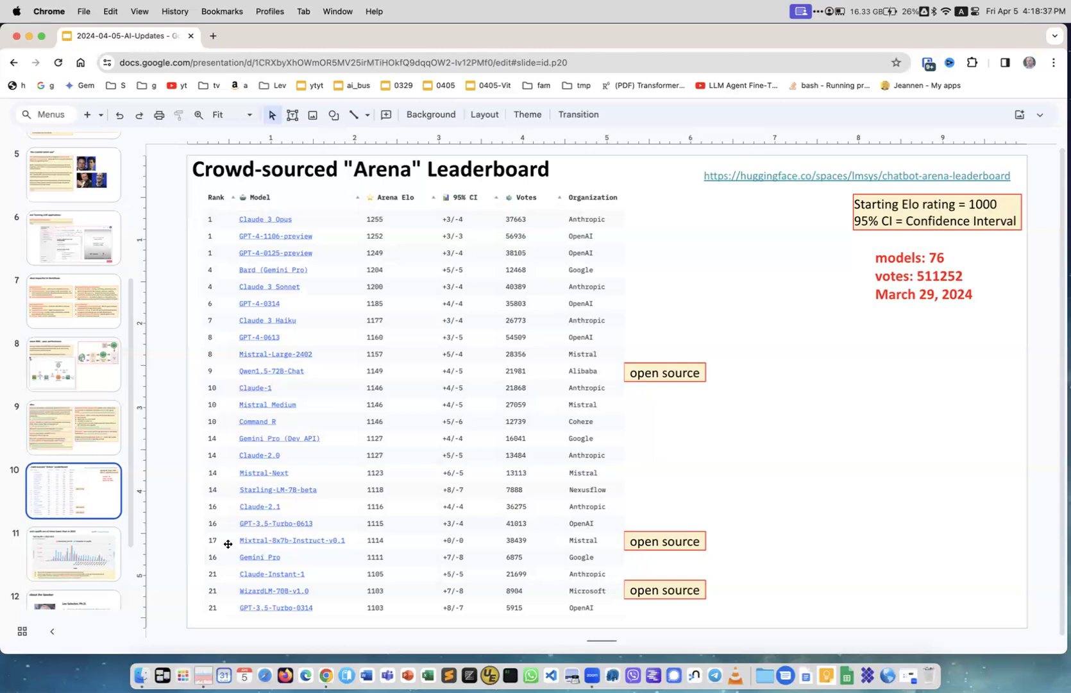
mouse_move(300, 603)
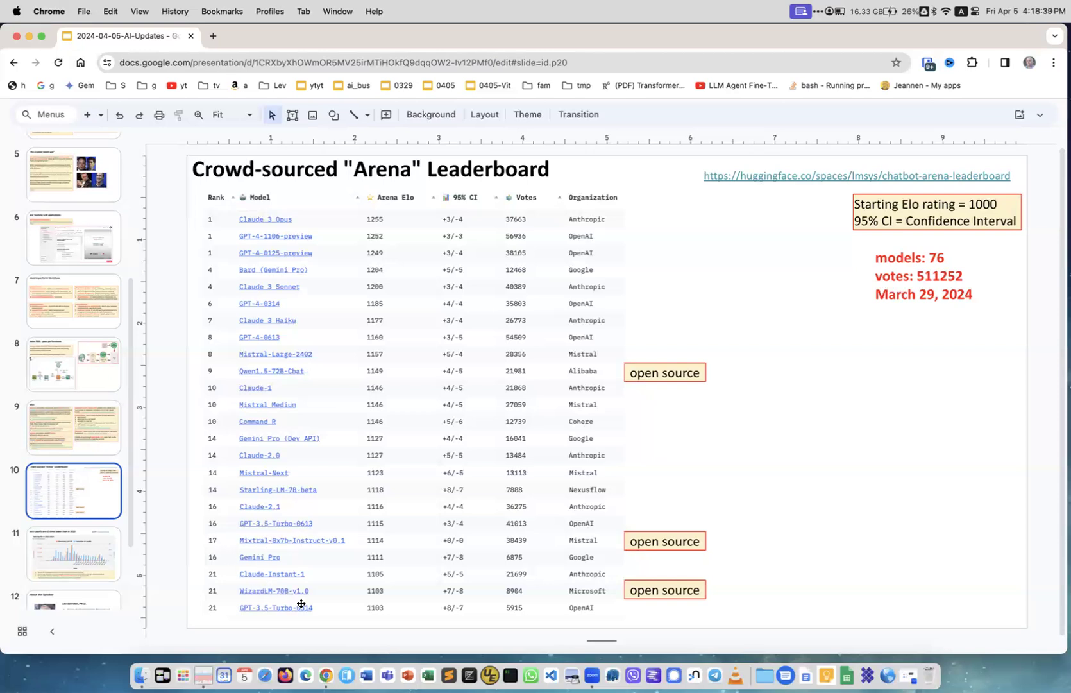
mouse_move(297, 599)
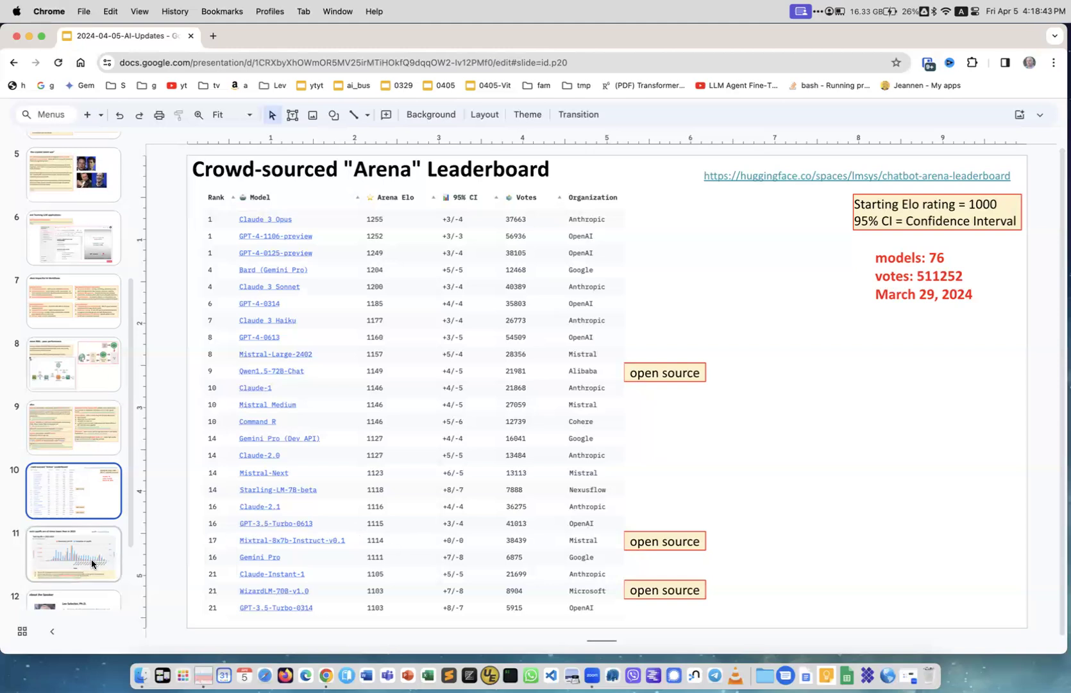
- Step through slides 11 (tech layoffs chart) and 12 (About the Speaker) to slide 13, Thank You!
click(73, 553)
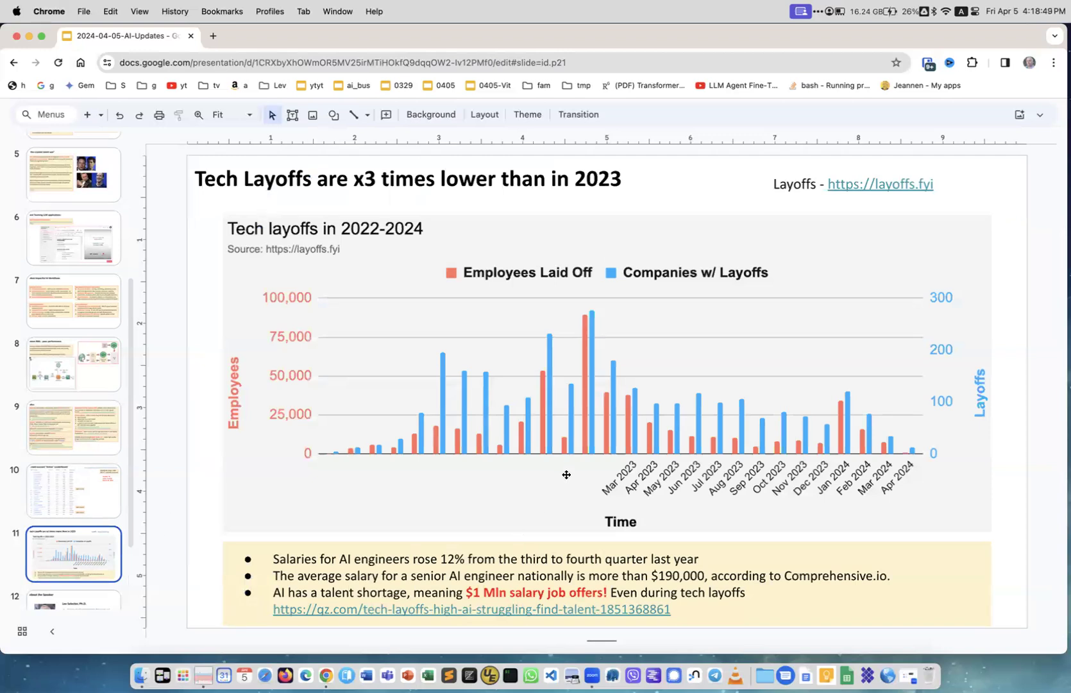
mouse_move(589, 316)
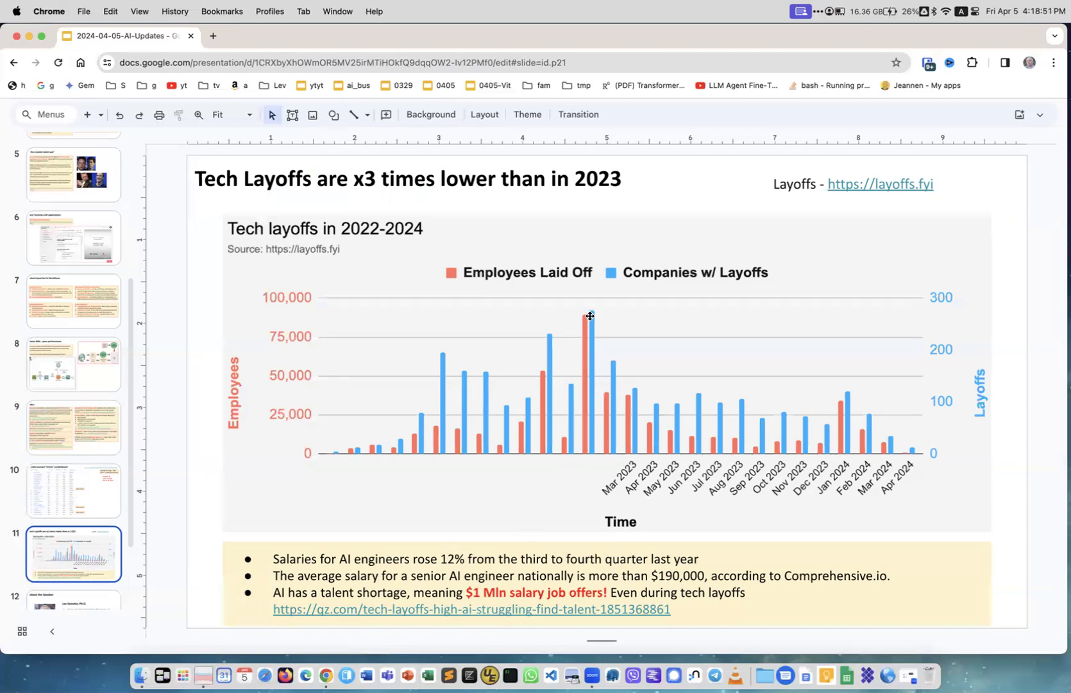
mouse_move(853, 398)
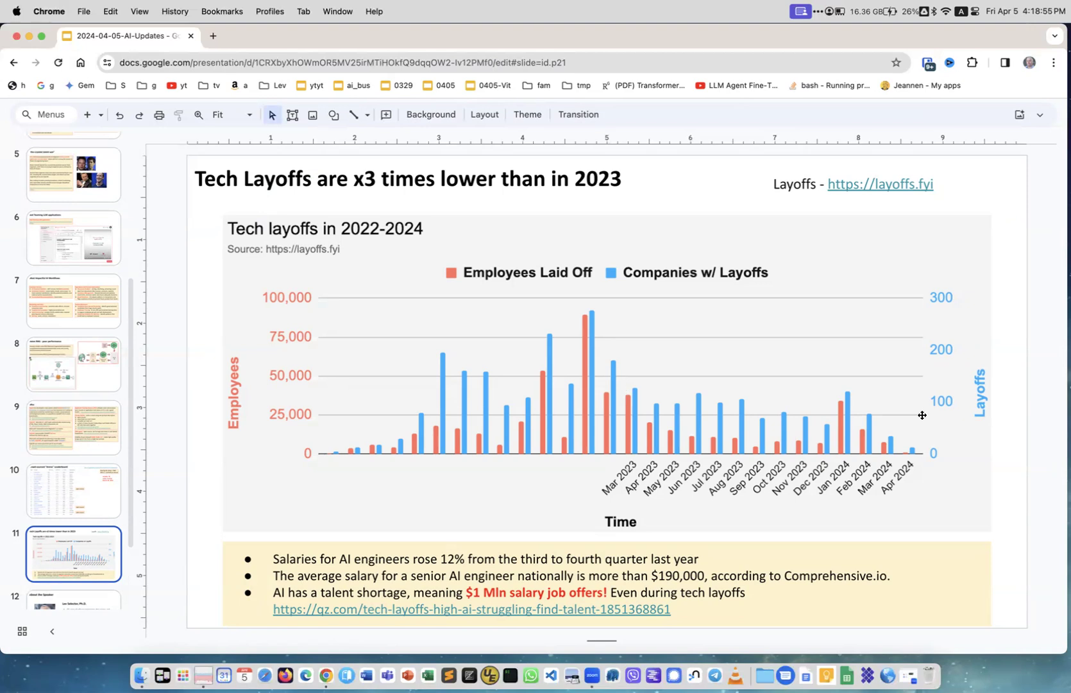
mouse_move(627, 456)
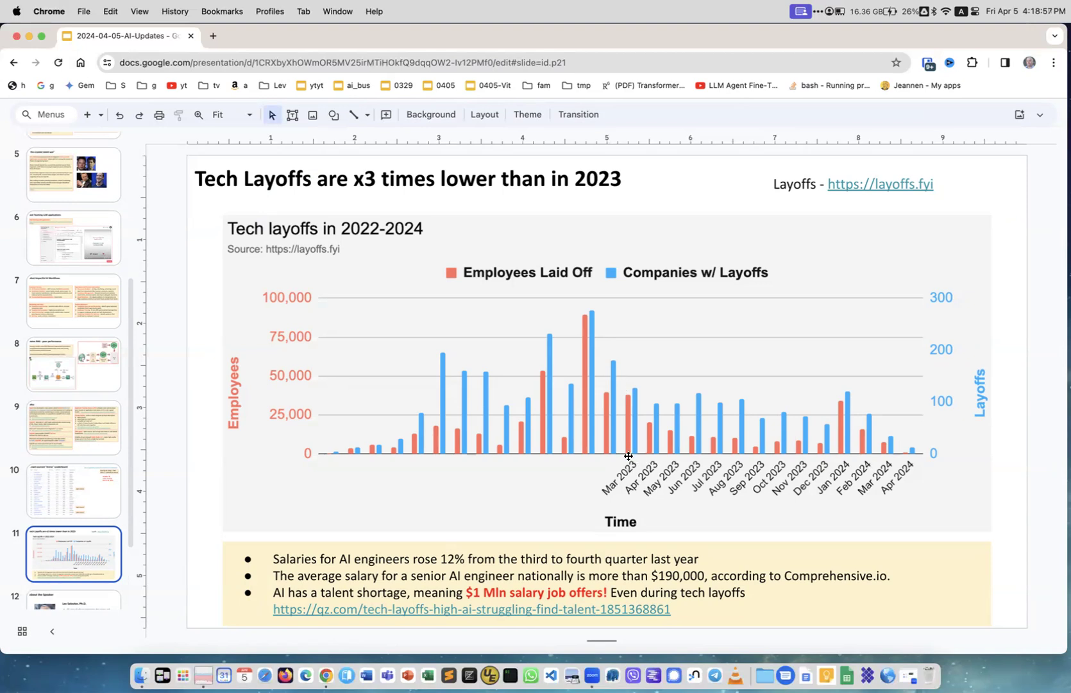
mouse_move(890, 449)
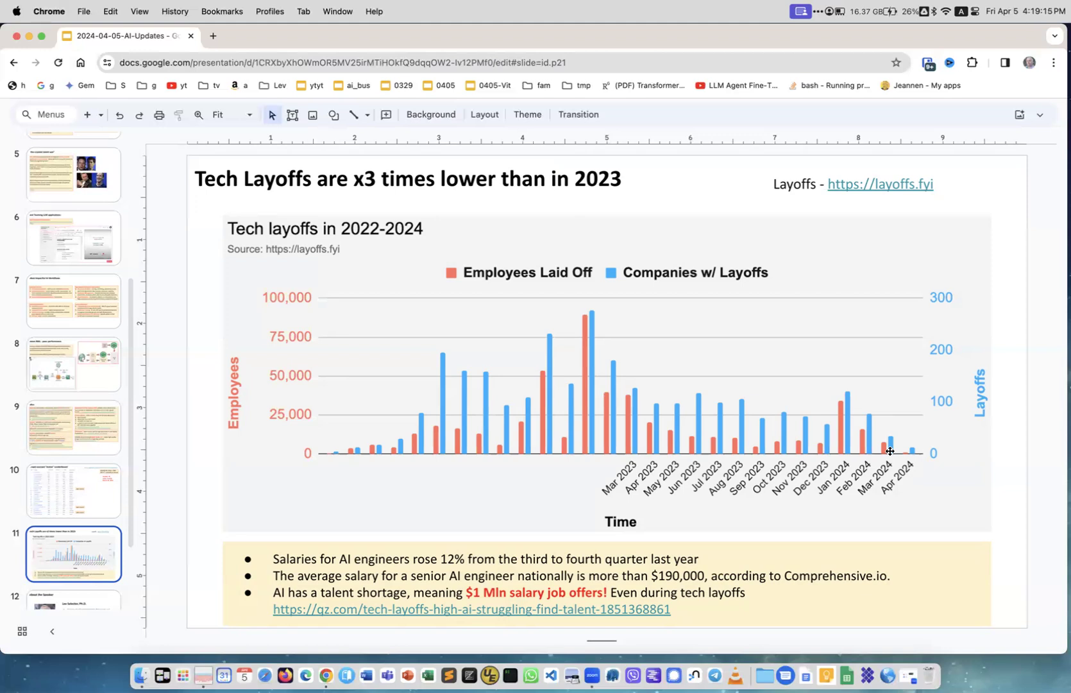
mouse_move(586, 583)
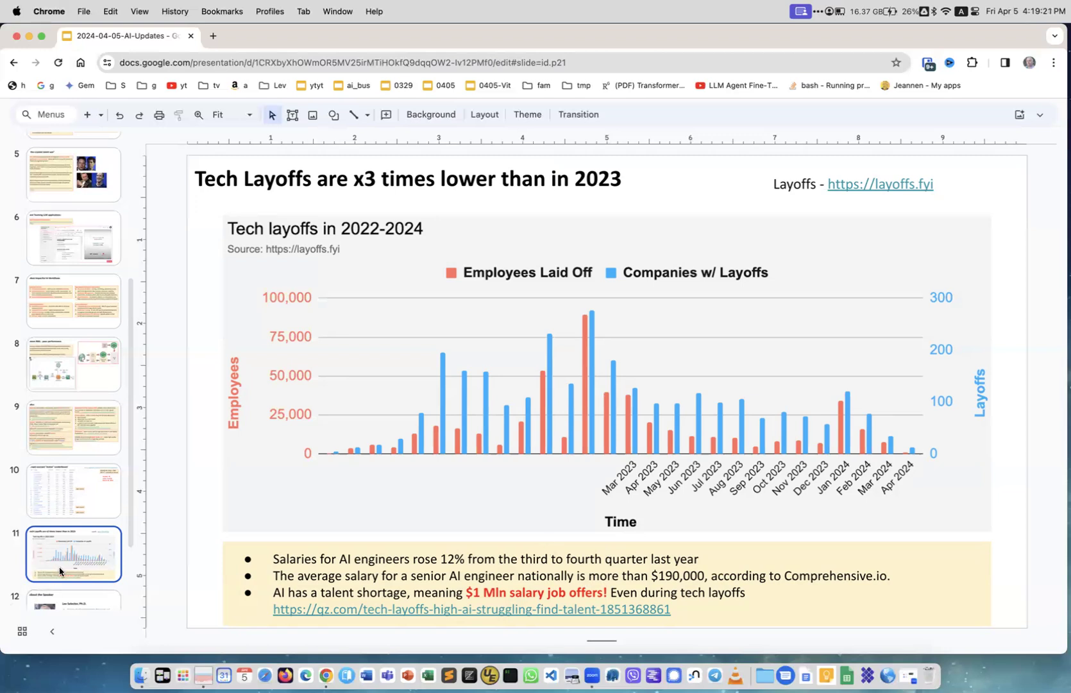
click(73, 512)
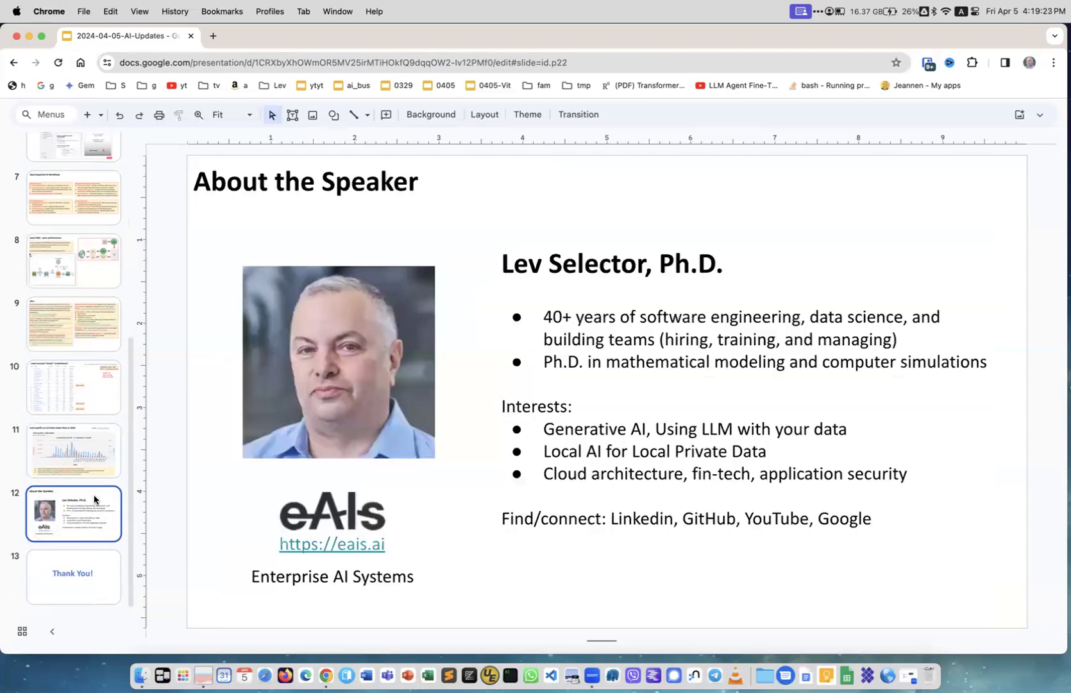
click(73, 576)
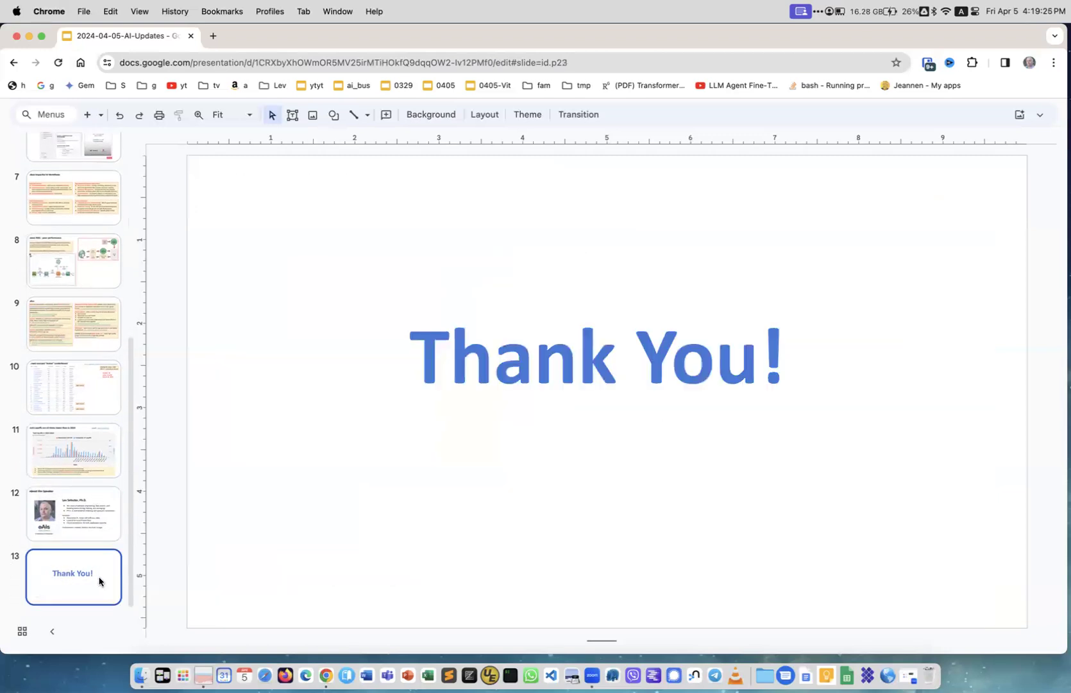